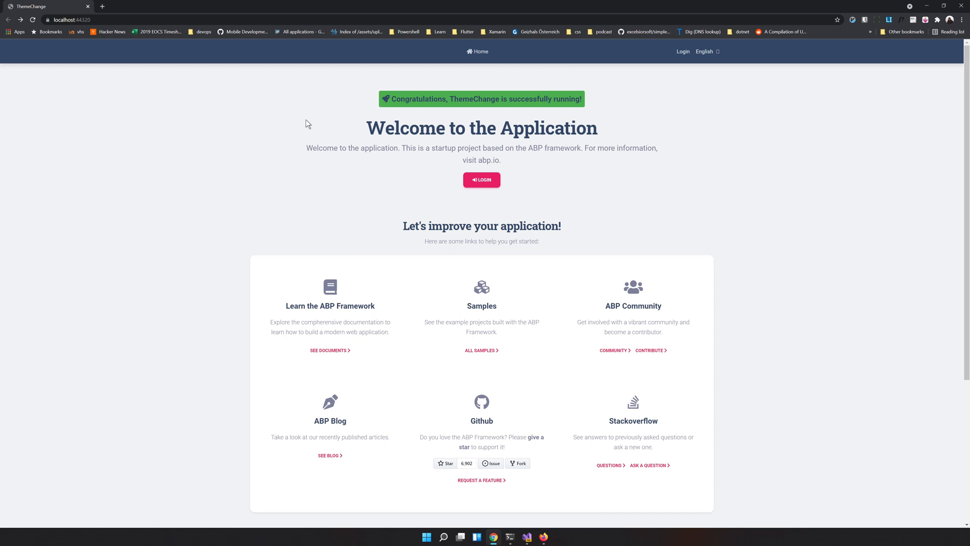
{"action": "mouse_move", "coordinate": [468, 57]}
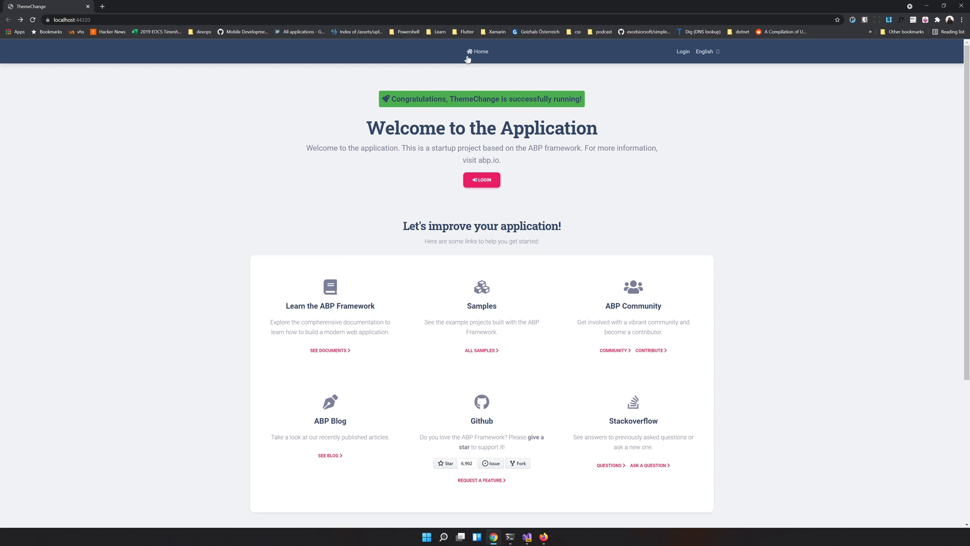
{"action": "mouse_move", "coordinate": [182, 296]}
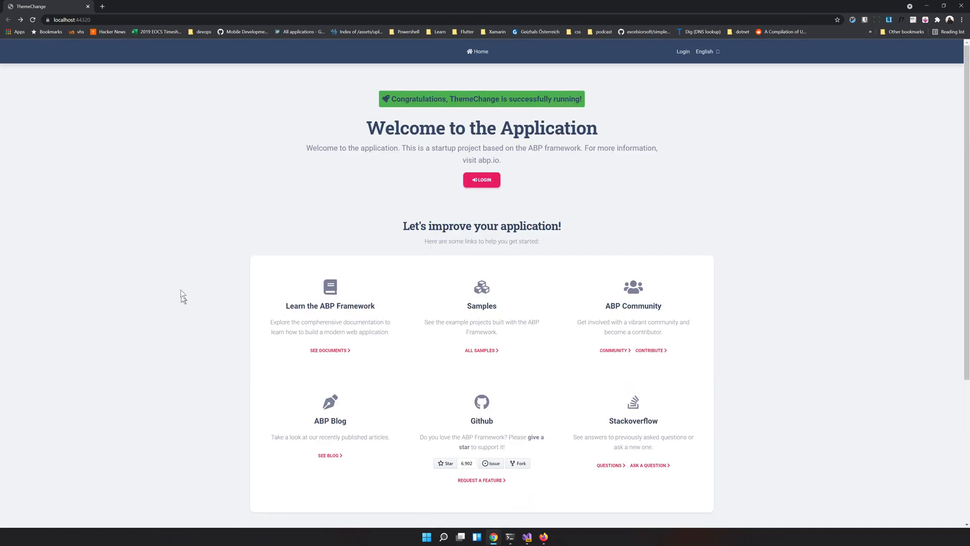
{"action": "mouse_move", "coordinate": [467, 117]}
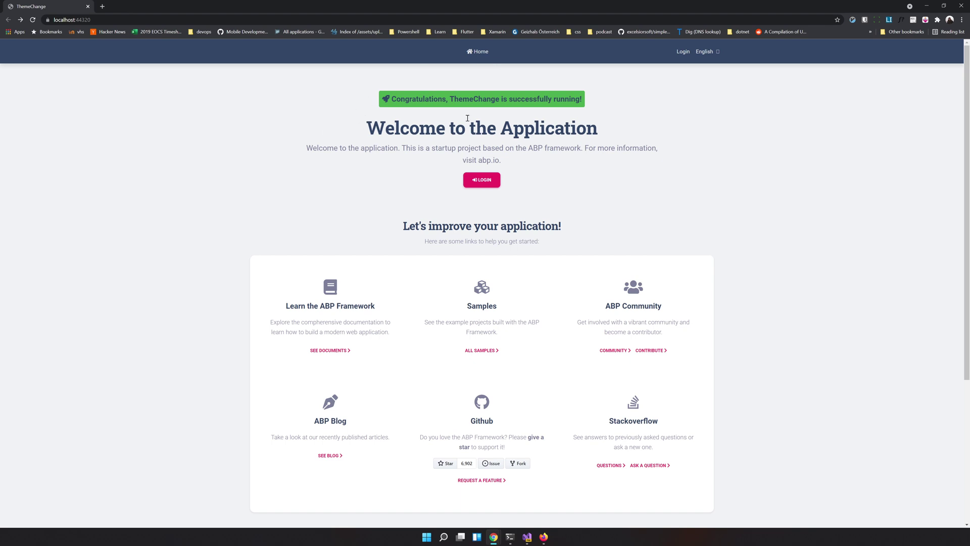
Go to the ThemeChange app's /Account/Login page showing the Material Kit sign-in card.
{"action": "left_click", "coordinate": [682, 51]}
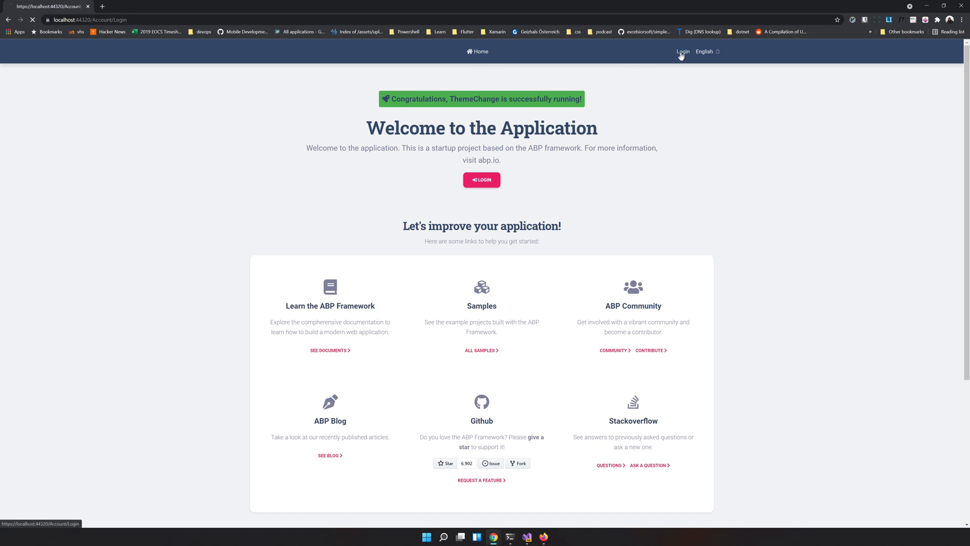
{"action": "left_click", "coordinate": [682, 51]}
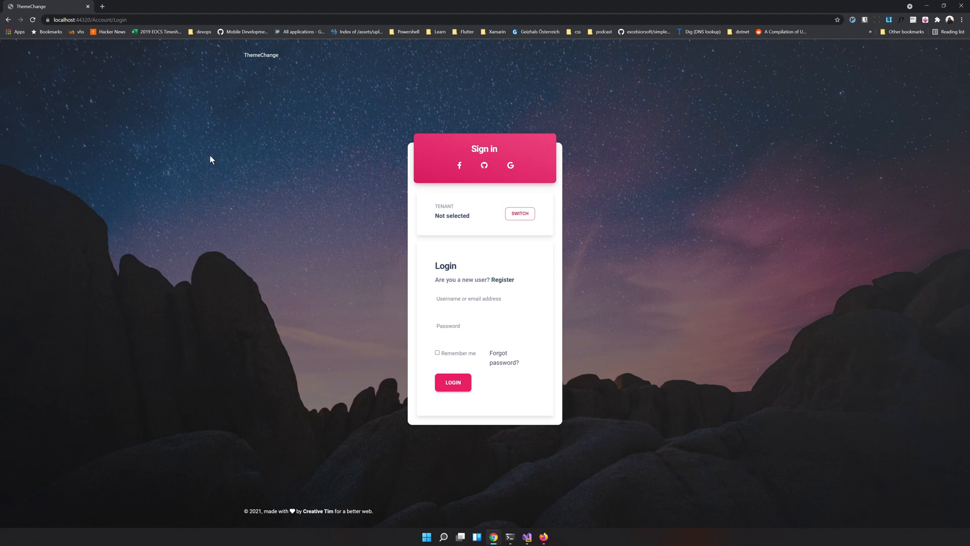
{"action": "mouse_move", "coordinate": [930, 7]}
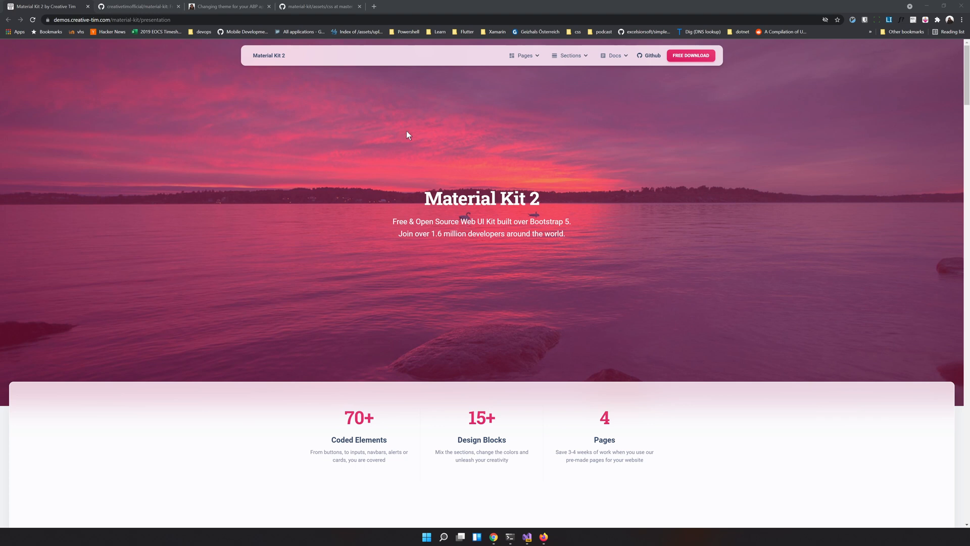
Browse the Material Kit 2 GitHub repository page.
{"action": "double_click", "coordinate": [269, 55]}
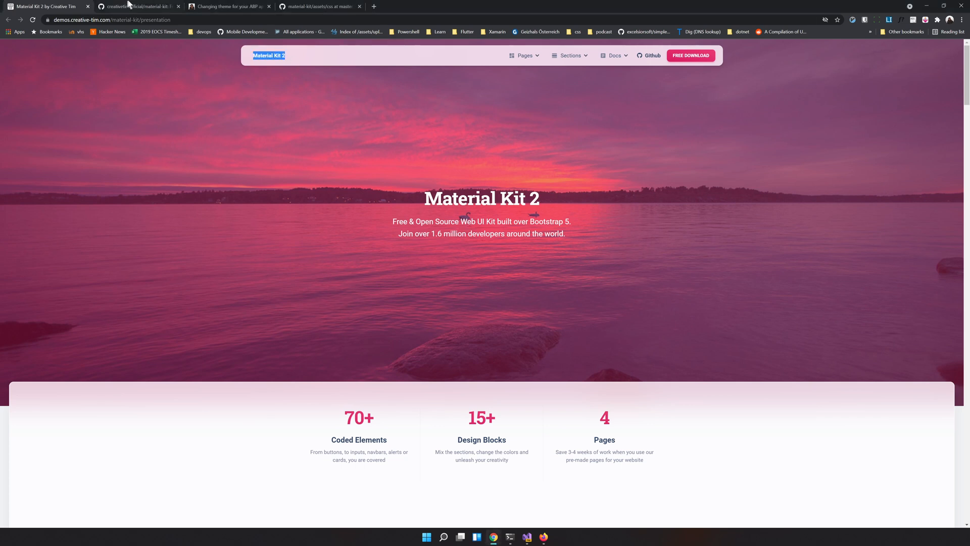
{"action": "left_click", "coordinate": [136, 7]}
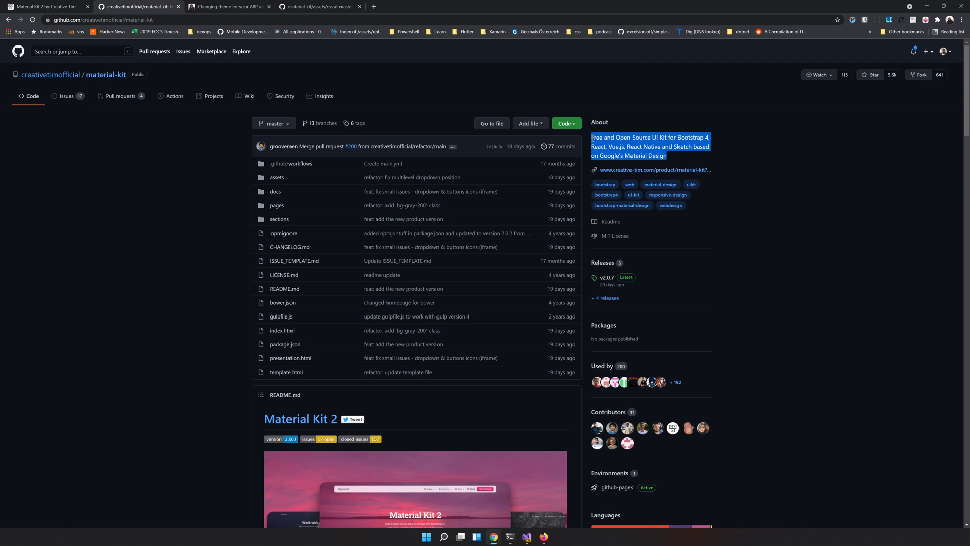
{"action": "scroll", "scroll_direction": "down", "scroll_amount": 3}
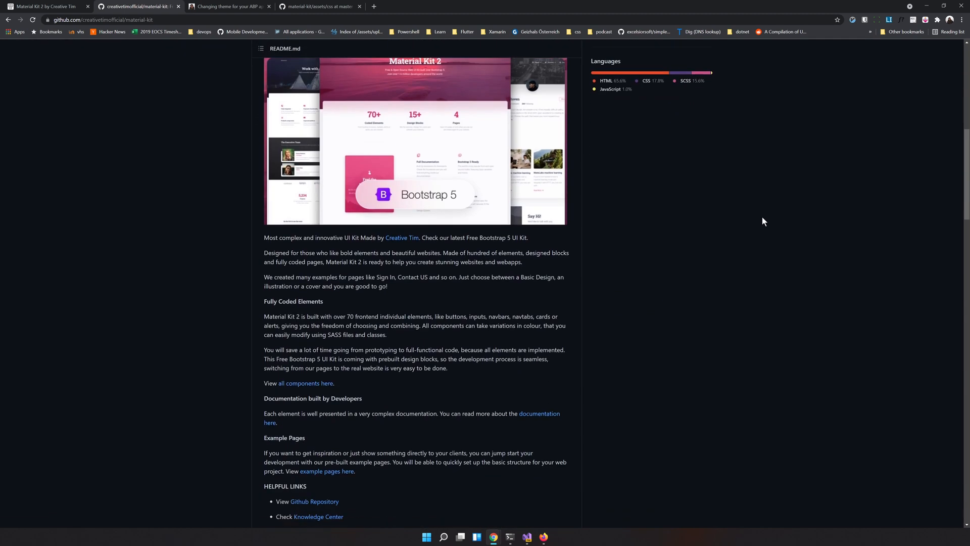
{"action": "scroll", "scroll_direction": "down", "scroll_amount": 3}
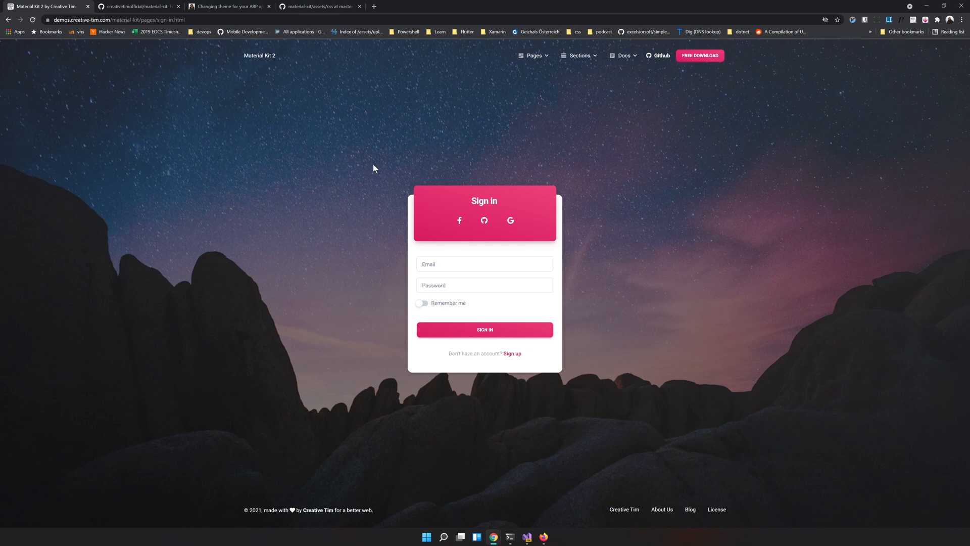
{"action": "mouse_move", "coordinate": [366, 166]}
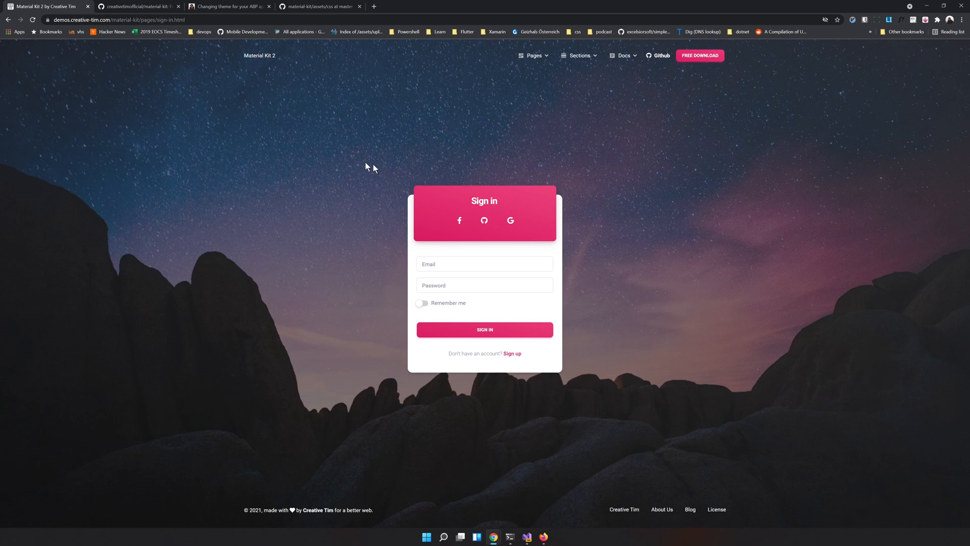
{"action": "mouse_move", "coordinate": [194, 90]}
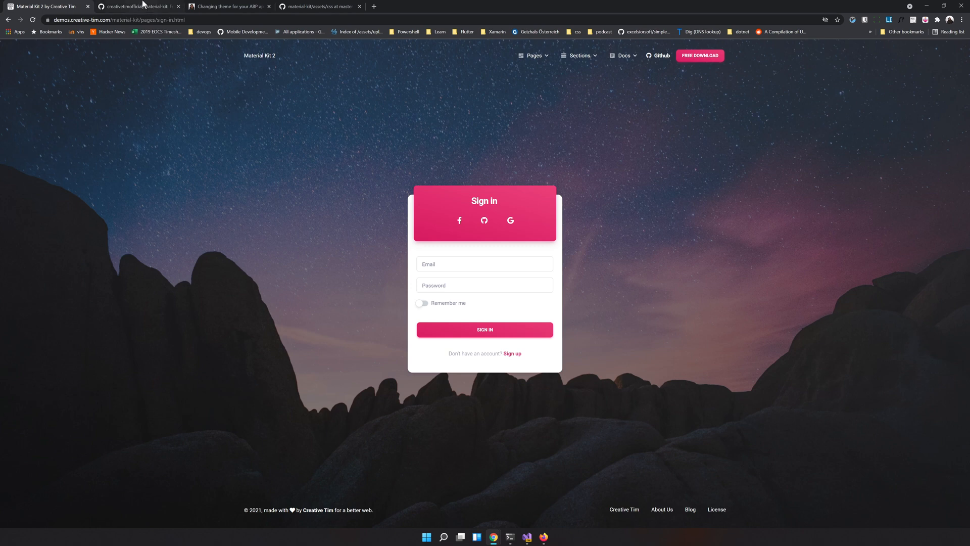
View the Material Kit sign-in demo, then return to the ThemeChange app window.
{"action": "left_click", "coordinate": [136, 7]}
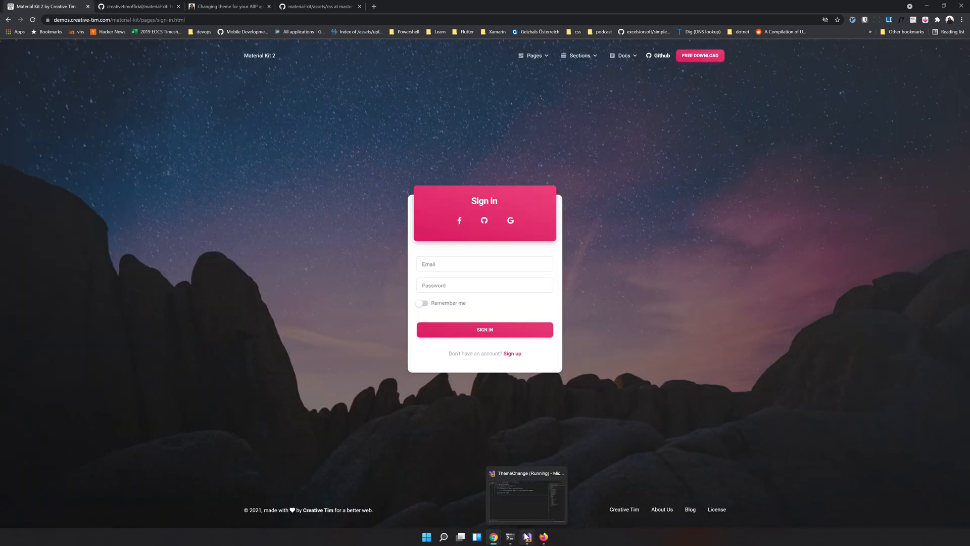
{"action": "left_click", "coordinate": [526, 536]}
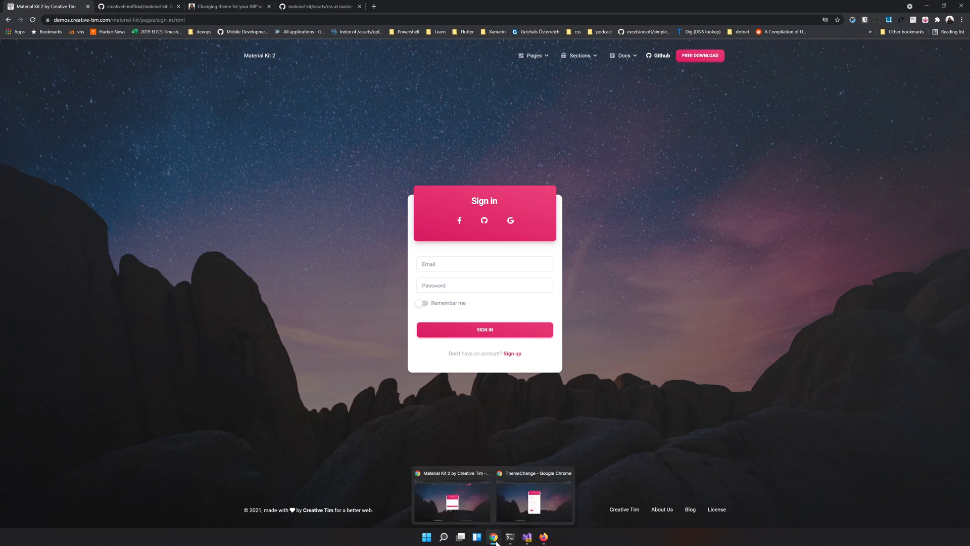
{"action": "left_click", "coordinate": [534, 497]}
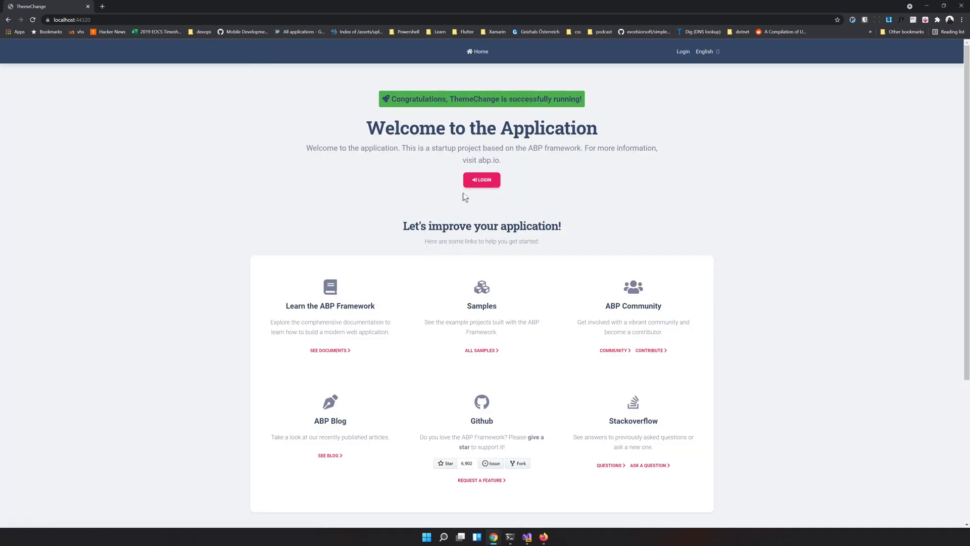
Log in from the ThemeChange welcome page to reach the Material Kit-styled sign-in card.
{"action": "left_click", "coordinate": [482, 180]}
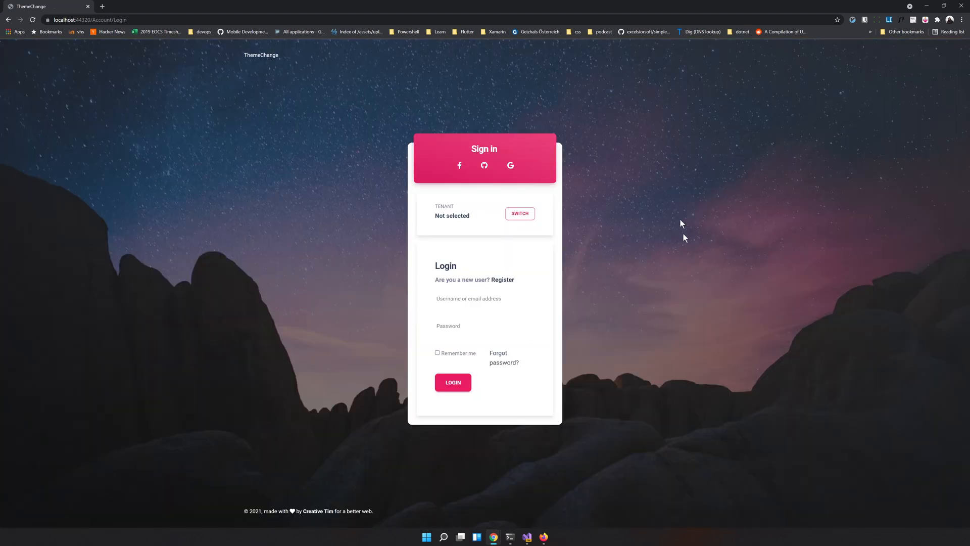
{"action": "mouse_move", "coordinate": [356, 194]}
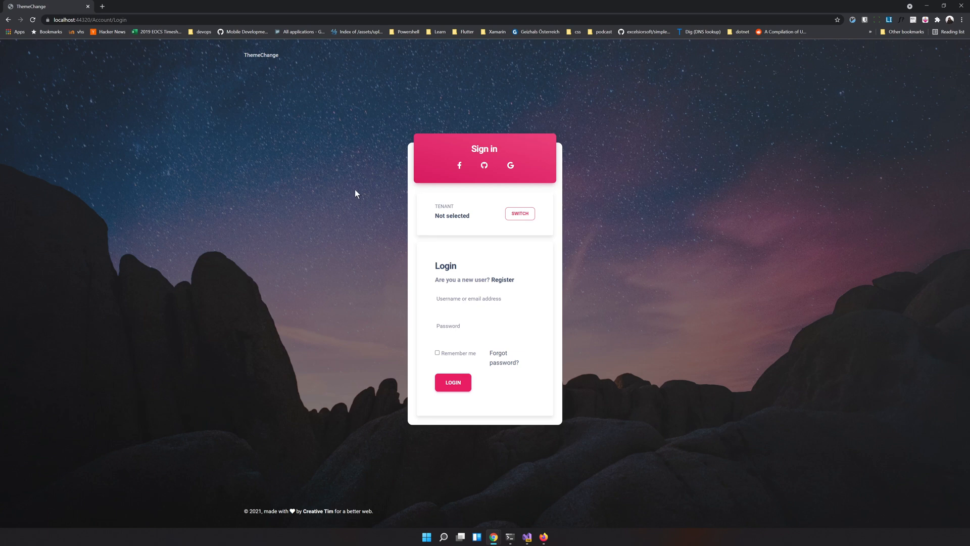
{"action": "mouse_move", "coordinate": [444, 197]}
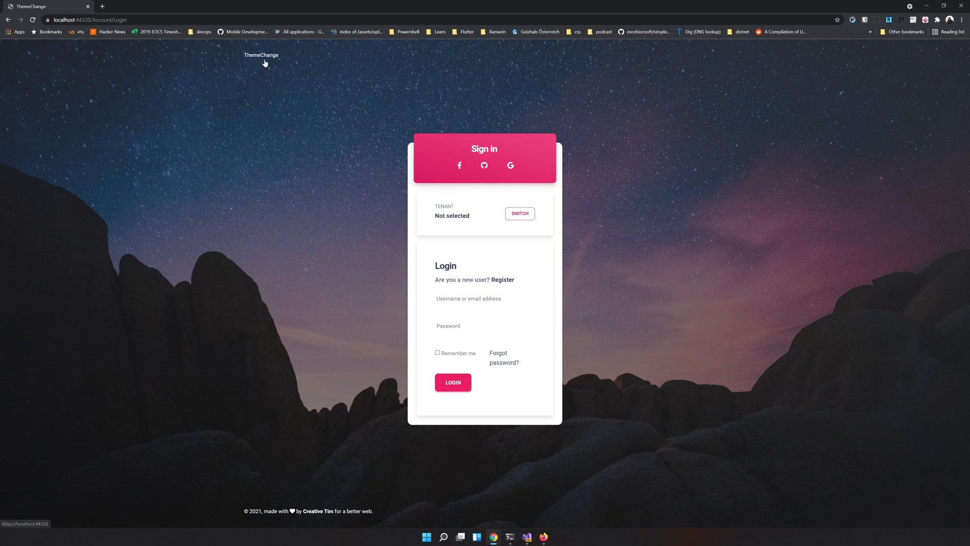
{"action": "mouse_move", "coordinate": [264, 61]}
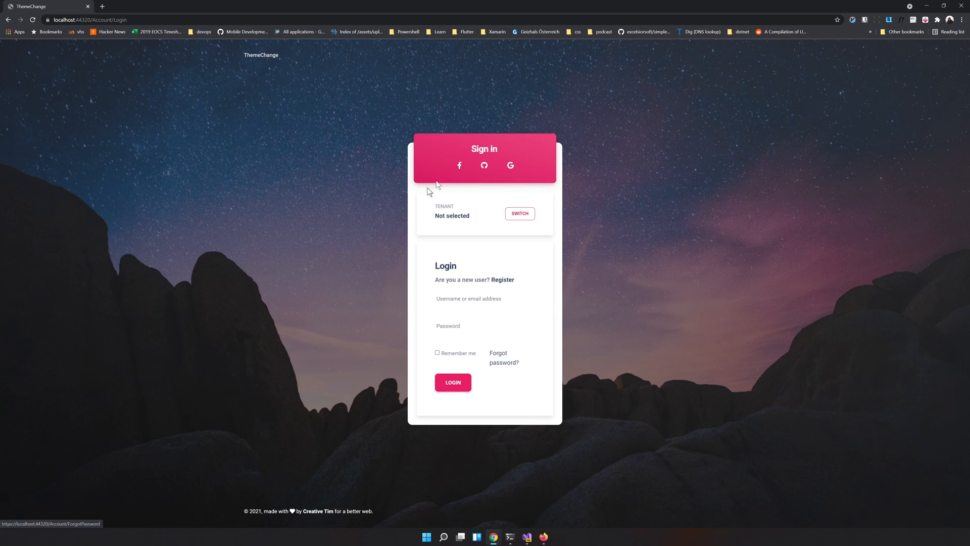
{"action": "mouse_move", "coordinate": [467, 216]}
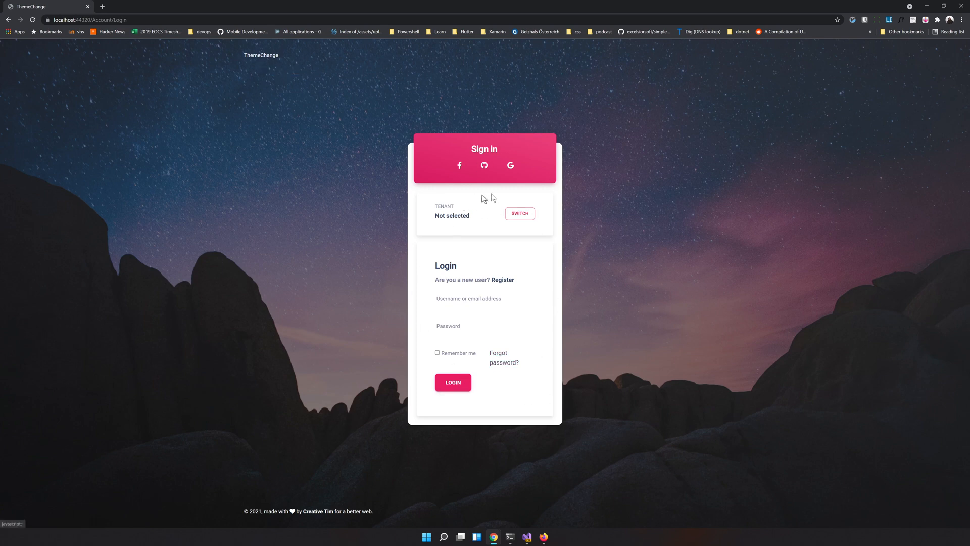
{"action": "mouse_move", "coordinate": [349, 326]}
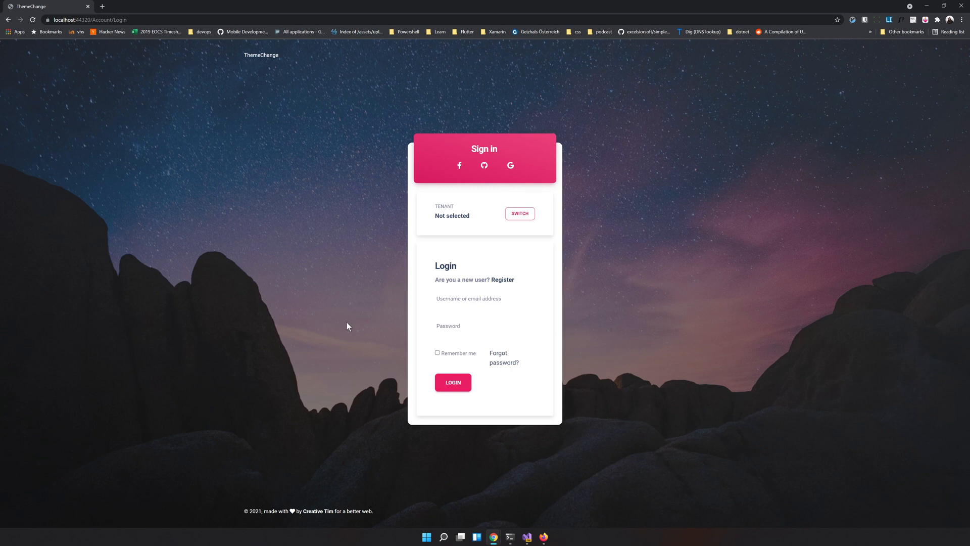
{"action": "mouse_move", "coordinate": [361, 318]}
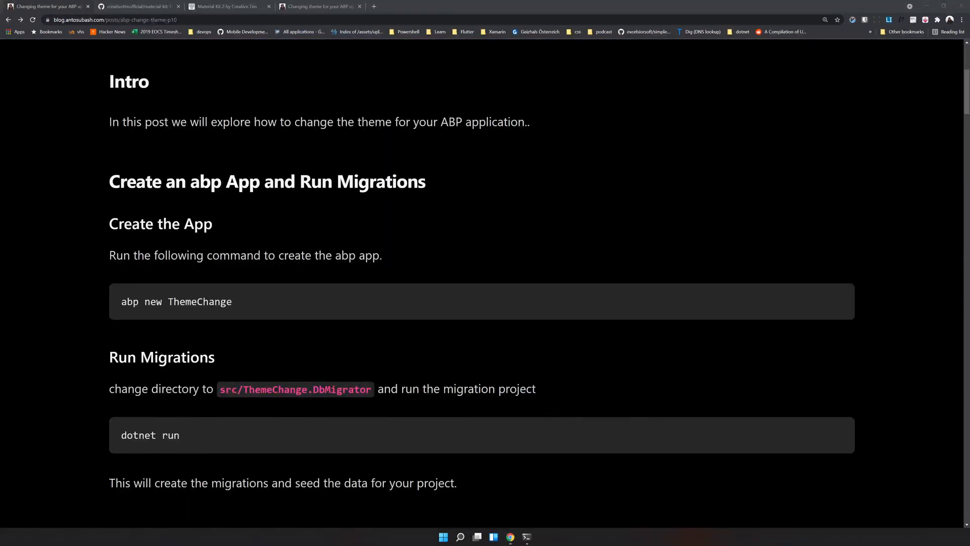
{"action": "mouse_move", "coordinate": [315, 304]}
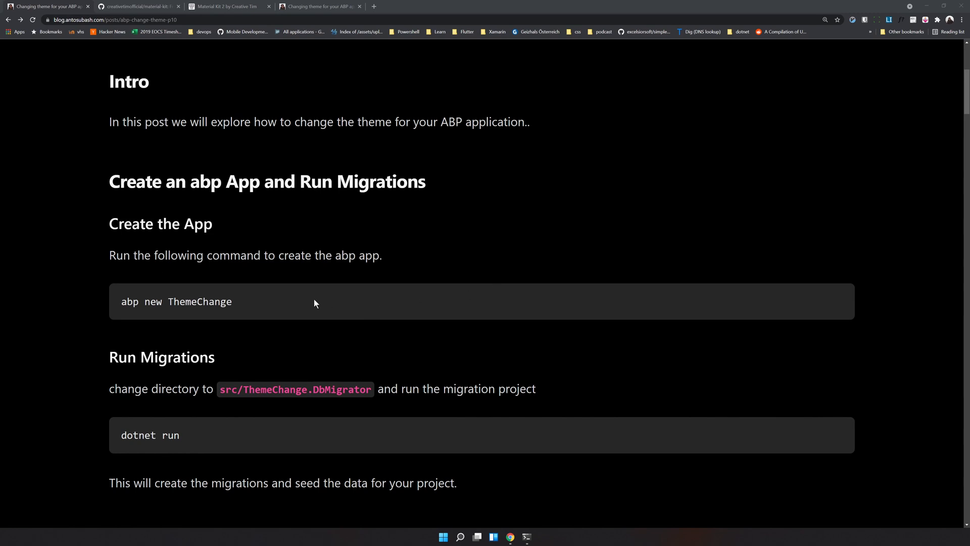
{"action": "mouse_move", "coordinate": [240, 309]}
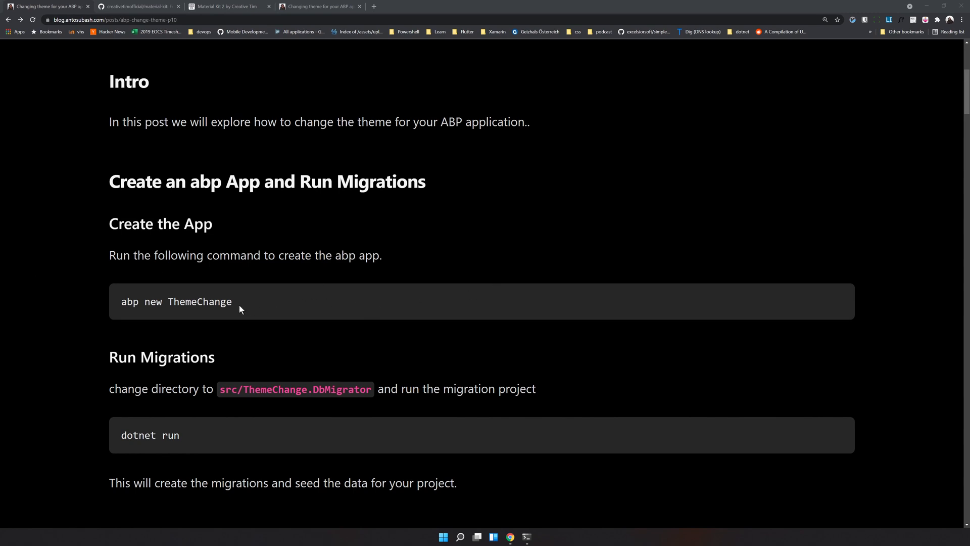
Select the 'abp new ThemeChange' command line in the theme-change blog post.
{"action": "triple_click", "coordinate": [177, 302]}
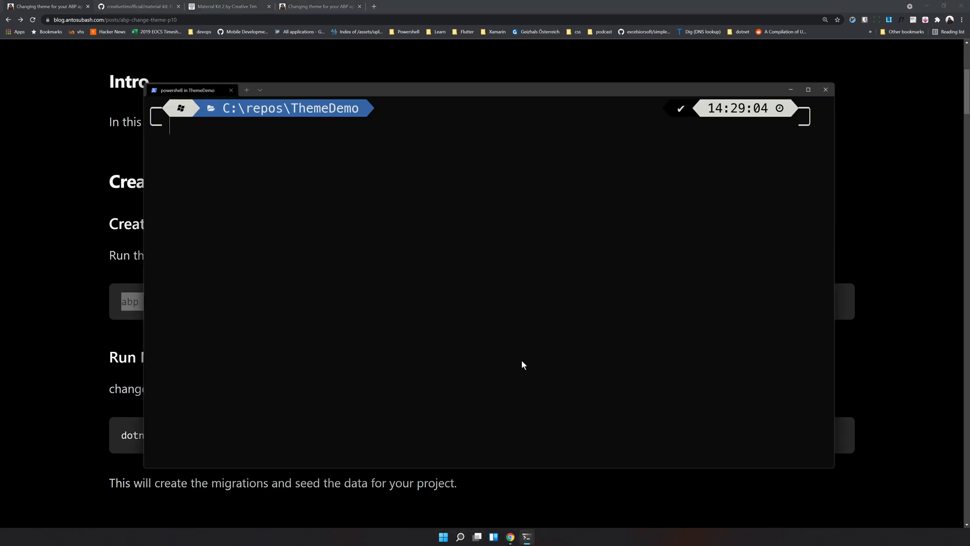
Run 'abp new ThemeChange -v 4.4.3' in PowerShell in C:\repos\ThemeDemo.
{"action": "type", "text": "abp new ThemeChange -v 4.4.3"}
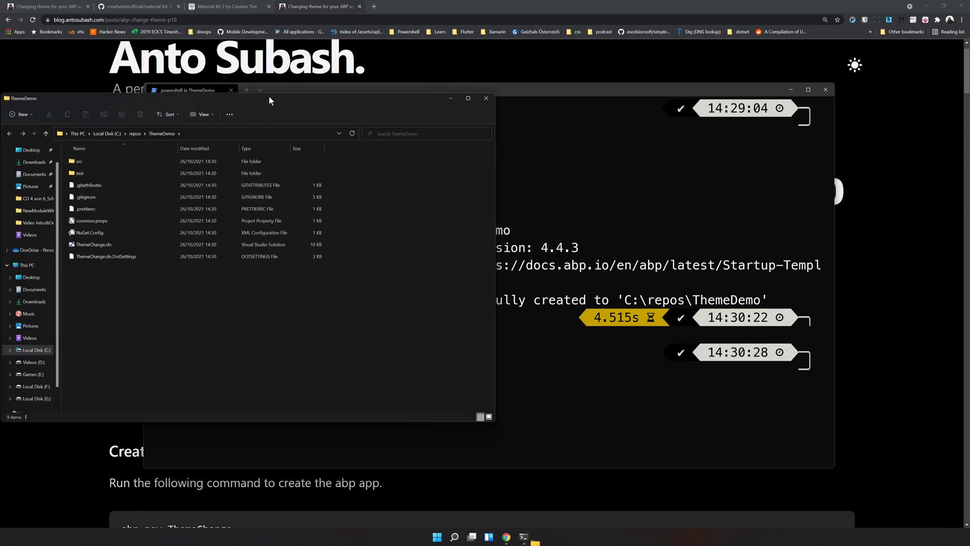
Open ThemeChange.sln from C:\repos\ThemeDemo in Visual Studio.
{"action": "left_click", "coordinate": [93, 244]}
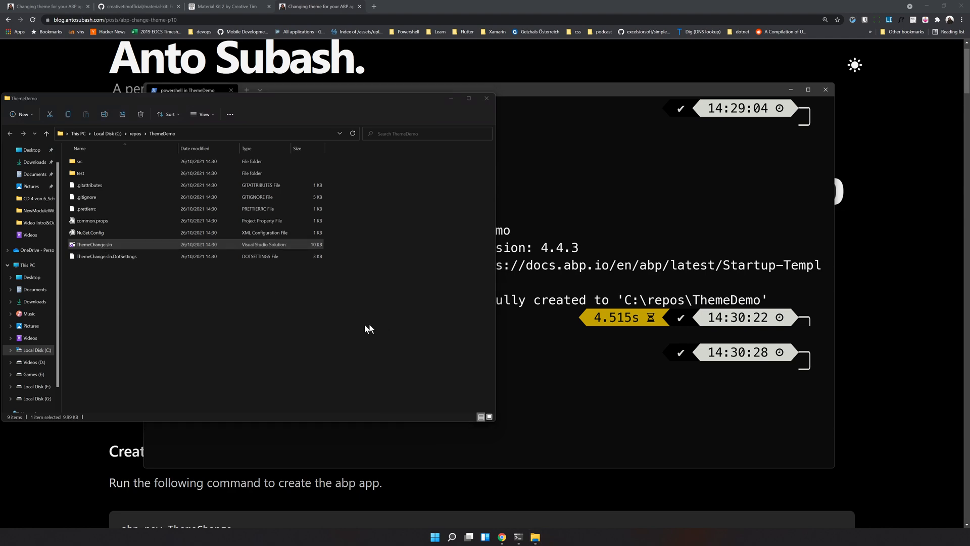
{"action": "double_click", "coordinate": [94, 244]}
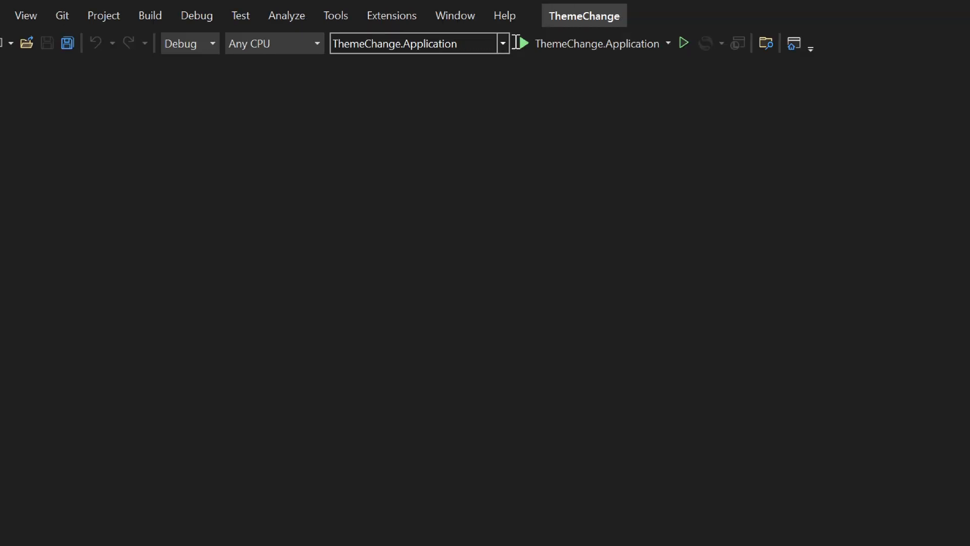
Run ThemeChange.DbMigrator as startup project, then close its console after migrations finish.
{"action": "left_click", "coordinate": [502, 44]}
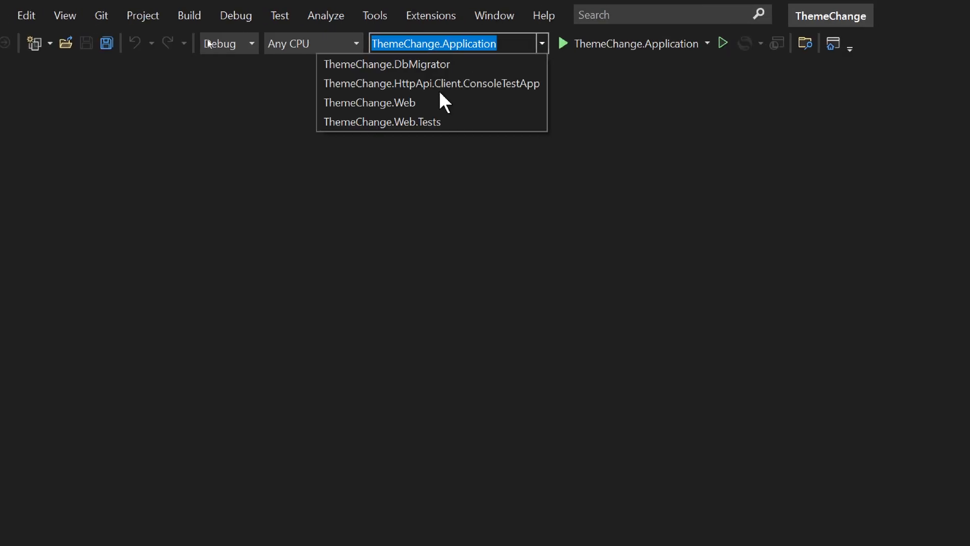
{"action": "left_click", "coordinate": [377, 64]}
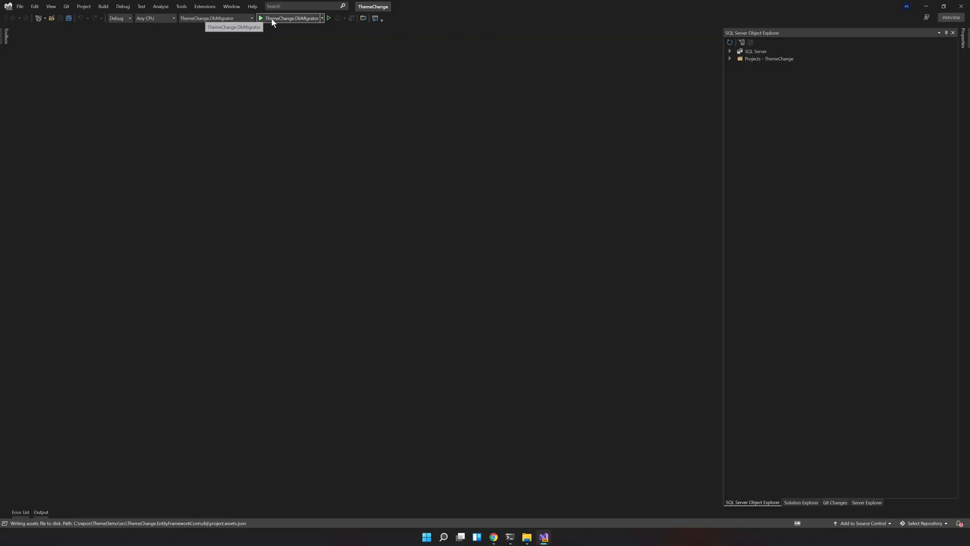
{"action": "left_click", "coordinate": [262, 18]}
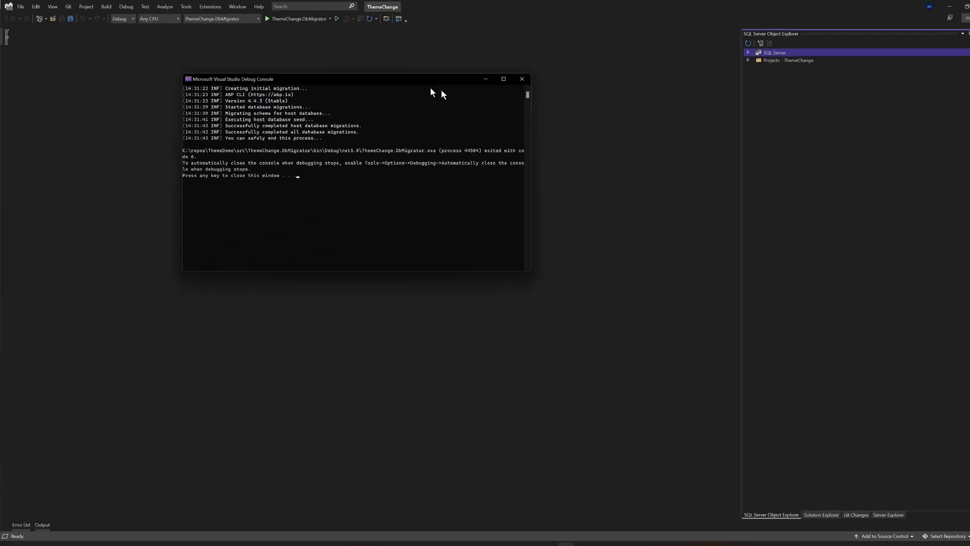
{"action": "key", "text": "enter"}
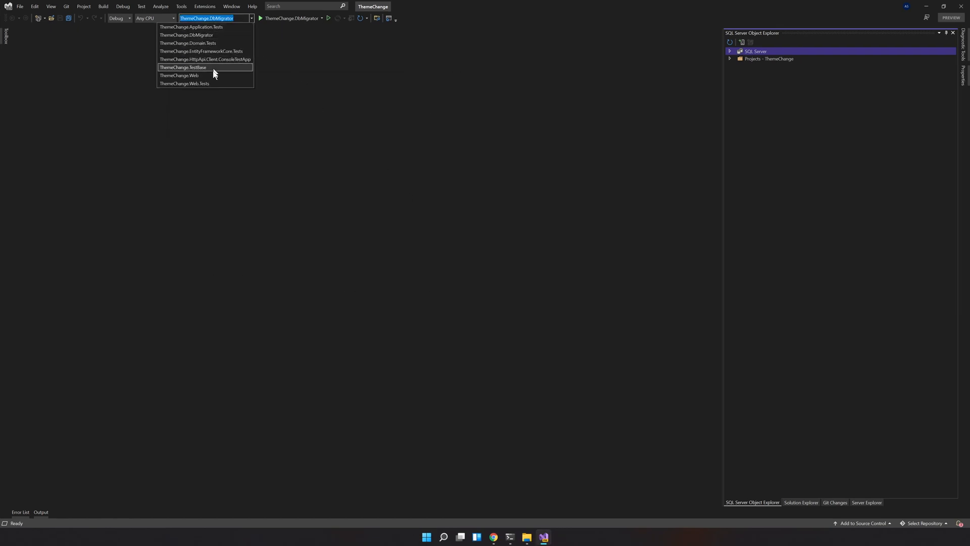
Set ThemeChange.Web as startup project and run it on IIS Express.
{"action": "left_click", "coordinate": [179, 75]}
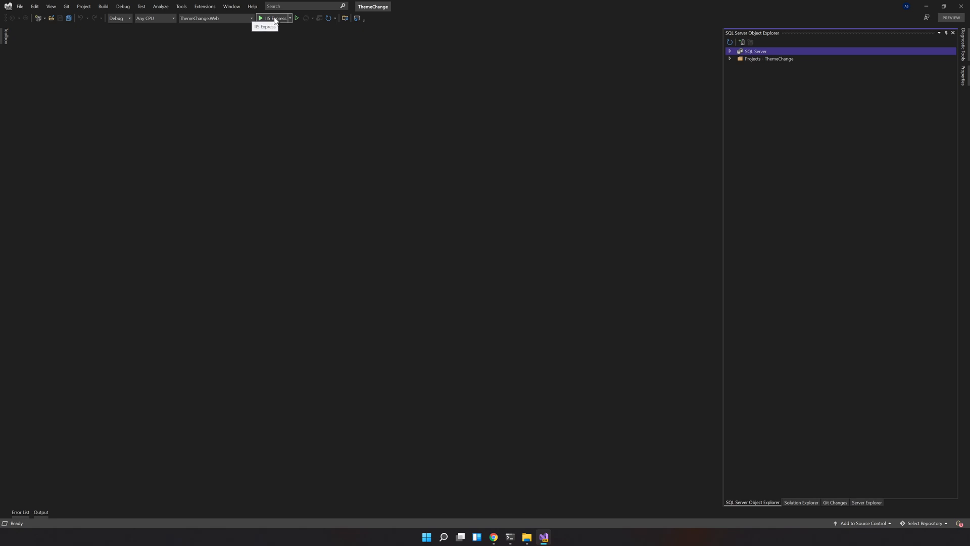
{"action": "left_click", "coordinate": [256, 18]}
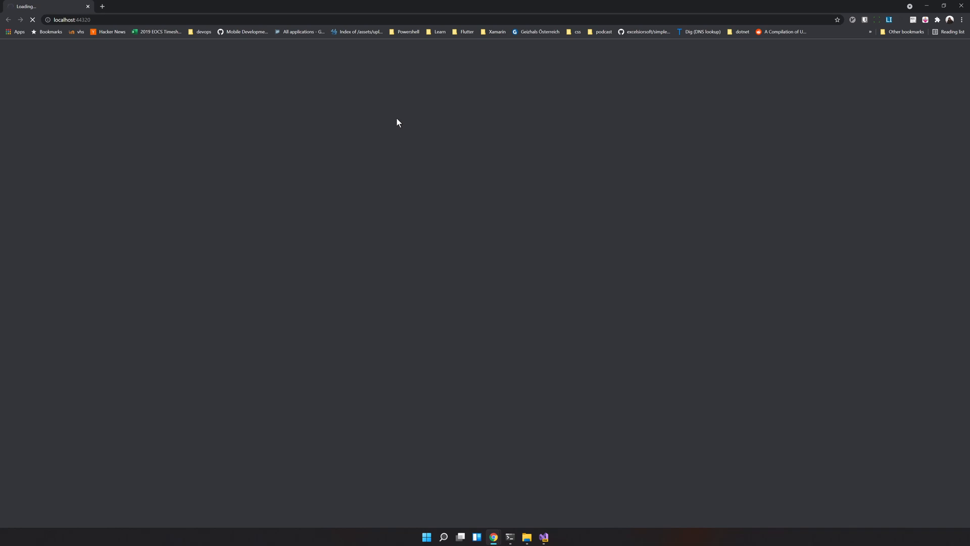
{"action": "mouse_move", "coordinate": [391, 123]}
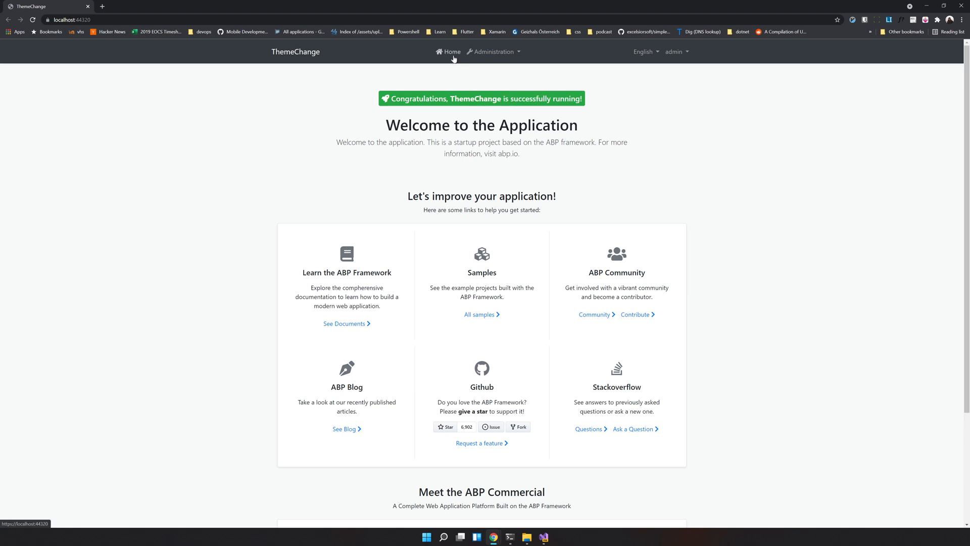
Open the Basic-theme Home page of the app at localhost:44320.
{"action": "left_click", "coordinate": [675, 52]}
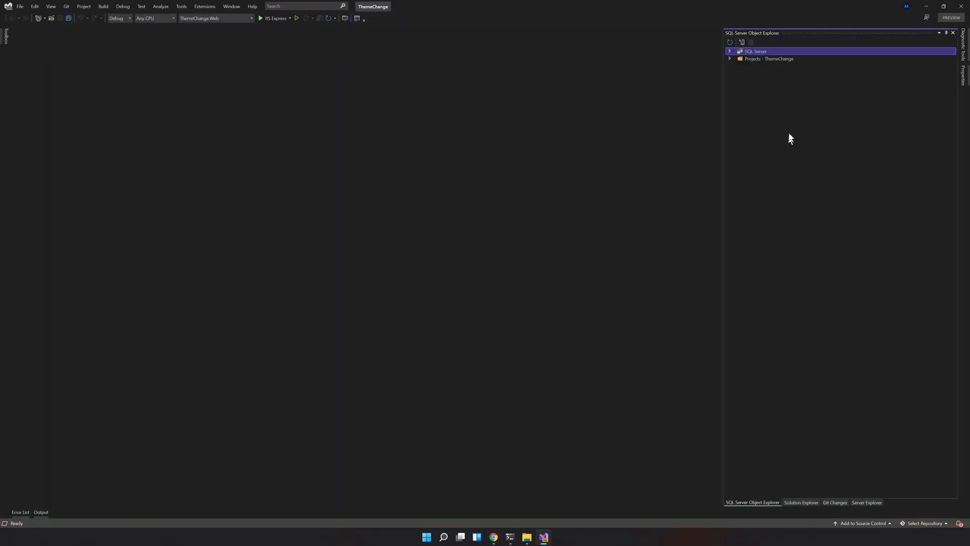
Show Solution Explorer listing the ThemeChange src projects, including ThemeChange.Web.
{"action": "left_click", "coordinate": [801, 503]}
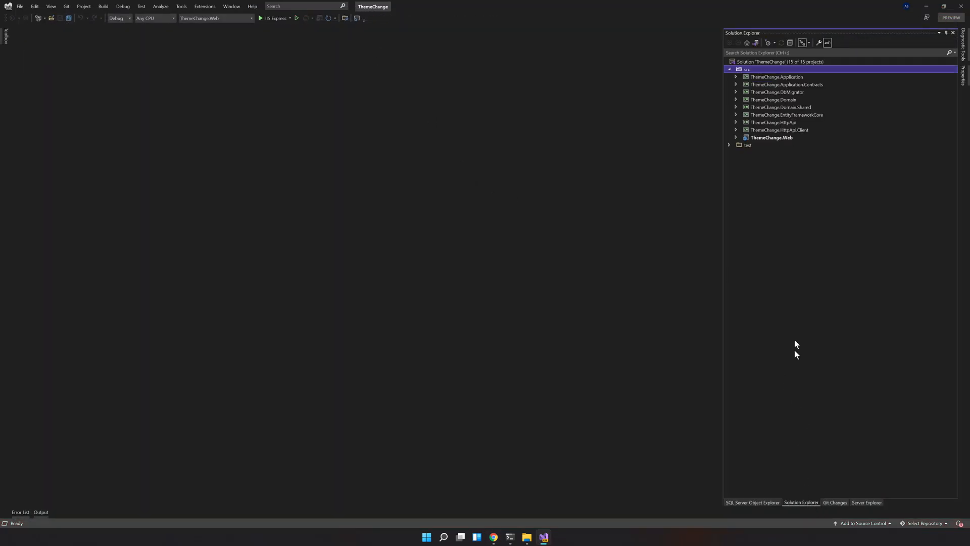
{"action": "mouse_move", "coordinate": [761, 110]}
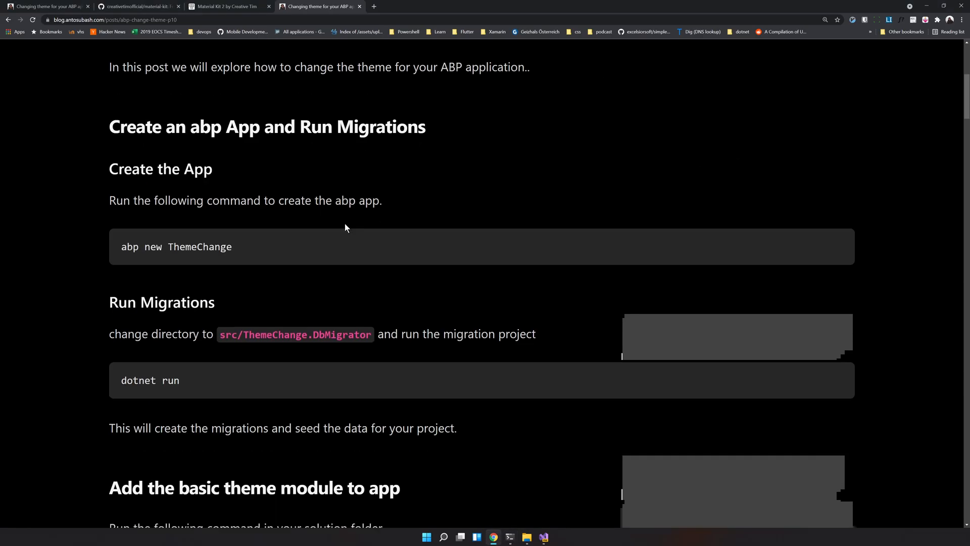
Scroll the blog post to 'Add the basic theme module to app' and select the abp add-module Volo.BasicTheme command.
{"action": "scroll", "scroll_direction": "down", "scroll_amount": 3}
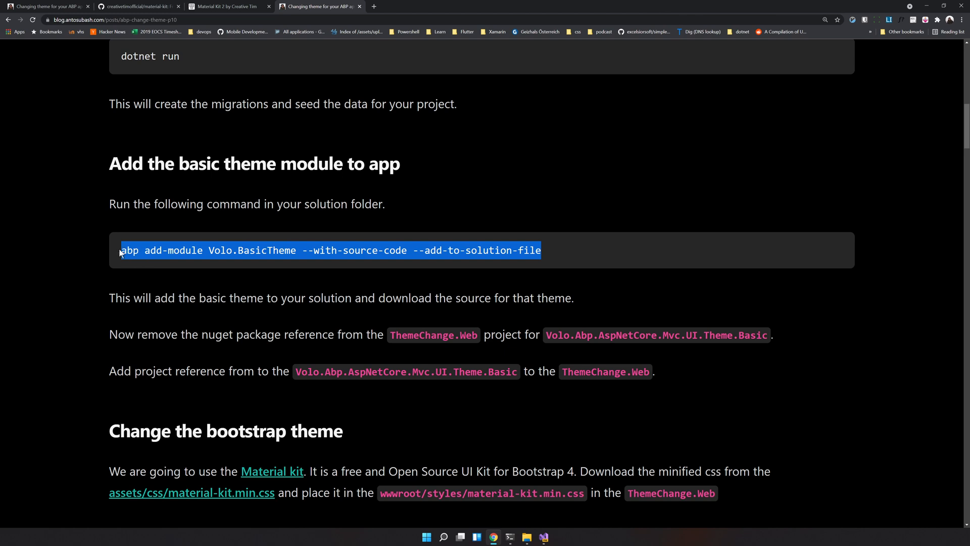
{"action": "left_click", "coordinate": [300, 235]}
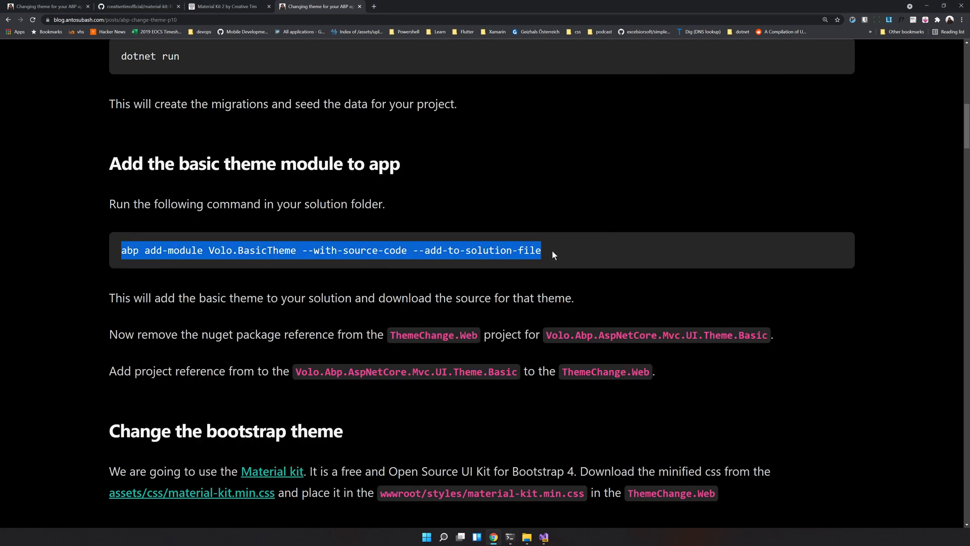
Run abp add-module Volo.BasicTheme --with-source-code --add-to-solution-file in PowerShell until it finishes.
{"action": "left_click", "coordinate": [509, 537]}
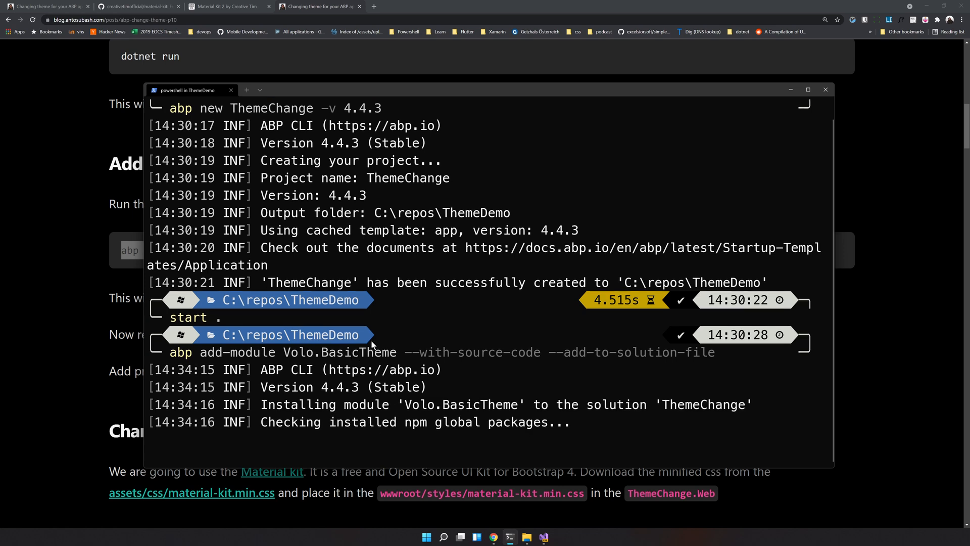
{"action": "scroll", "scroll_direction": "down", "scroll_amount": 3}
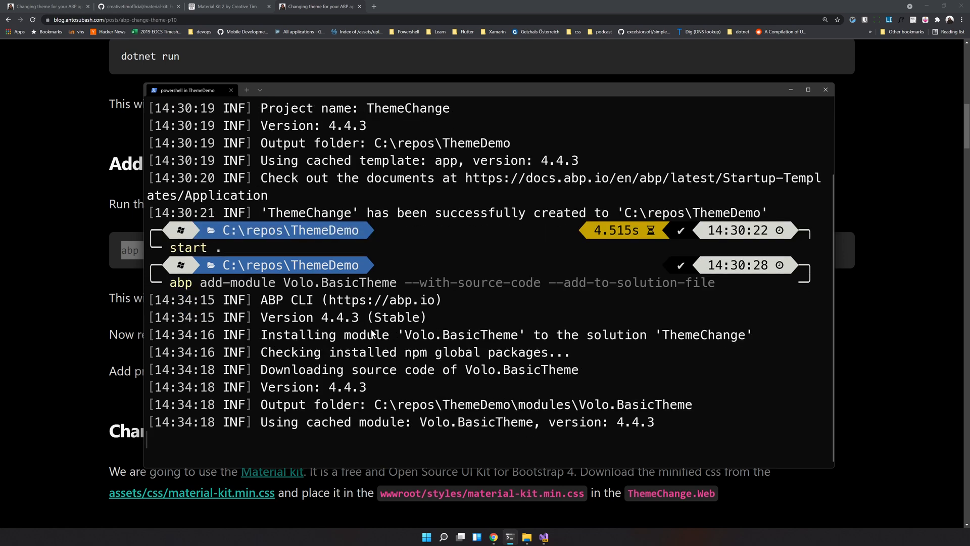
{"action": "scroll", "scroll_direction": "down", "scroll_amount": 3}
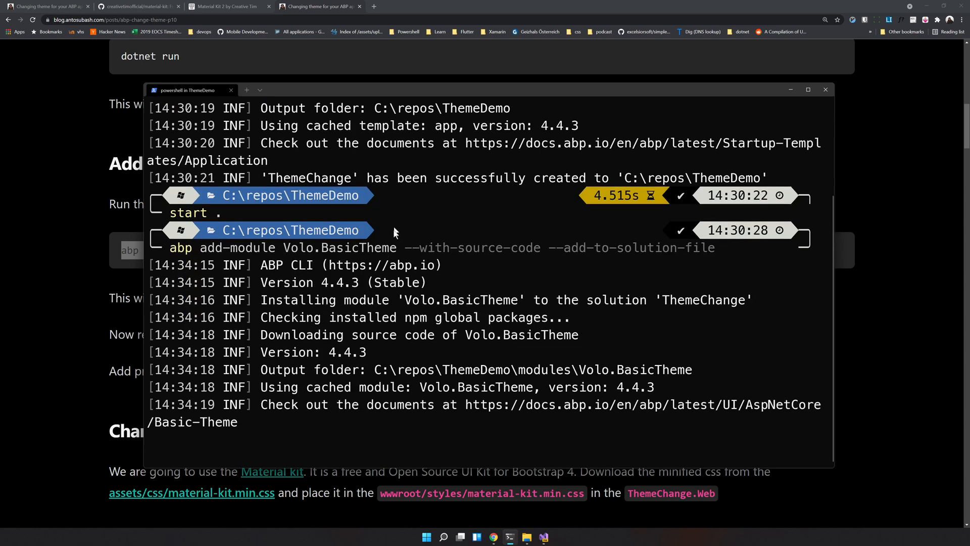
{"action": "mouse_move", "coordinate": [359, 230]}
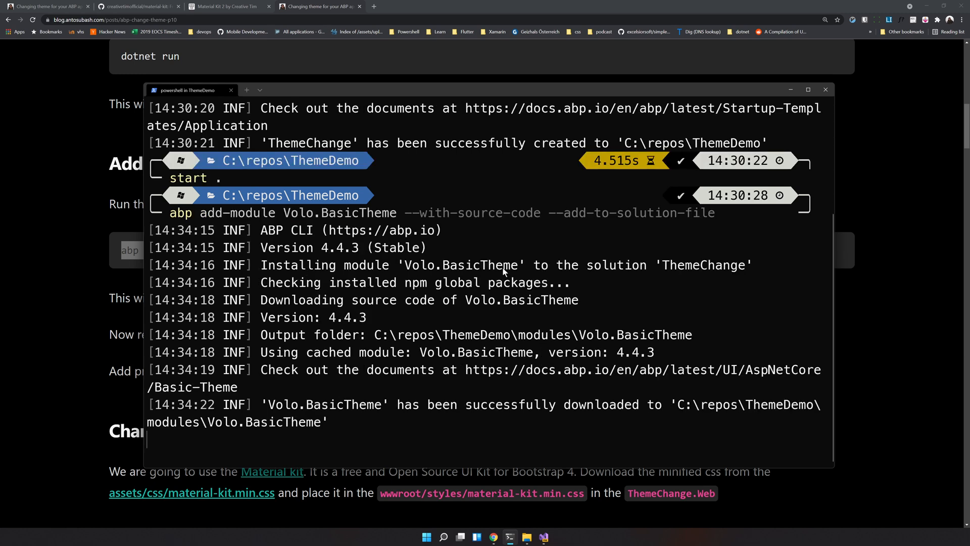
{"action": "mouse_move", "coordinate": [545, 404]}
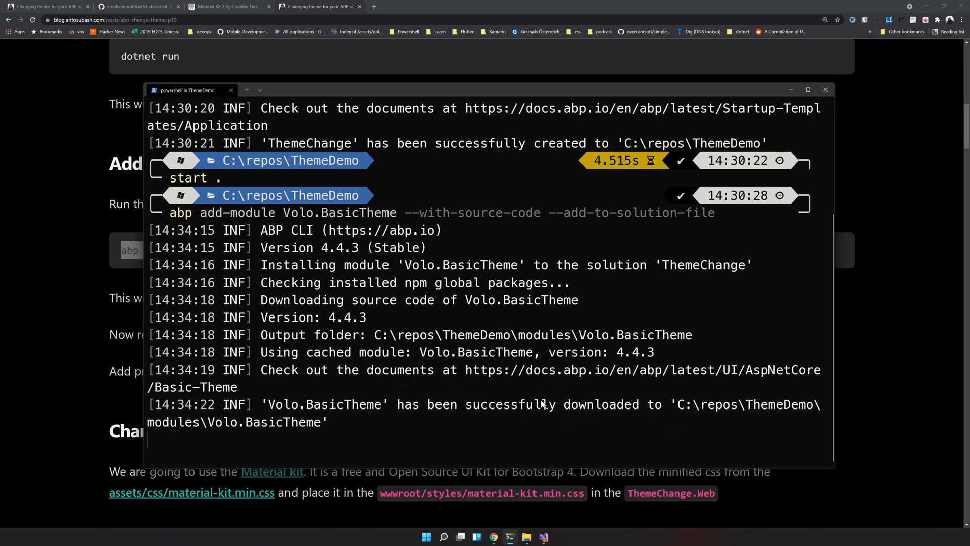
{"action": "scroll", "scroll_direction": "down", "scroll_amount": 3}
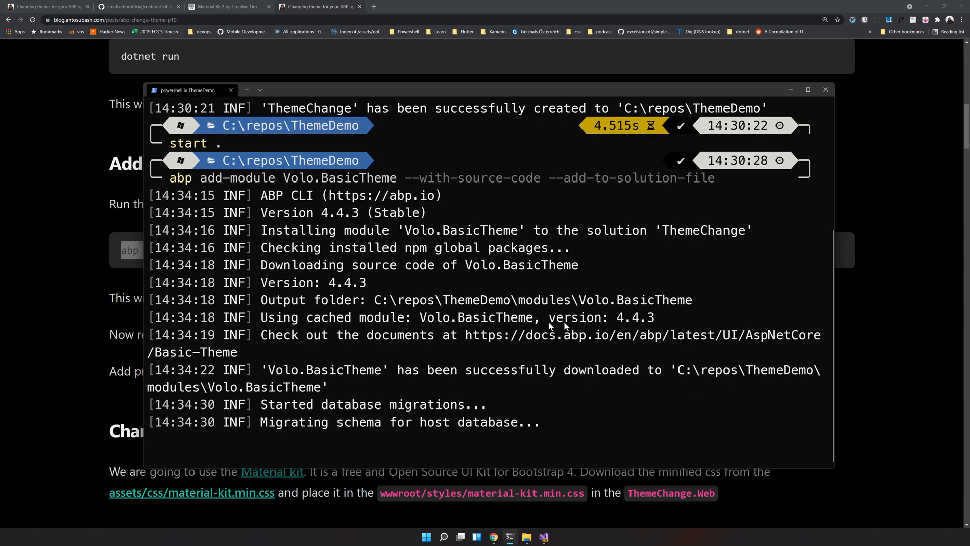
{"action": "scroll", "scroll_direction": "down", "scroll_amount": 3}
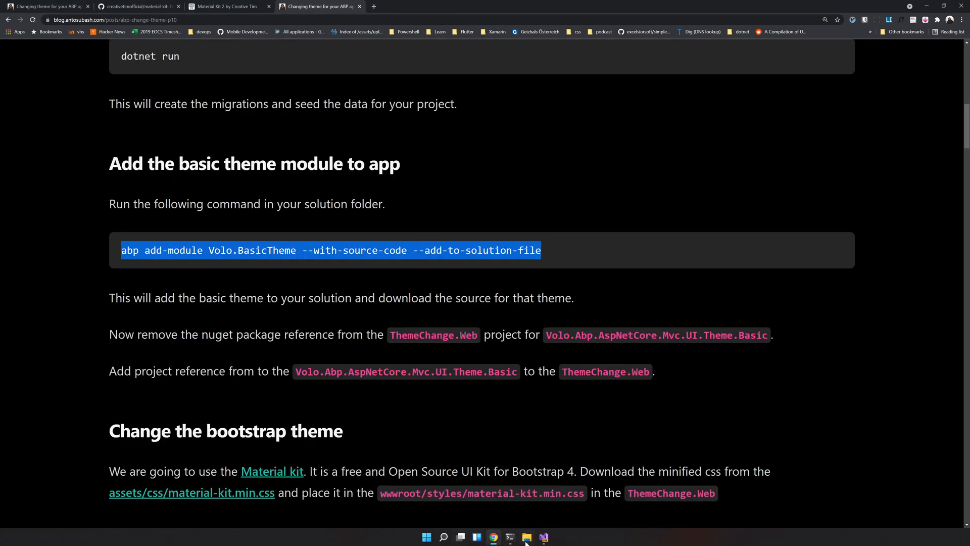
Reload ThemeChange, then remove the Server, Web and WebAssembly BasicTheme projects.
{"action": "left_click", "coordinate": [540, 536]}
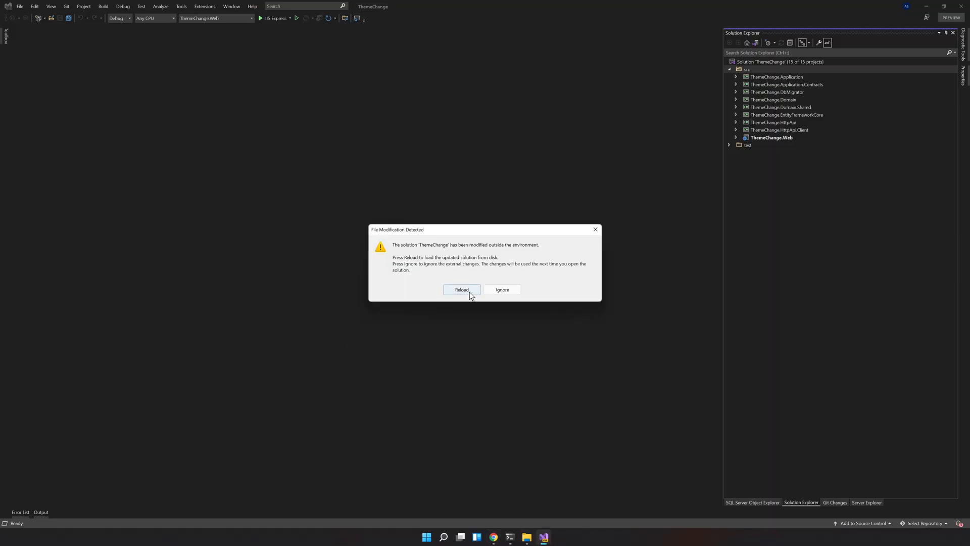
{"action": "left_click", "coordinate": [462, 290]}
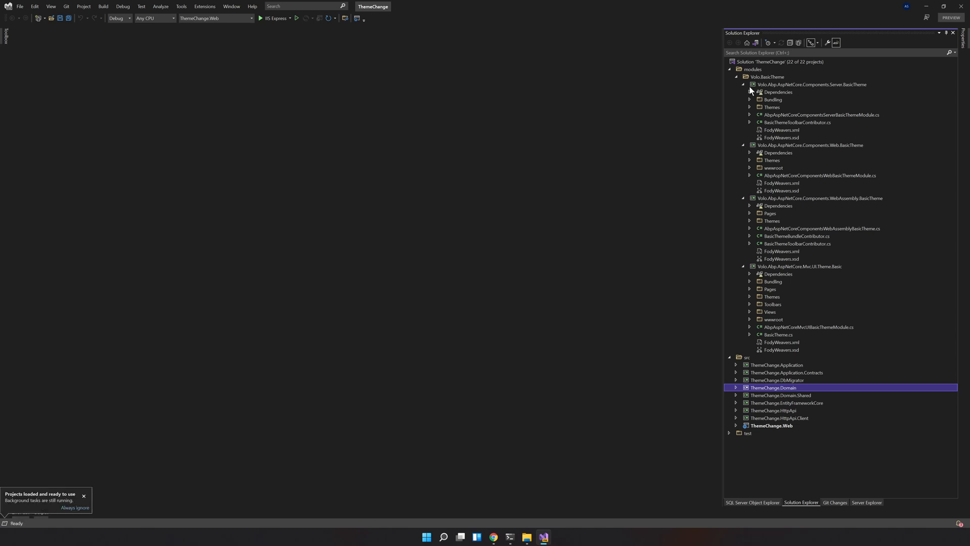
{"action": "left_click", "coordinate": [744, 84]}
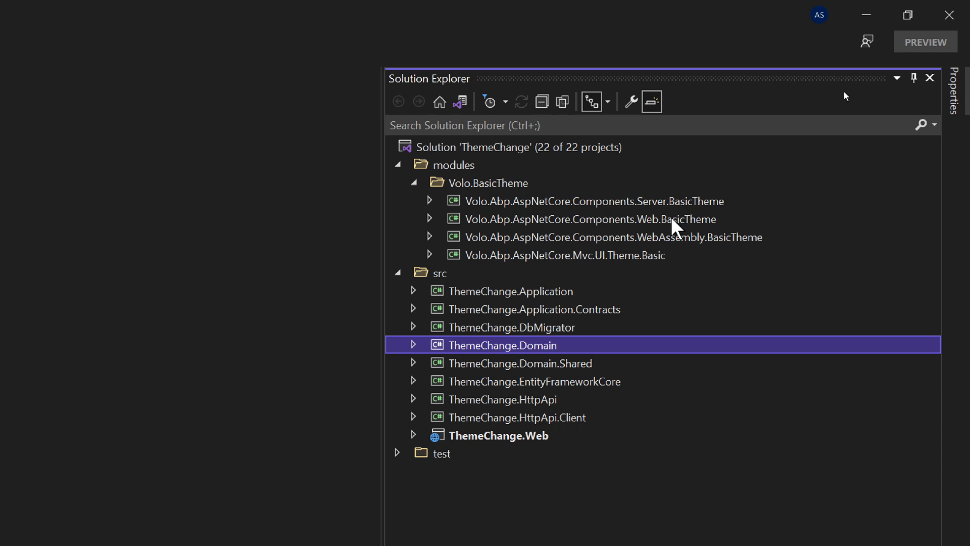
{"action": "mouse_move", "coordinate": [692, 246]}
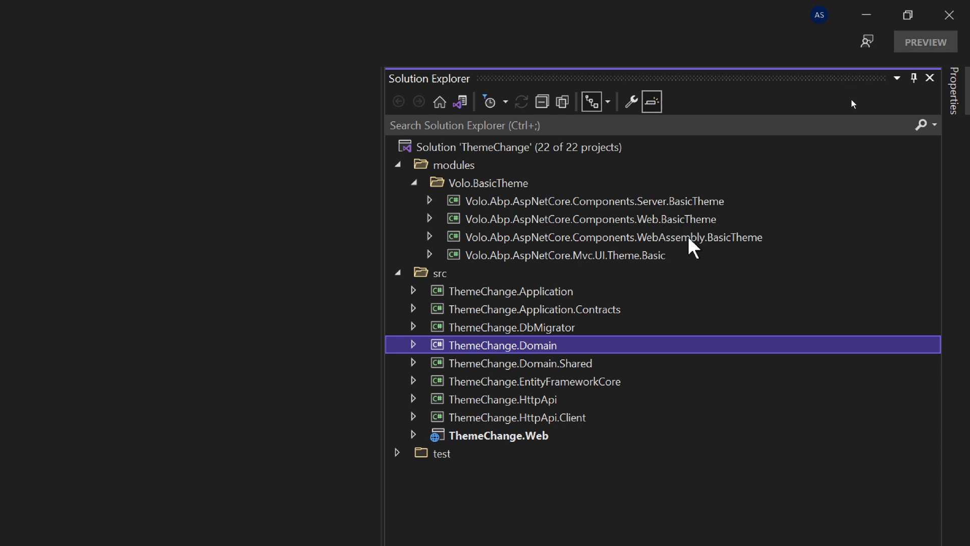
{"action": "mouse_move", "coordinate": [650, 250]}
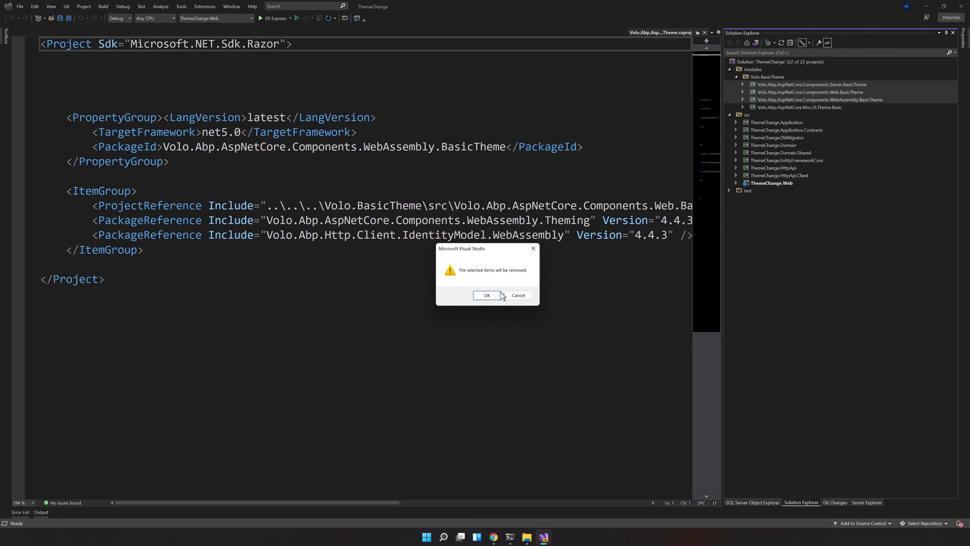
{"action": "left_click", "coordinate": [487, 295]}
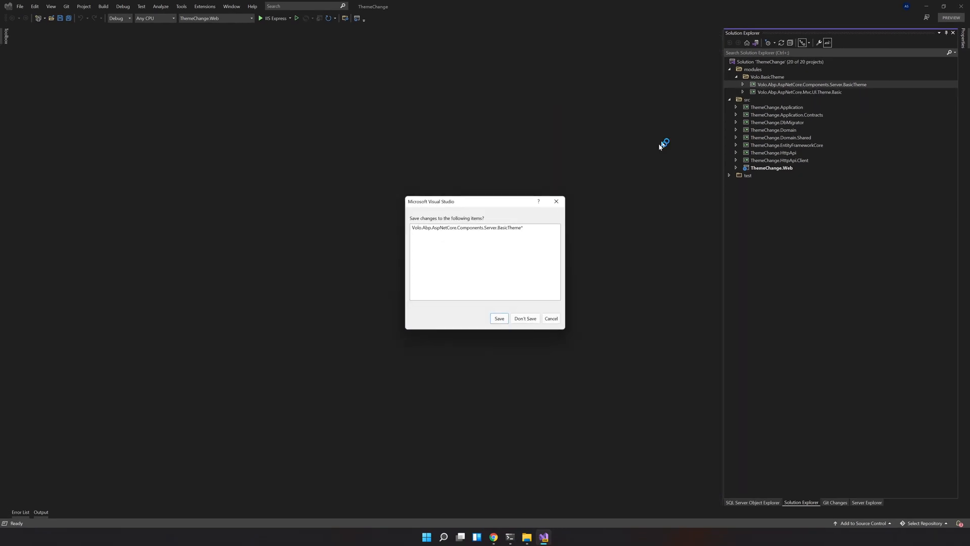
{"action": "left_click", "coordinate": [526, 318]}
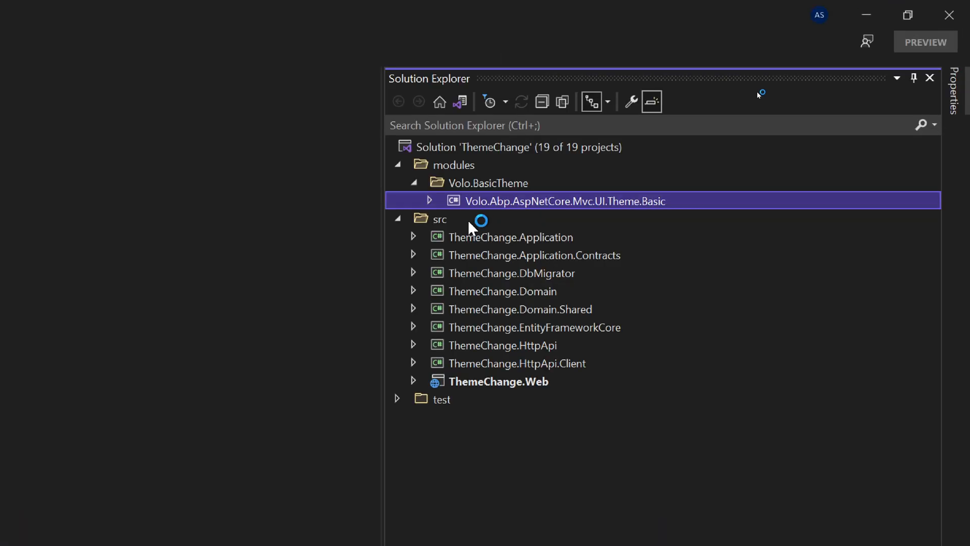
{"action": "left_click", "coordinate": [430, 200]}
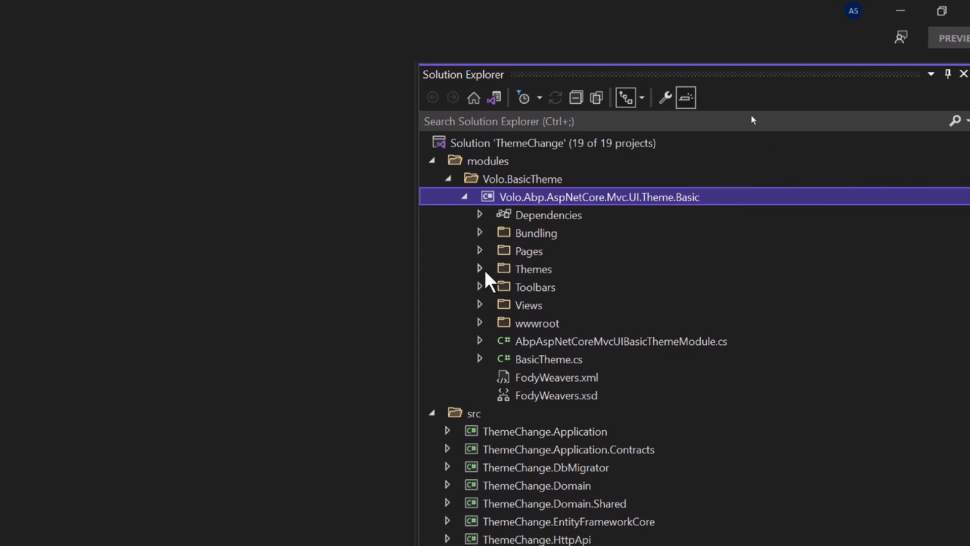
Expand the Basic theme's Themes, Layouts and Components folders and open Account.cshtml.
{"action": "left_click", "coordinate": [480, 269]}
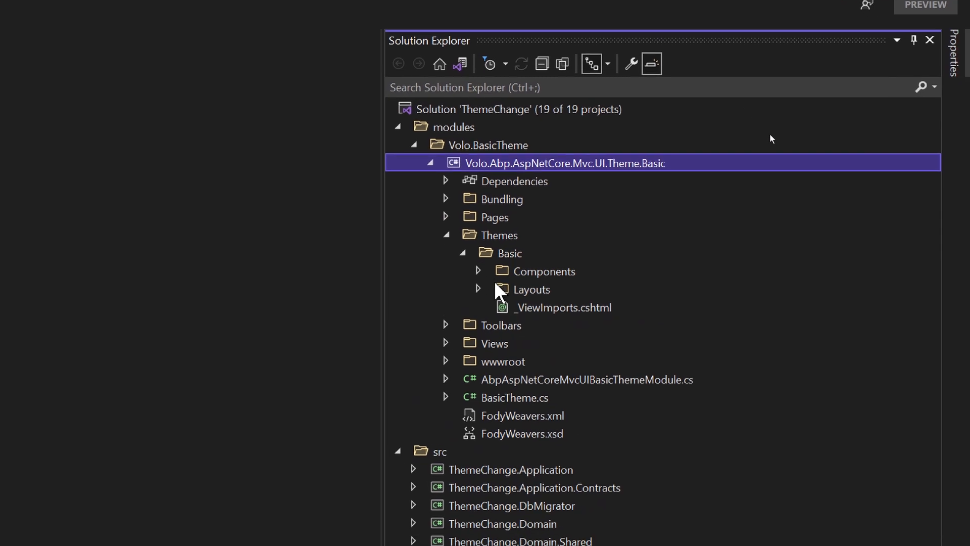
{"action": "left_click", "coordinate": [478, 290]}
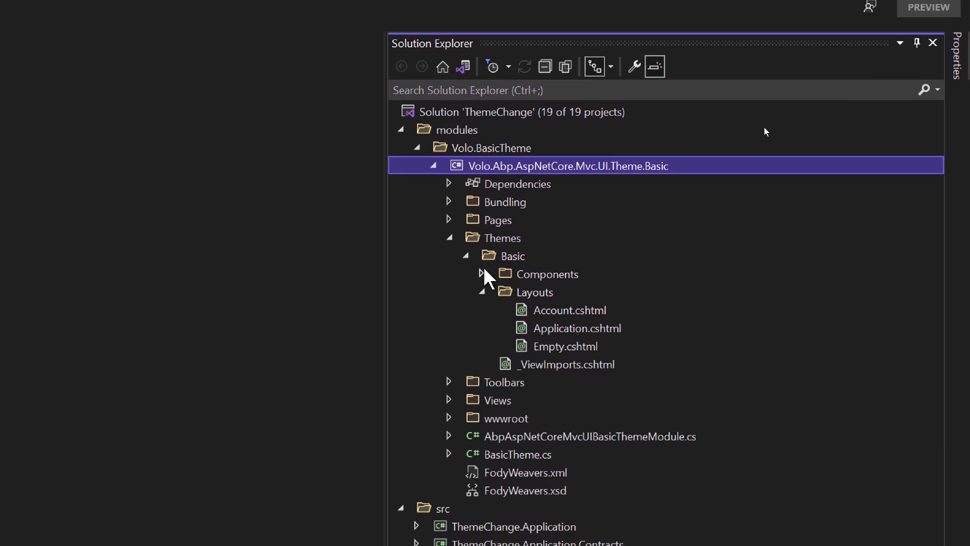
{"action": "left_click", "coordinate": [482, 274]}
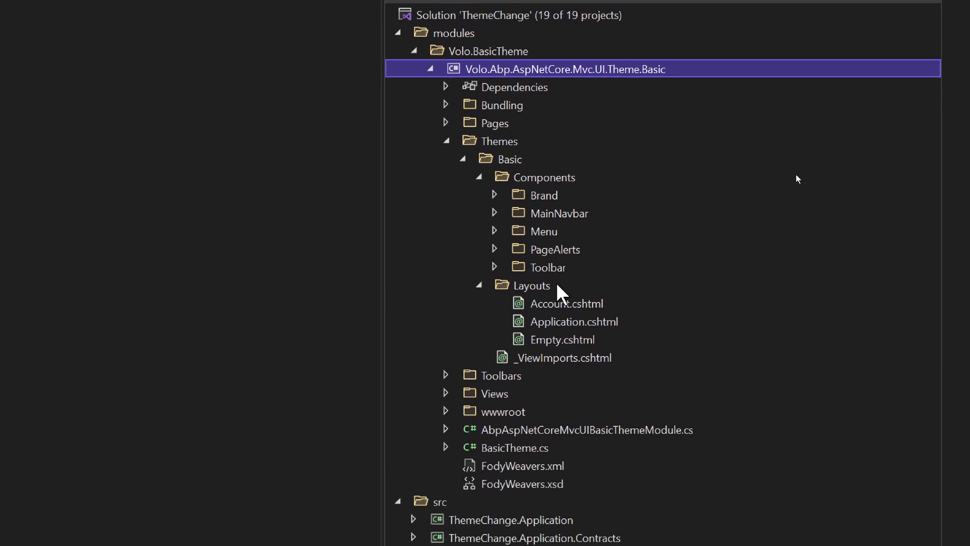
{"action": "scroll", "scroll_direction": "down", "scroll_amount": 3}
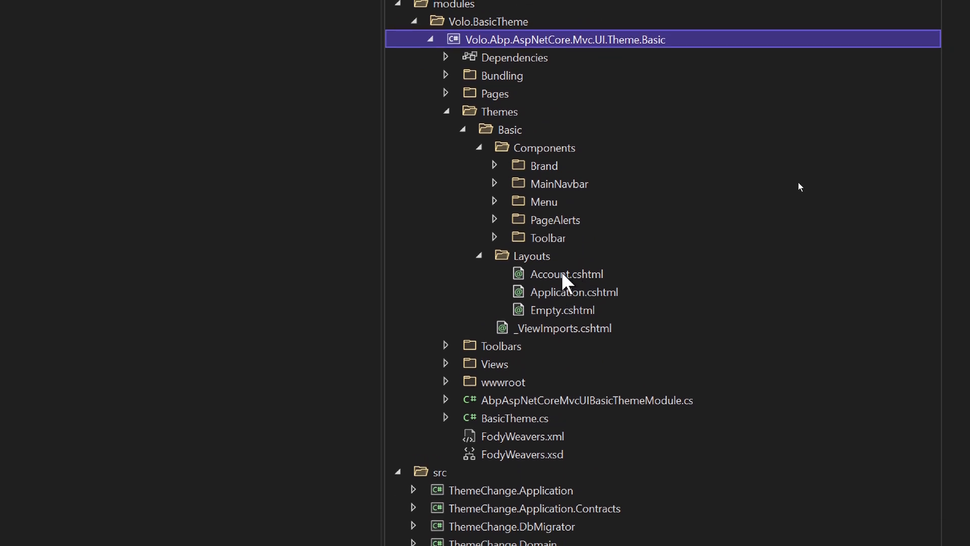
{"action": "left_click", "coordinate": [566, 274]}
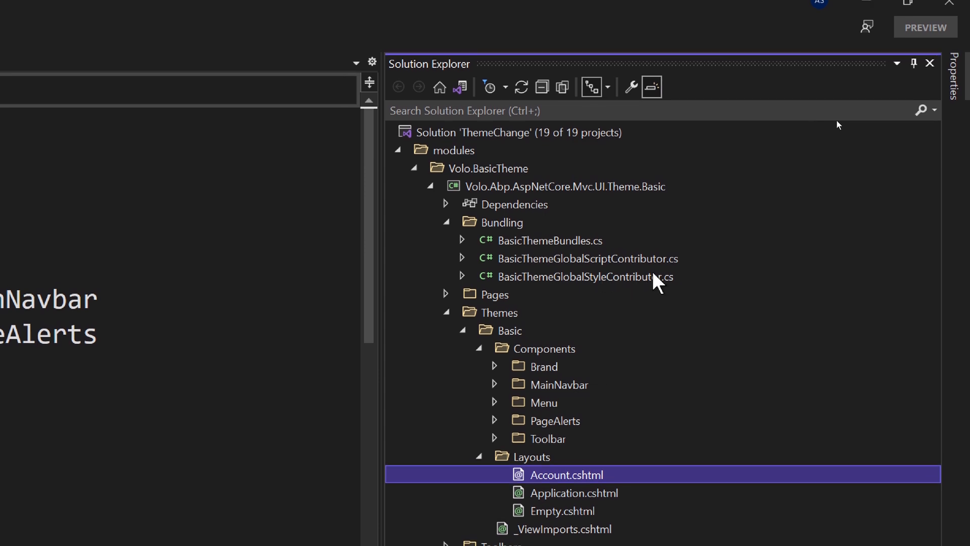
{"action": "mouse_move", "coordinate": [560, 285]}
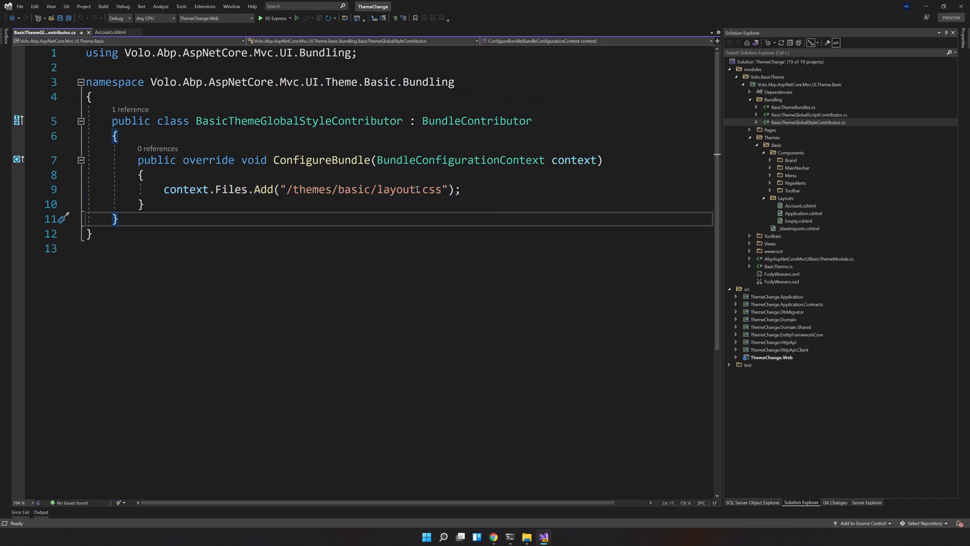
{"action": "mouse_move", "coordinate": [419, 193]}
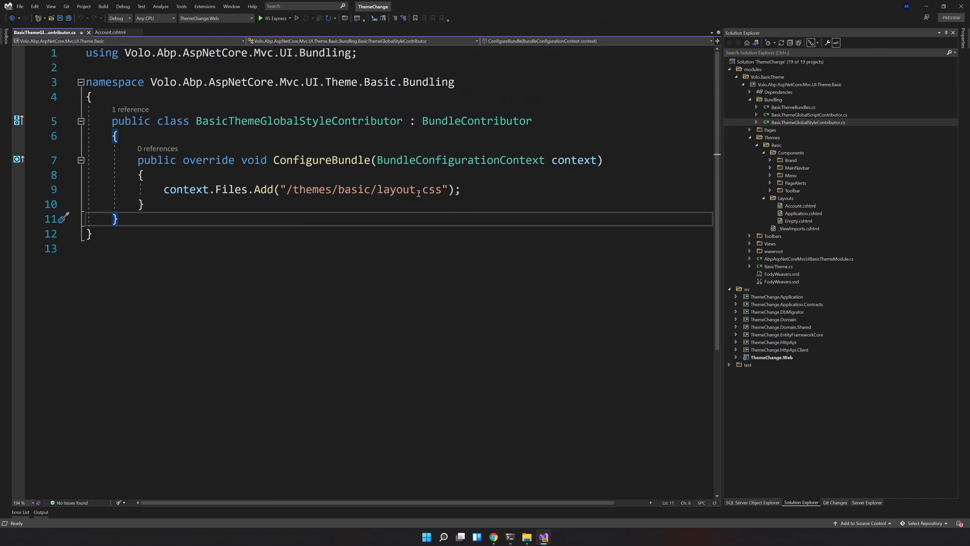
{"action": "mouse_move", "coordinate": [420, 193]}
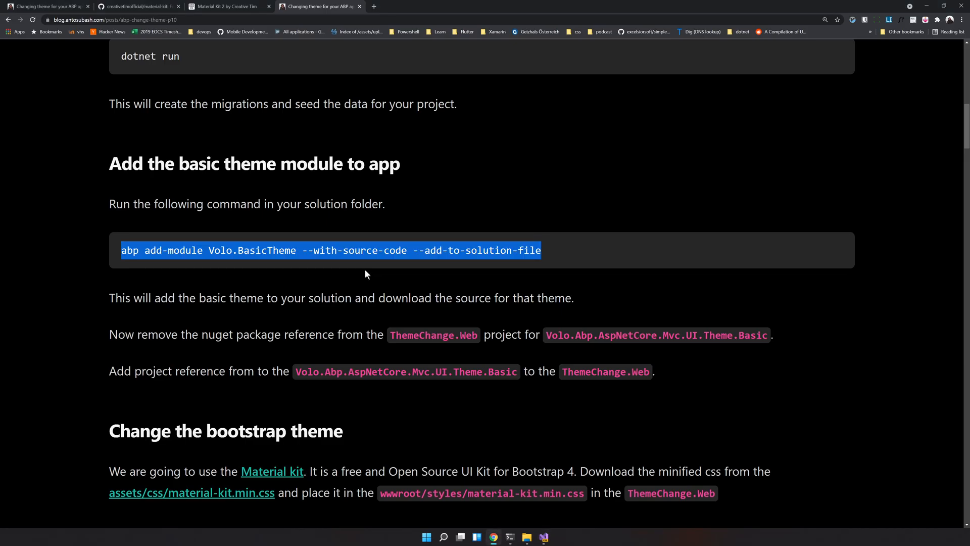
Select the context.Files.Remove bootstrap.css line in the blog post.
{"action": "scroll", "scroll_direction": "down", "scroll_amount": 3}
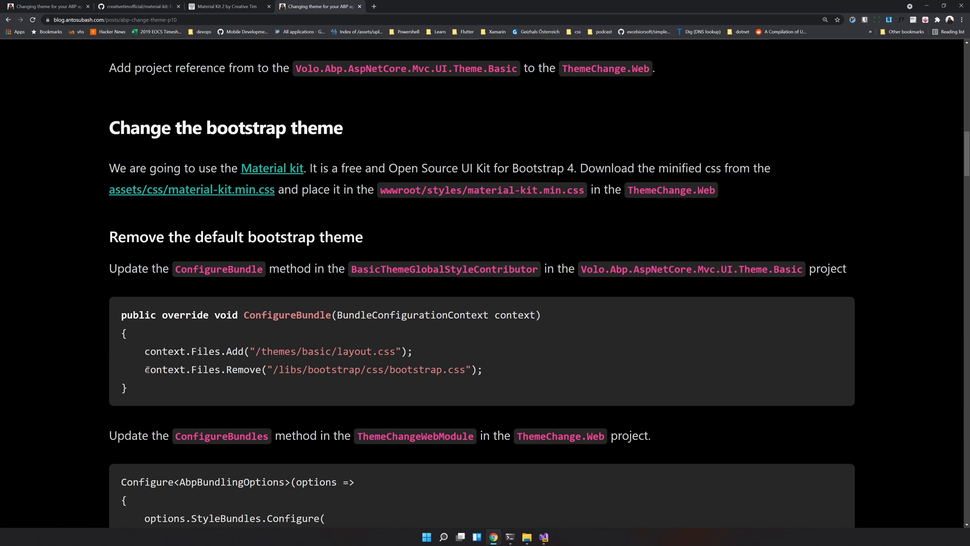
{"action": "triple_click", "coordinate": [313, 369]}
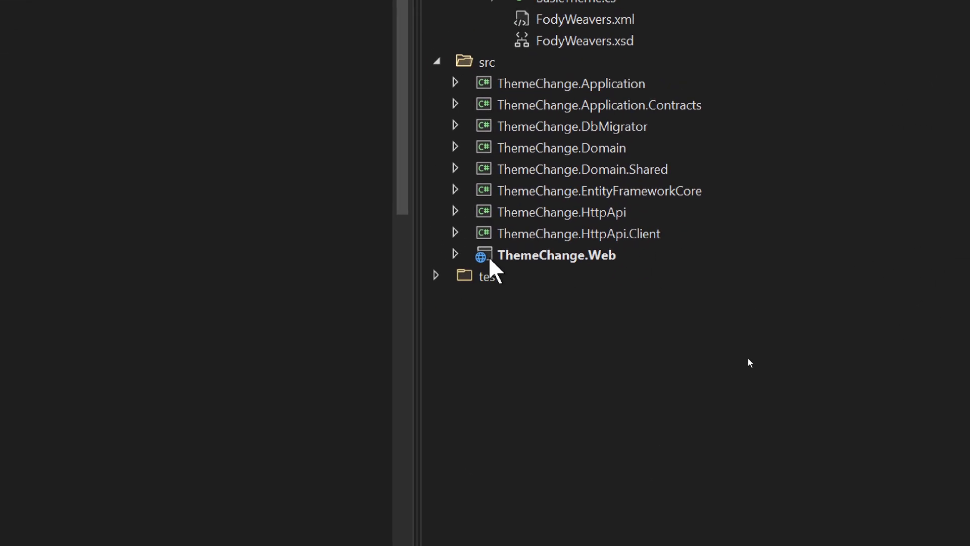
Expand ThemeChange.Web > wwwroot > libs > bootstrap > css to show bootstrap.css and bootstrap-rtl.css.
{"action": "left_click", "coordinate": [456, 255]}
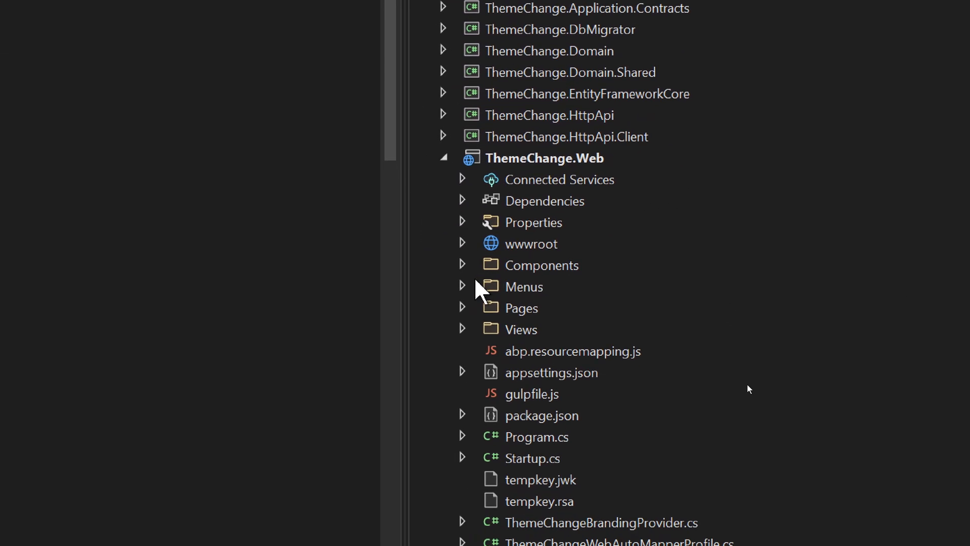
{"action": "left_click", "coordinate": [462, 244]}
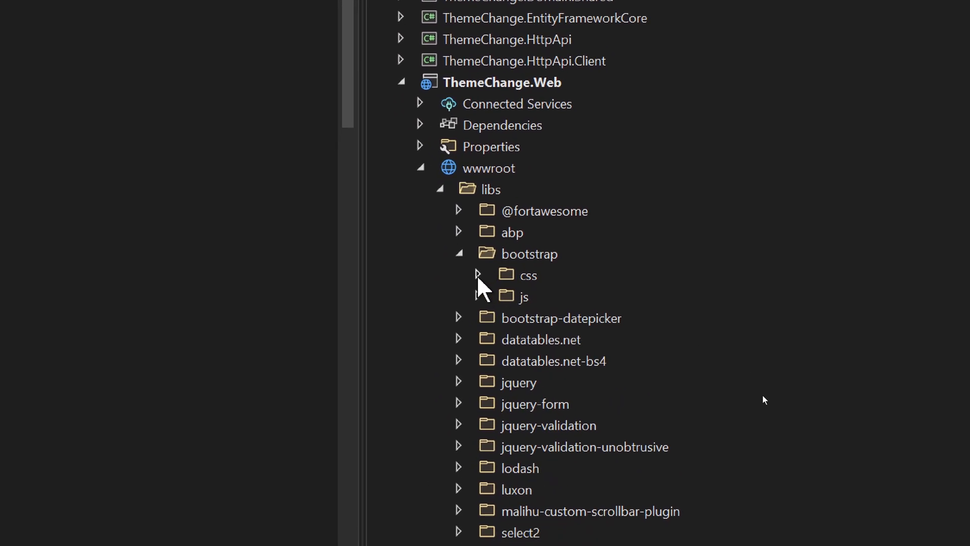
{"action": "left_click", "coordinate": [477, 275]}
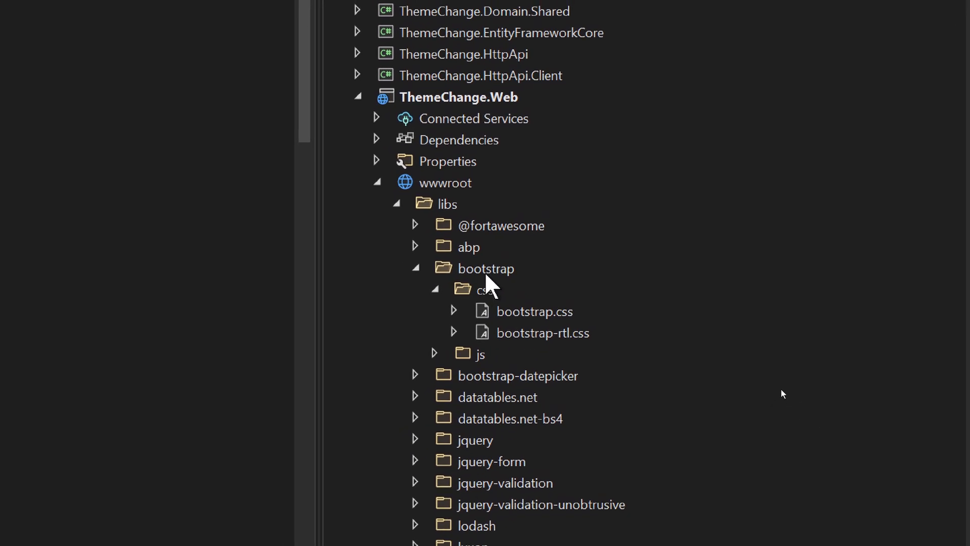
{"action": "scroll", "scroll_direction": "down", "scroll_amount": 3}
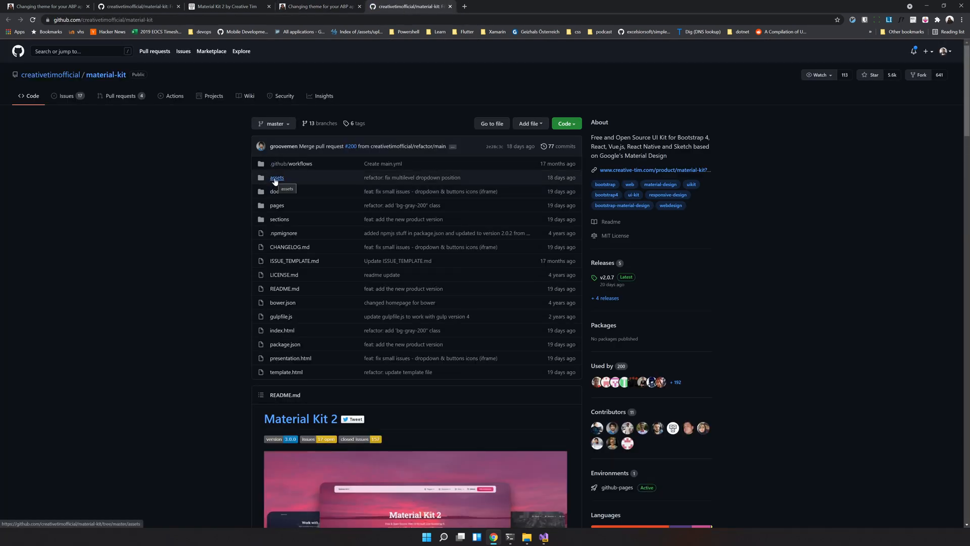
Browse material-kit's assets/css on GitHub, then add a new folder under wwwroot.
{"action": "left_click", "coordinate": [277, 178]}
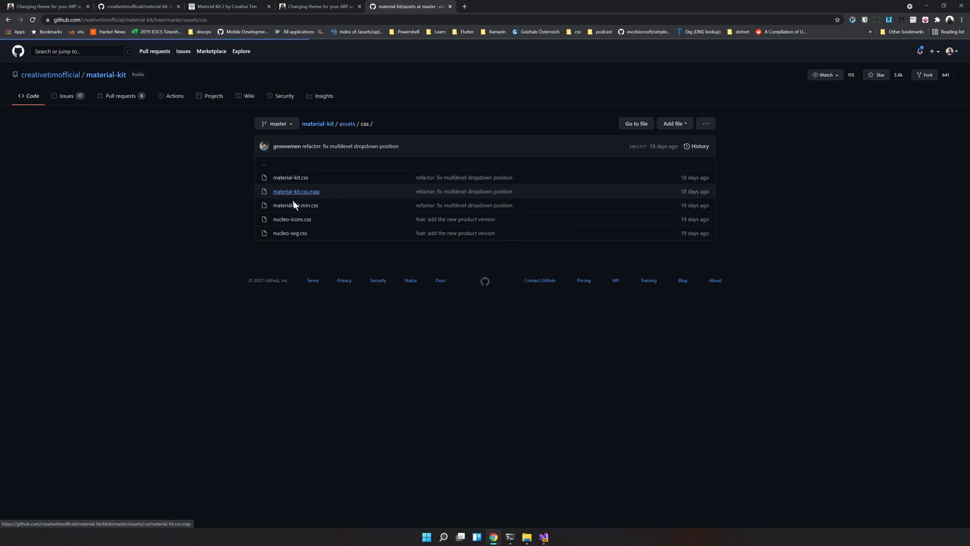
{"action": "mouse_move", "coordinate": [304, 205]}
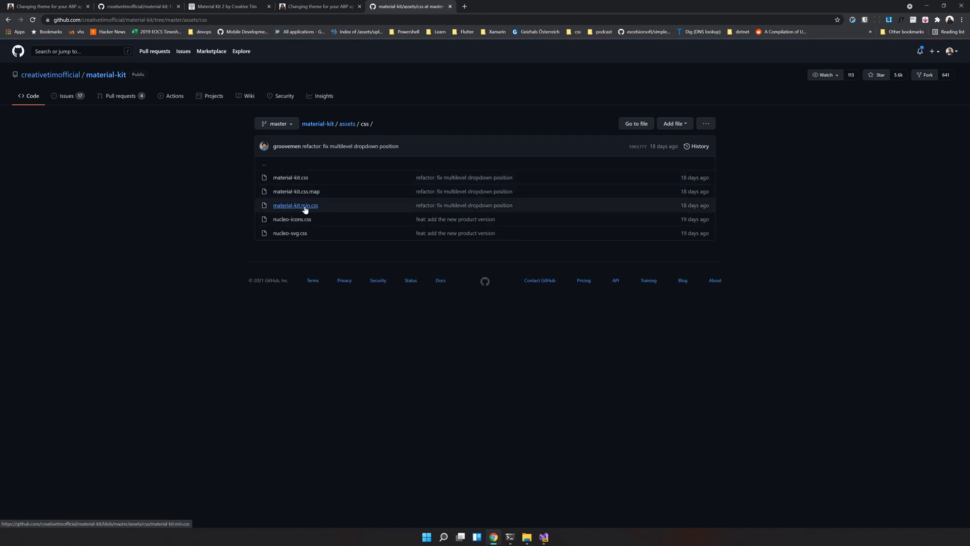
{"action": "mouse_move", "coordinate": [304, 208]}
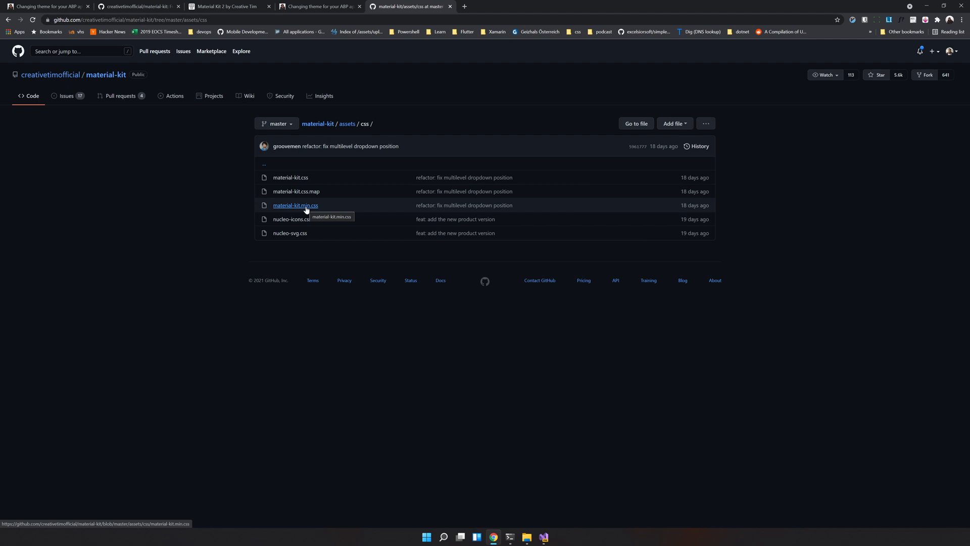
{"action": "mouse_move", "coordinate": [521, 495]}
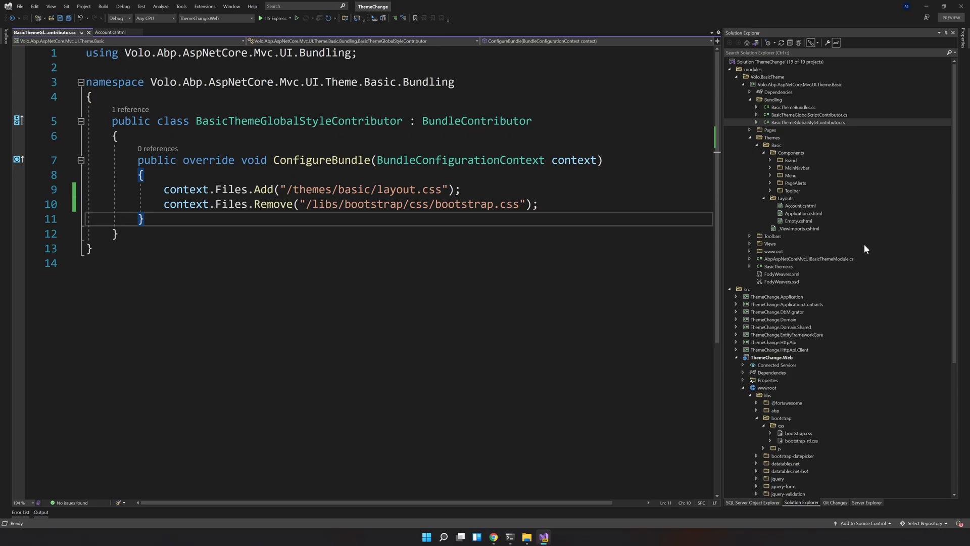
{"action": "scroll", "scroll_direction": "down", "scroll_amount": 3}
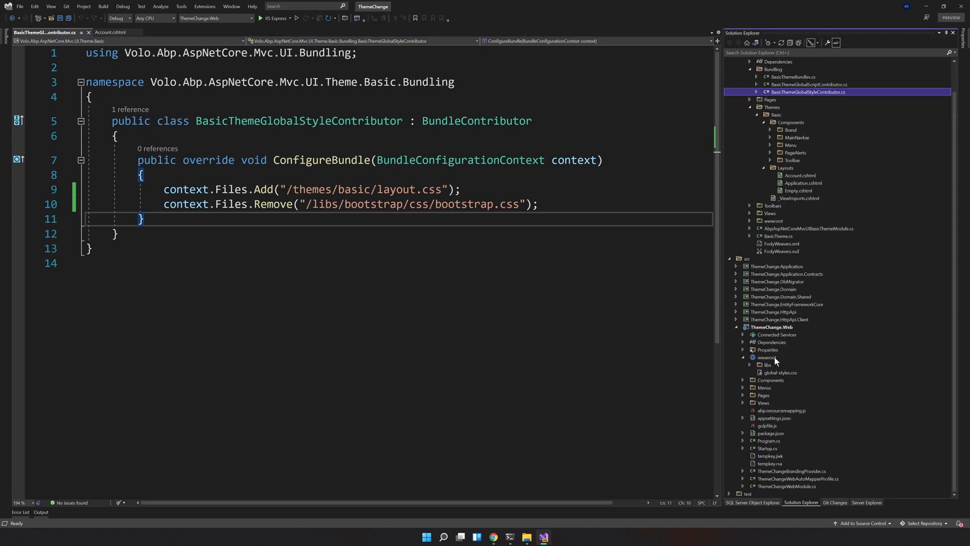
{"action": "right_click", "coordinate": [767, 357]}
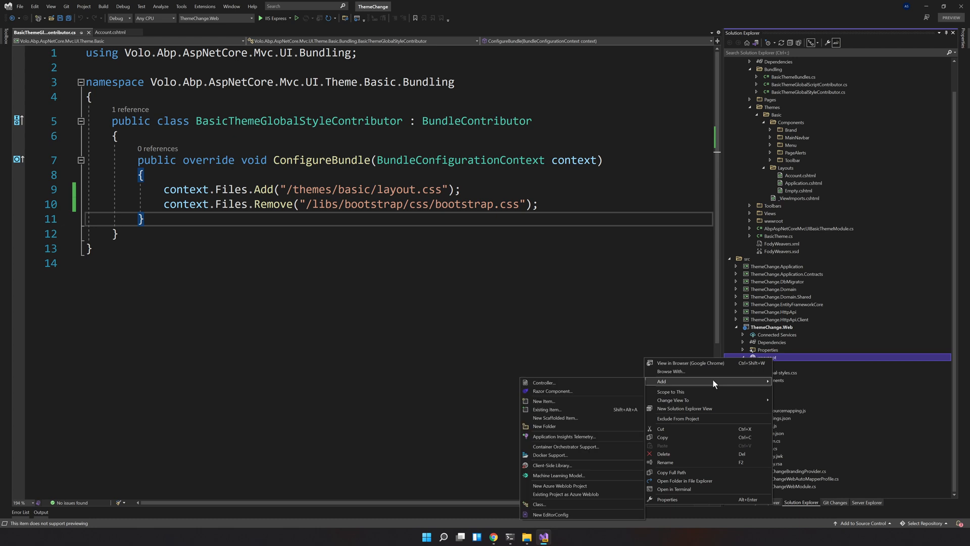
{"action": "left_click", "coordinate": [544, 426]}
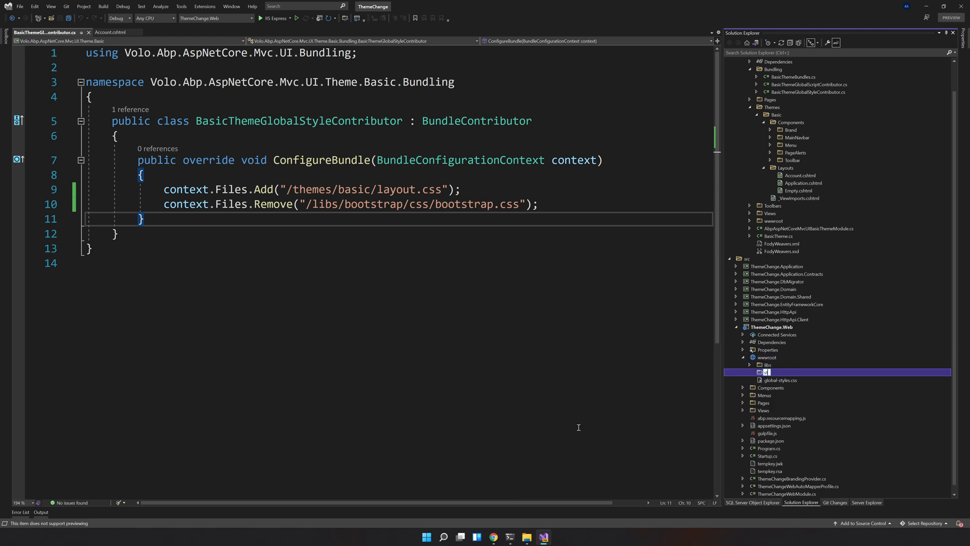
Name the folder 'styles', copy material-kit.min.css from the Desktop into it, and expand it.
{"action": "type", "text": "styles"}
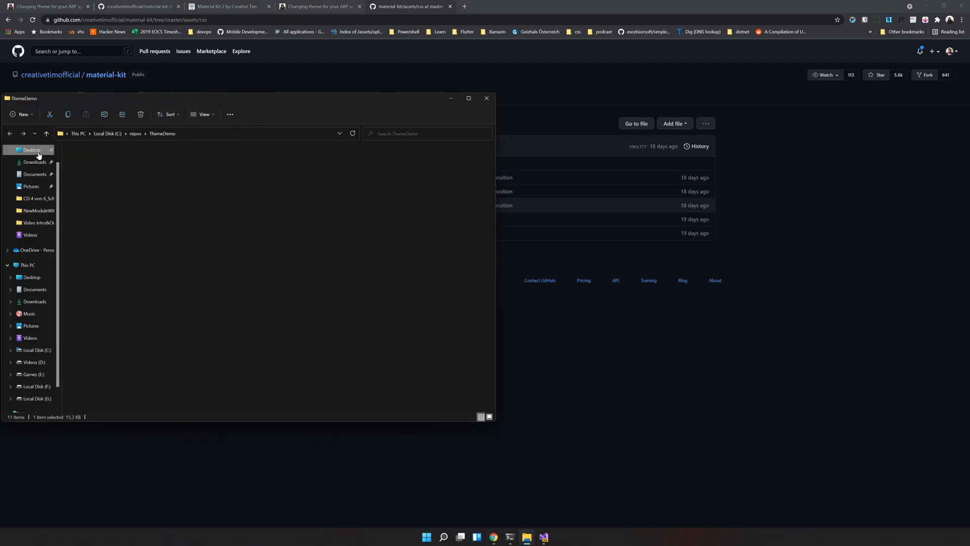
{"action": "left_click", "coordinate": [31, 150]}
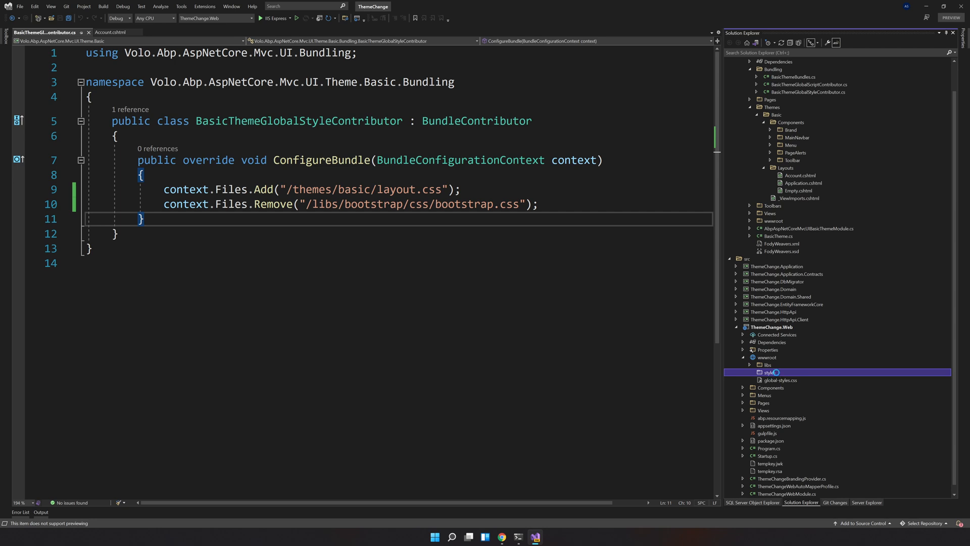
{"action": "left_click", "coordinate": [750, 372]}
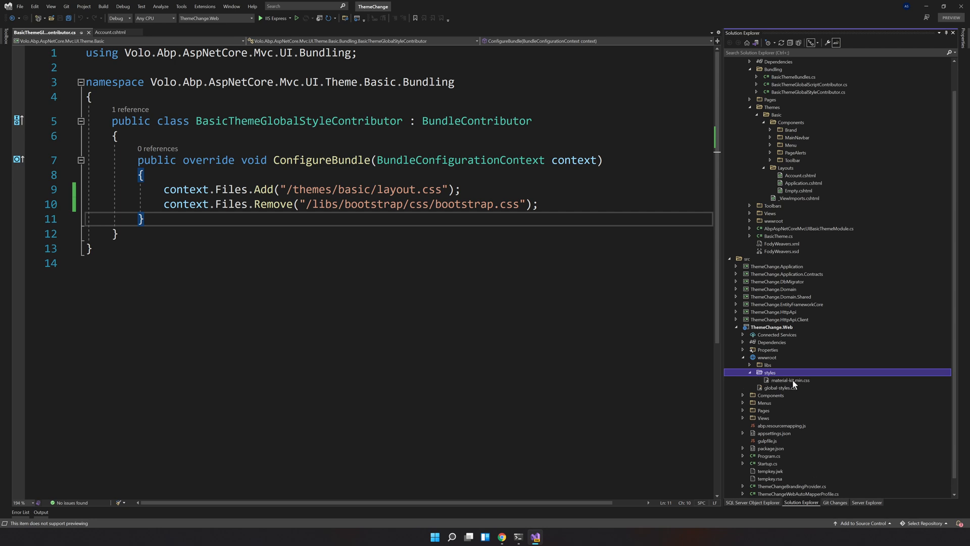
{"action": "mouse_move", "coordinate": [799, 384]}
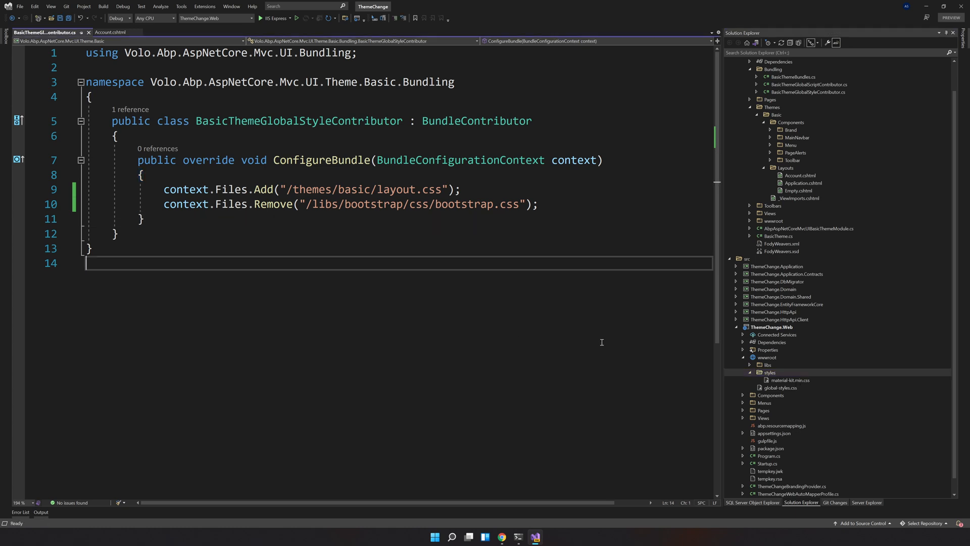
Open ThemeChangeWebModule.cs and mark the existing AddFiles call in ConfigureBundles.
{"action": "scroll", "scroll_direction": "down", "scroll_amount": 3}
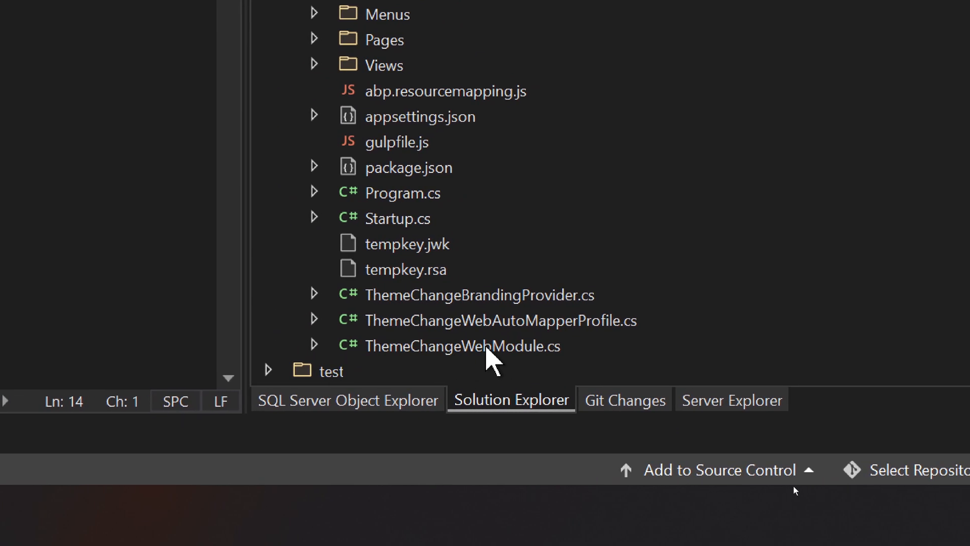
{"action": "left_click", "coordinate": [481, 346]}
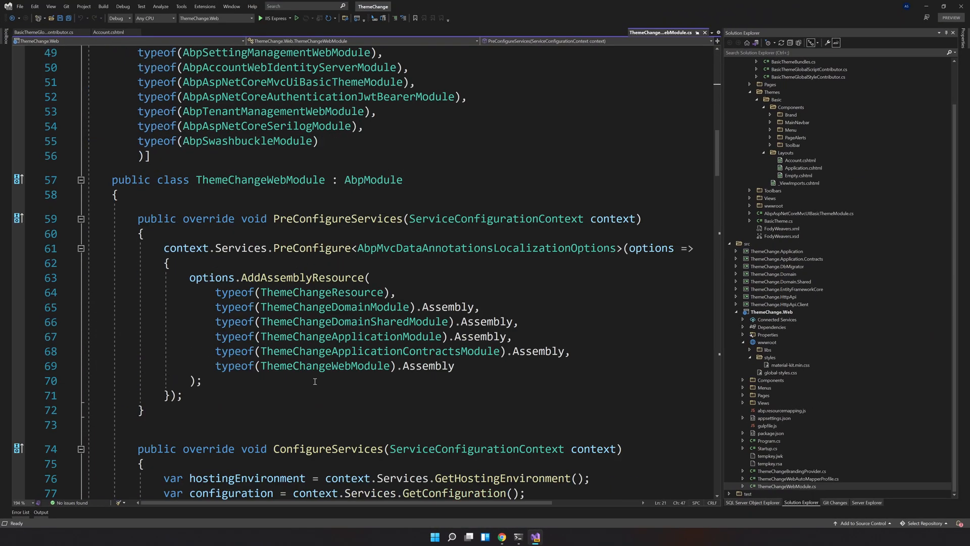
{"action": "scroll", "scroll_direction": "down", "scroll_amount": 3}
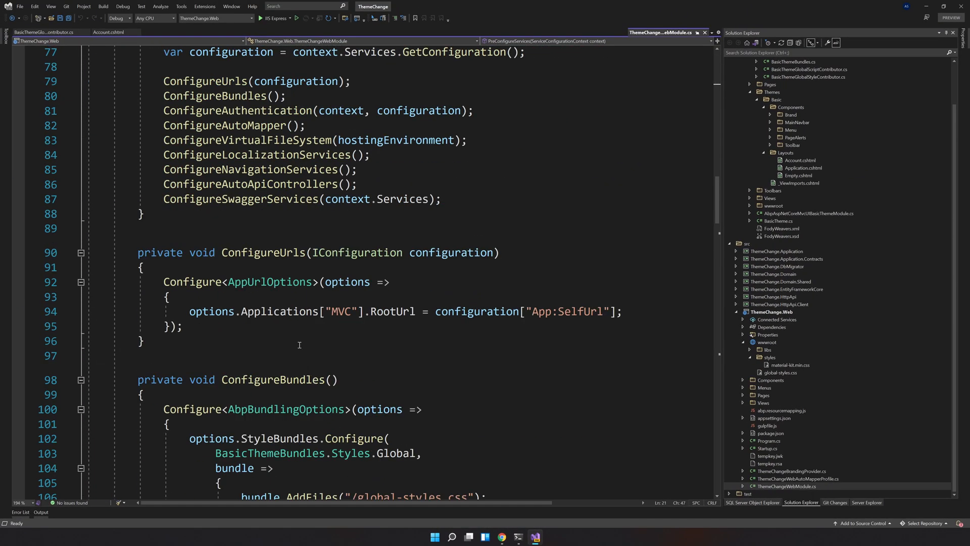
{"action": "double_click", "coordinate": [271, 204]}
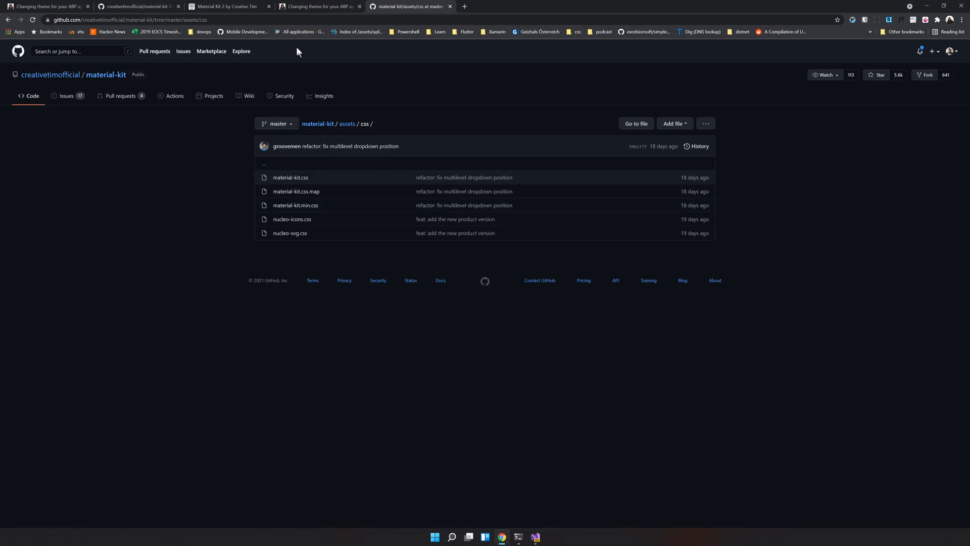
On the blog tab, select the bundle.AddFiles line adding /styles/material-kit.min.css.
{"action": "left_click", "coordinate": [51, 8]}
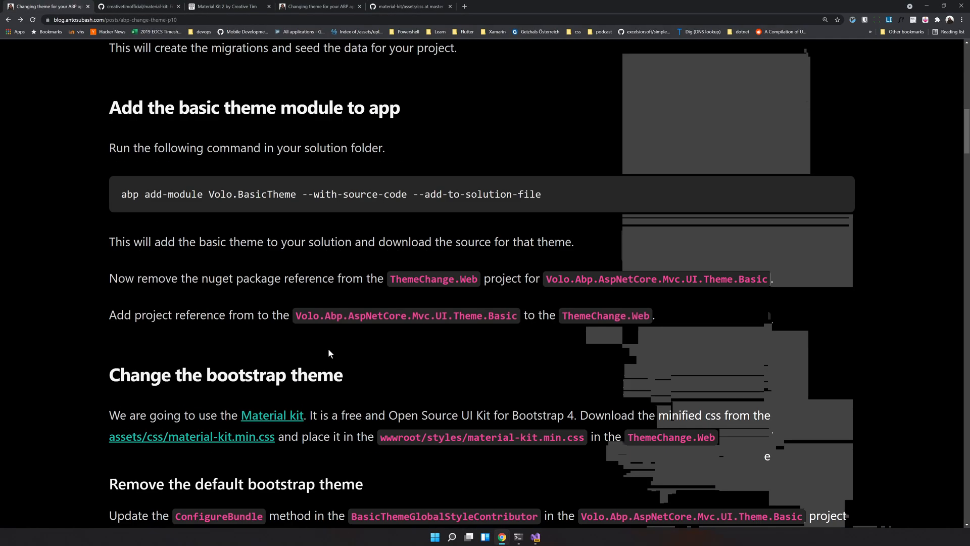
{"action": "scroll", "scroll_direction": "down", "scroll_amount": 3}
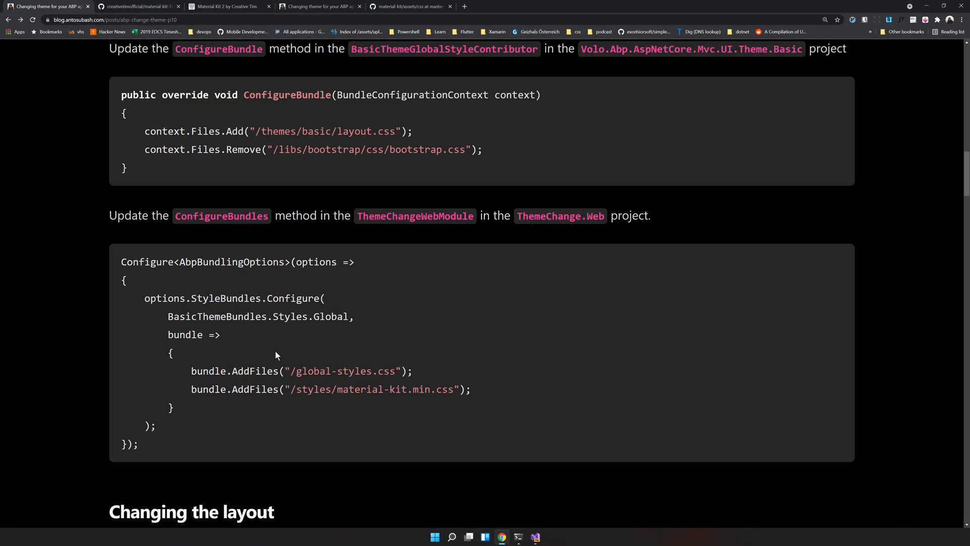
{"action": "triple_click", "coordinate": [331, 382]}
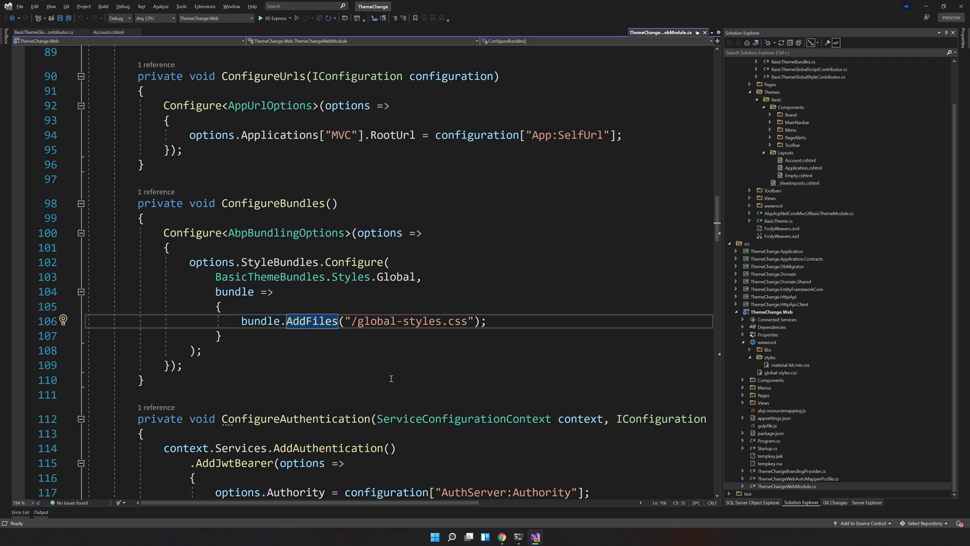
Add bundle.AddFiles("/styles/material-kit.min.css") to ConfigureBundles and save the module.
{"action": "type", "text": "bundle.AddFiles(\"/styles/material-kit.min.css\");"}
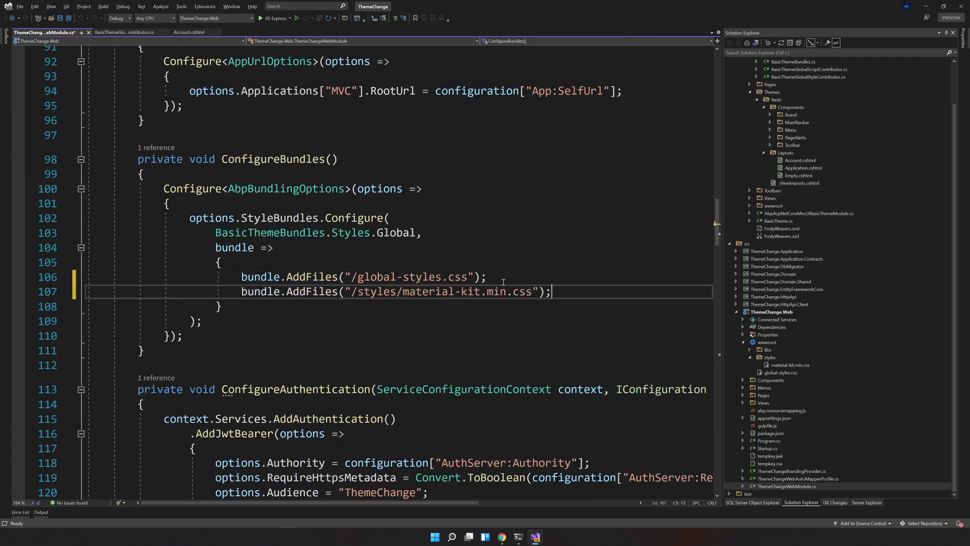
{"action": "key", "text": "Ctrl+S"}
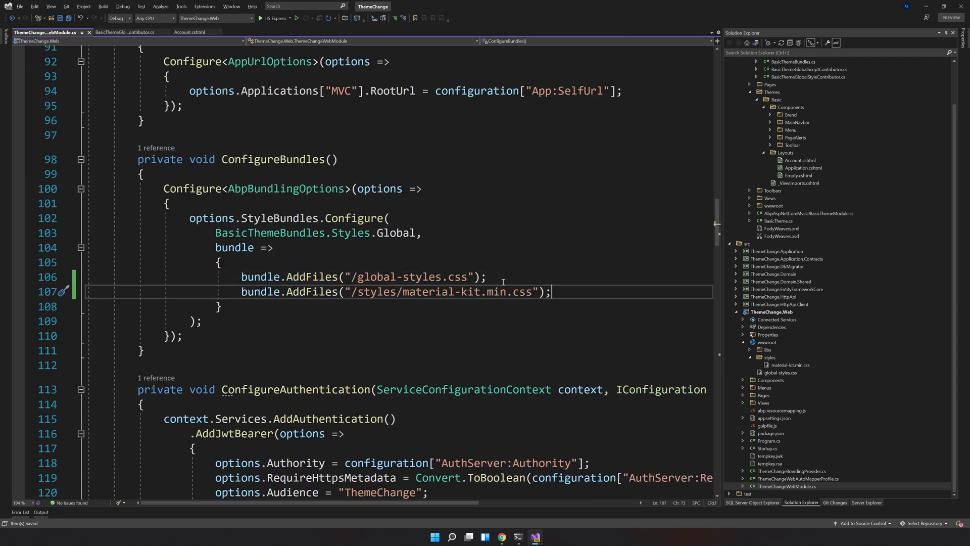
{"action": "left_click", "coordinate": [201, 321]}
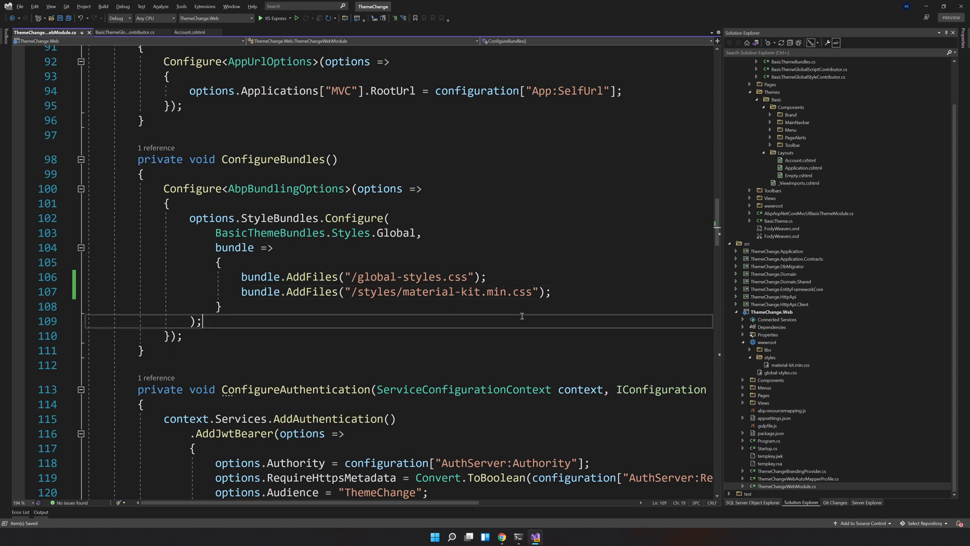
{"action": "double_click", "coordinate": [436, 291]}
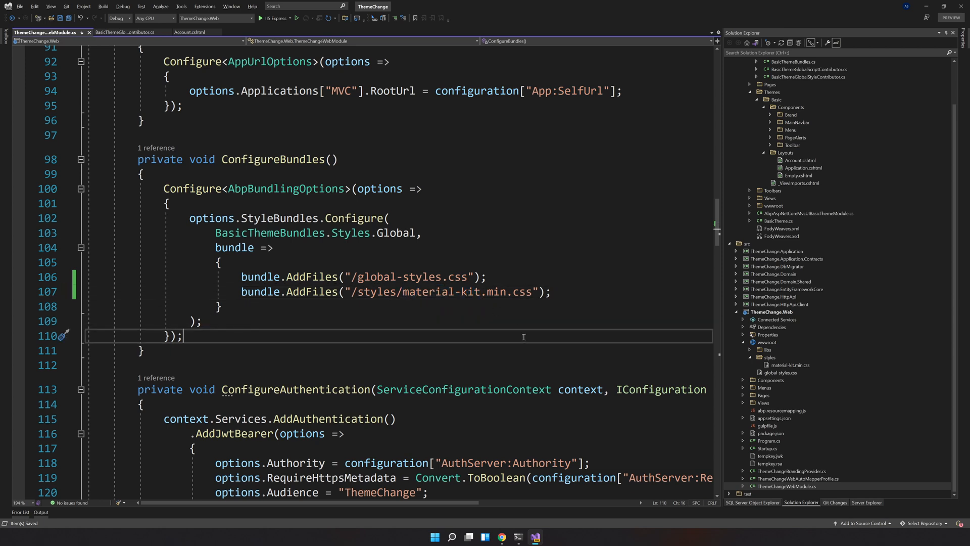
{"action": "left_click", "coordinate": [399, 135]}
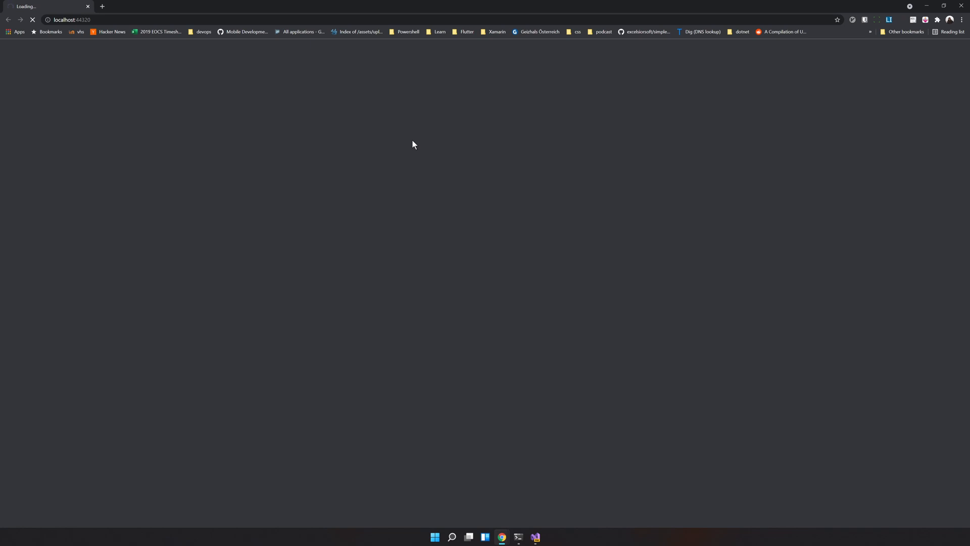
{"action": "mouse_move", "coordinate": [411, 146]}
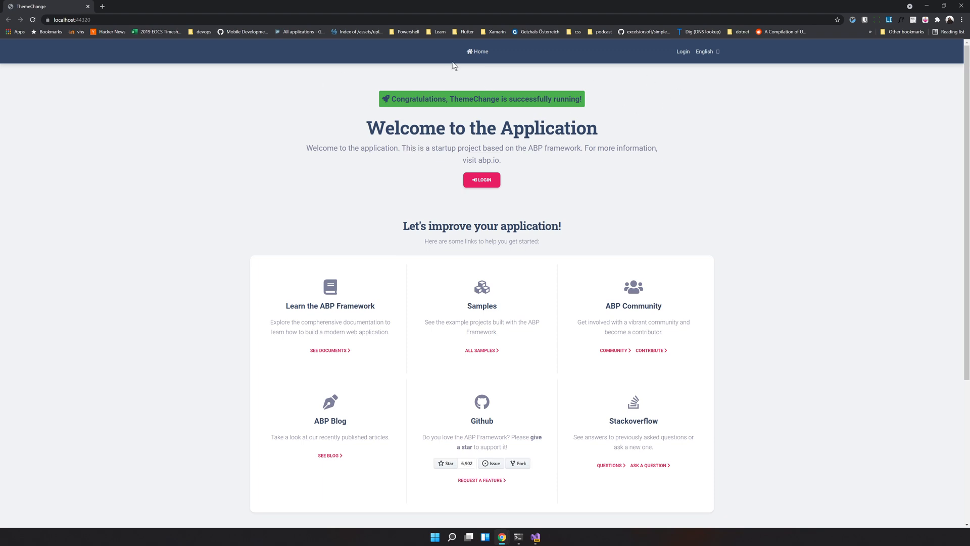
{"action": "mouse_move", "coordinate": [667, 85]}
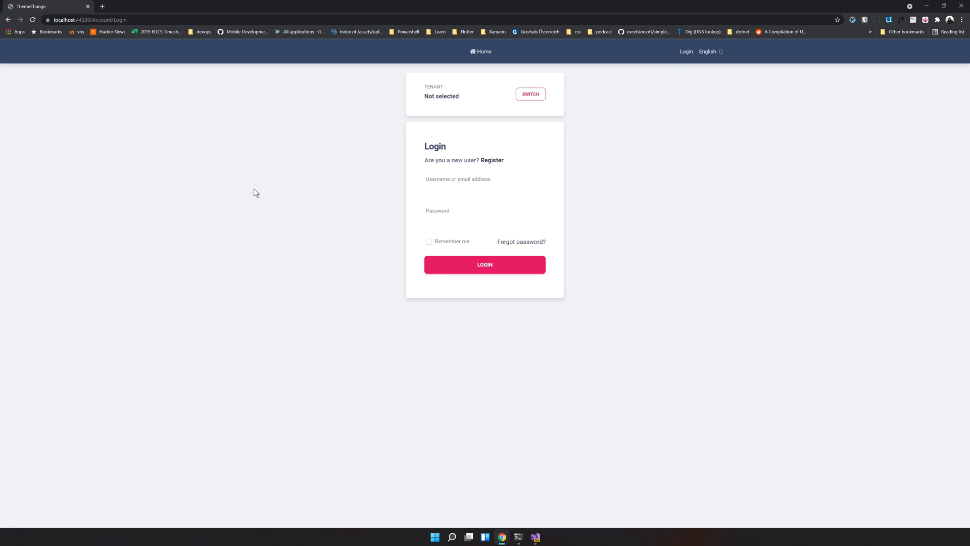
{"action": "mouse_move", "coordinate": [302, 187]}
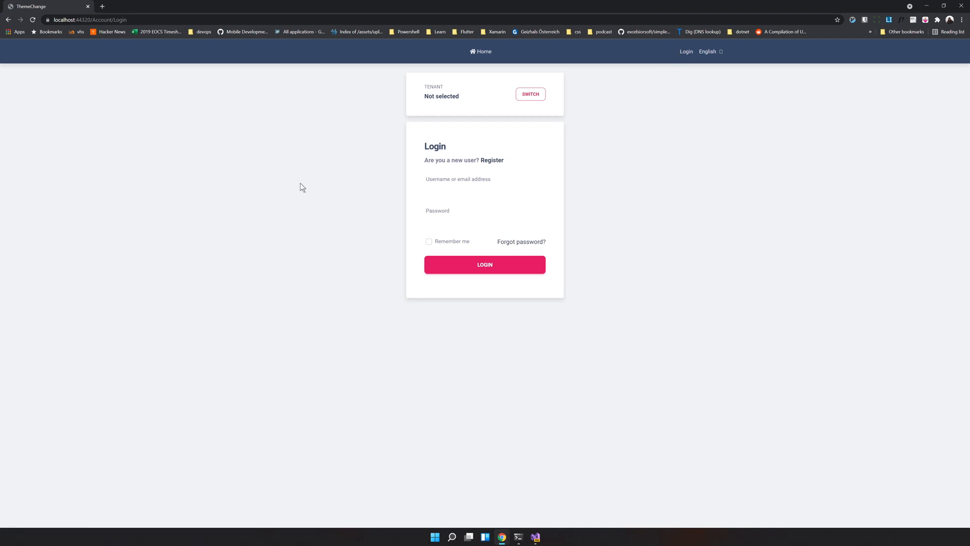
{"action": "mouse_move", "coordinate": [534, 537]}
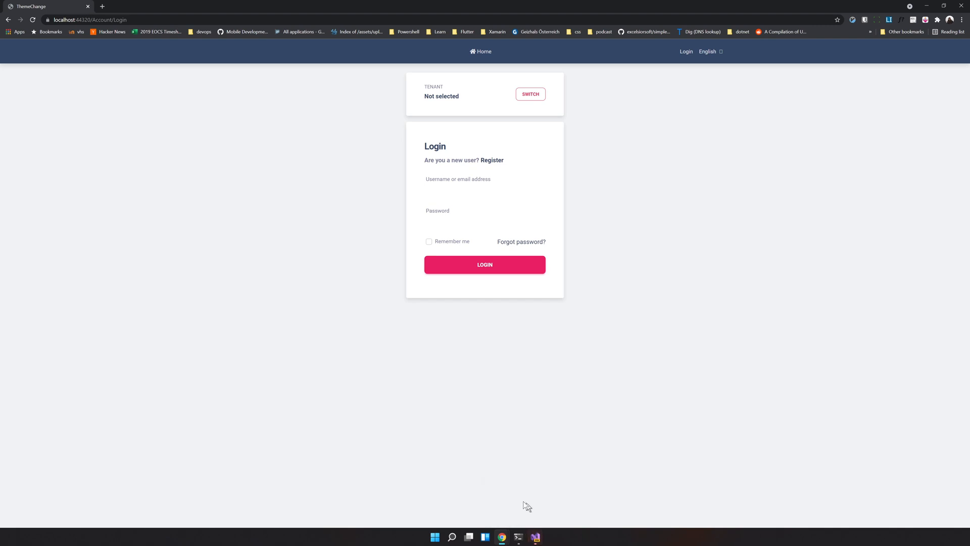
{"action": "mouse_move", "coordinate": [517, 518]}
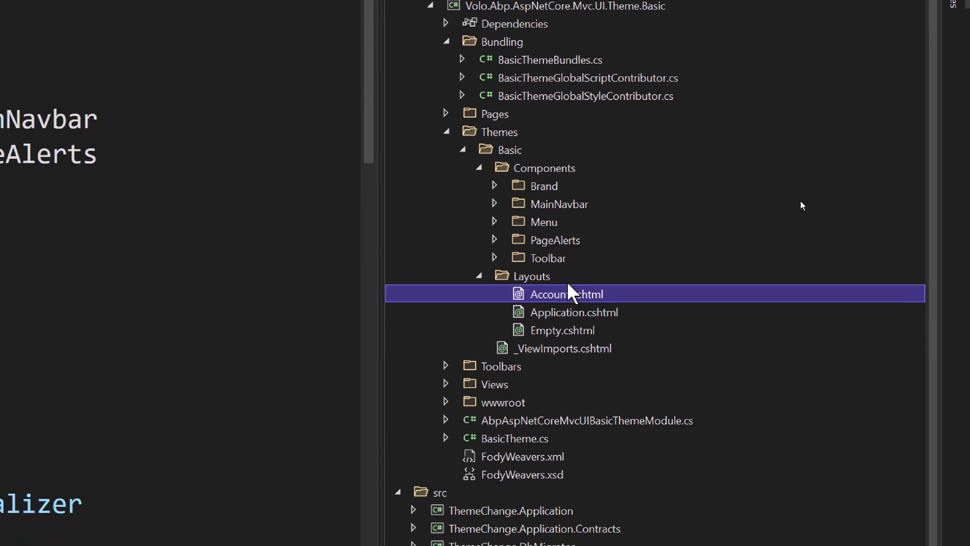
Open Themes > Basic > Layouts > Account.cshtml and scroll through its layout markup.
{"action": "double_click", "coordinate": [566, 294]}
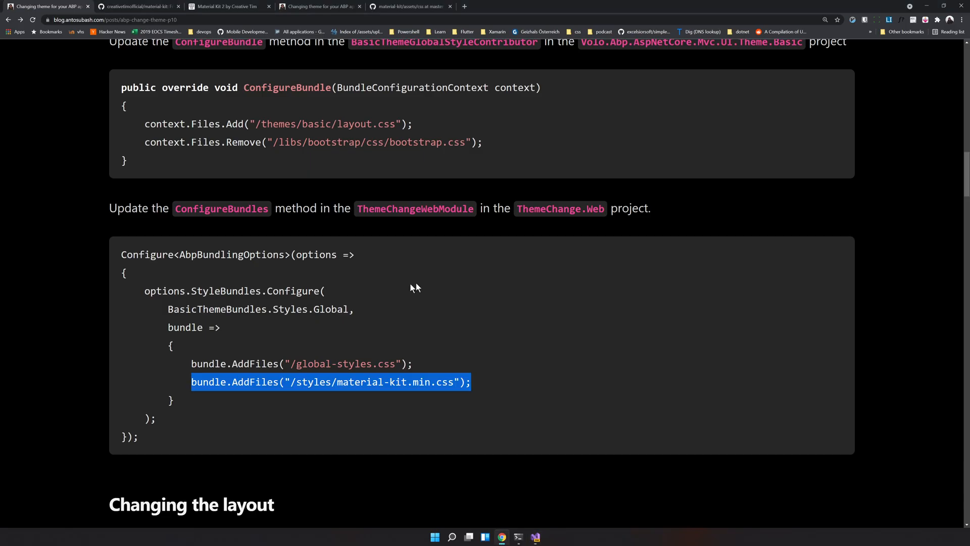
{"action": "scroll", "scroll_direction": "down", "scroll_amount": 3}
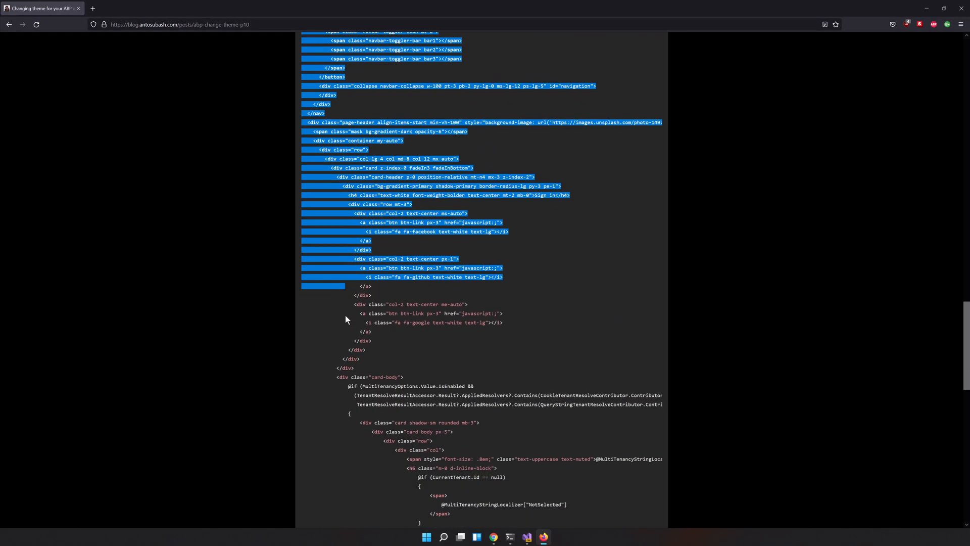
{"action": "scroll", "scroll_direction": "down", "scroll_amount": 3}
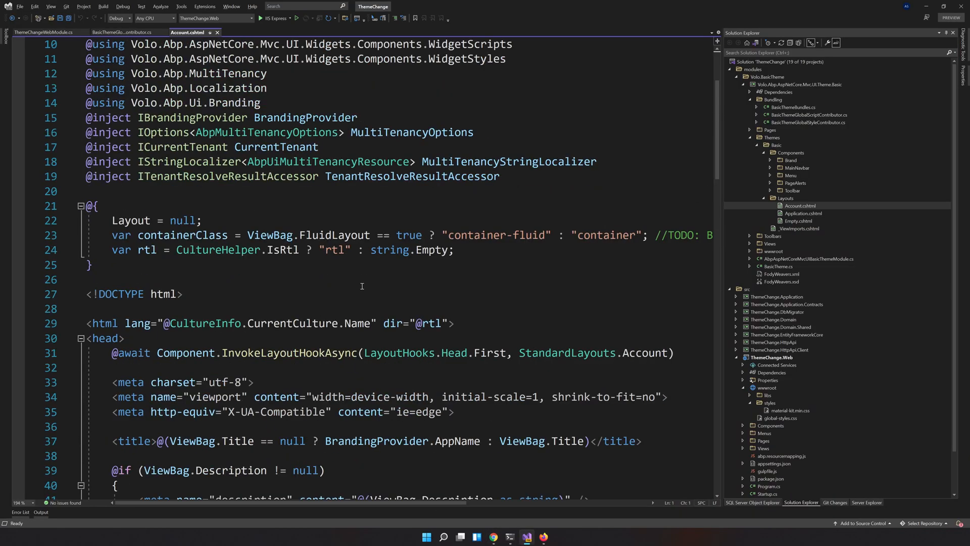
Browse the Material Kit sign-in demo page, then return to the theme-change tutorial post.
{"action": "scroll", "scroll_direction": "down", "scroll_amount": 3}
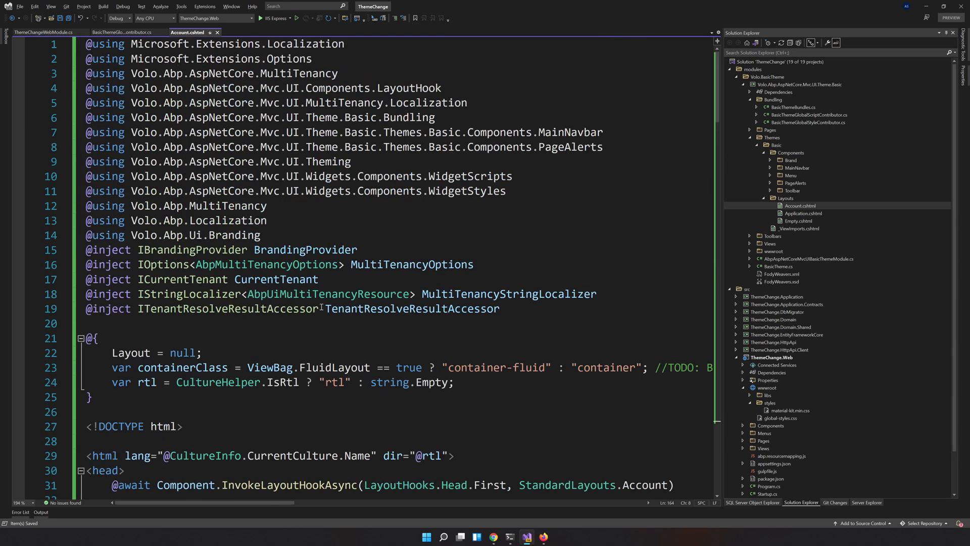
{"action": "mouse_move", "coordinate": [493, 536]}
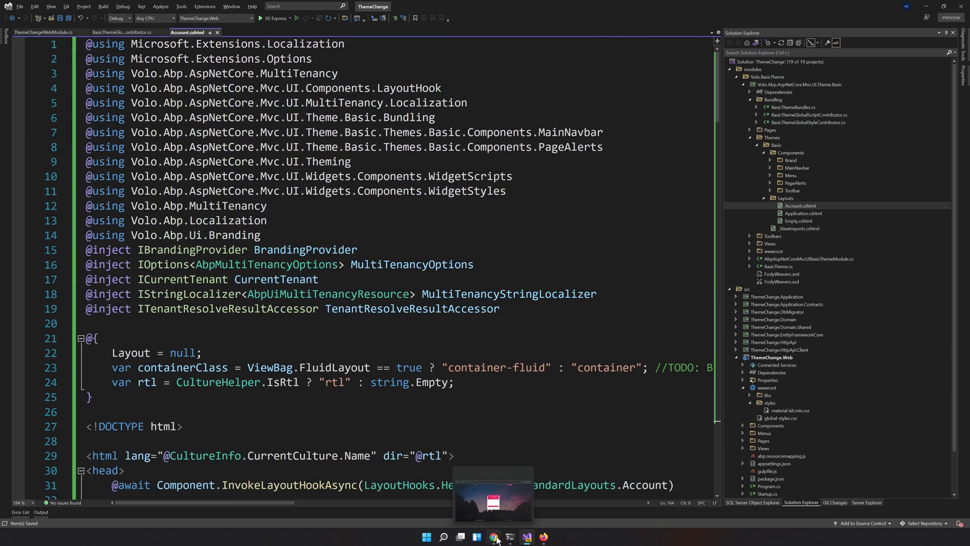
{"action": "left_click", "coordinate": [492, 537]}
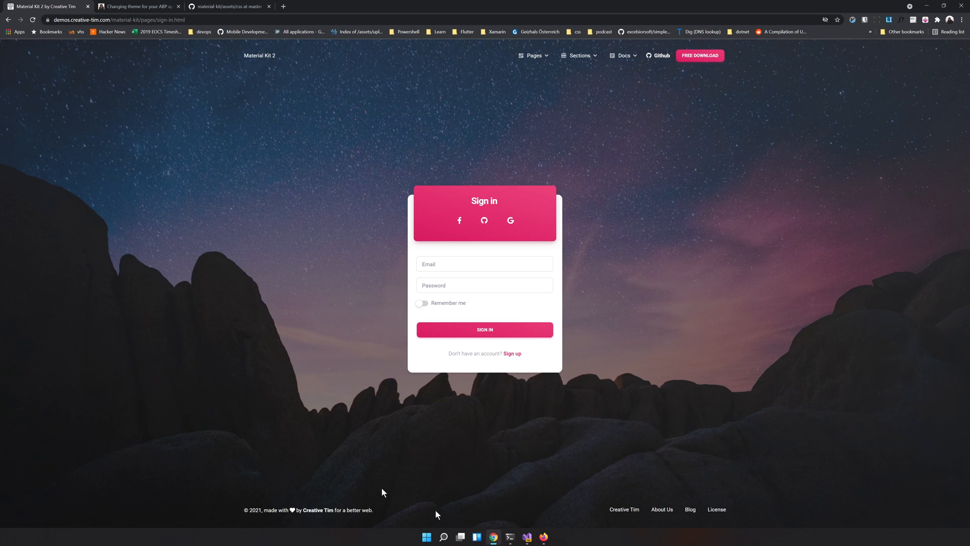
{"action": "mouse_move", "coordinate": [391, 170]}
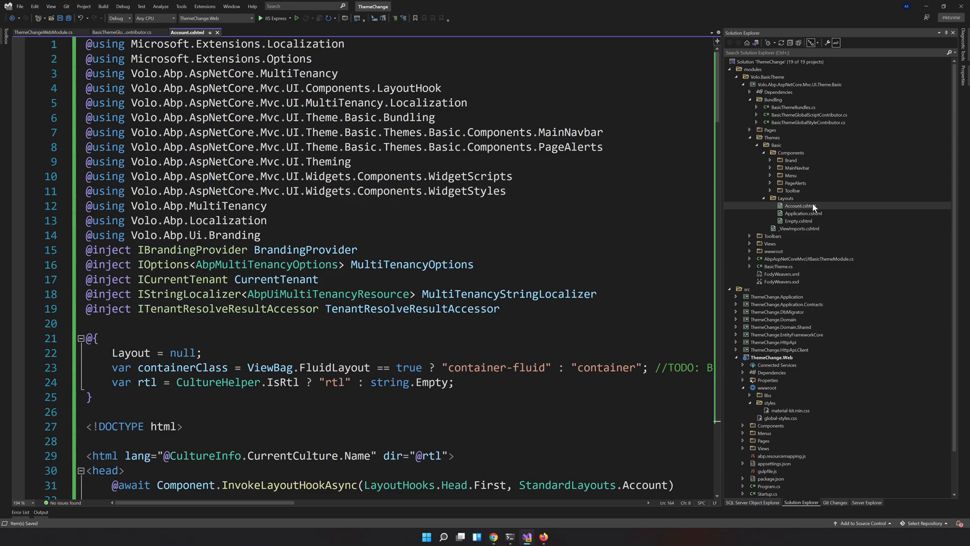
{"action": "scroll", "scroll_direction": "down", "scroll_amount": 3}
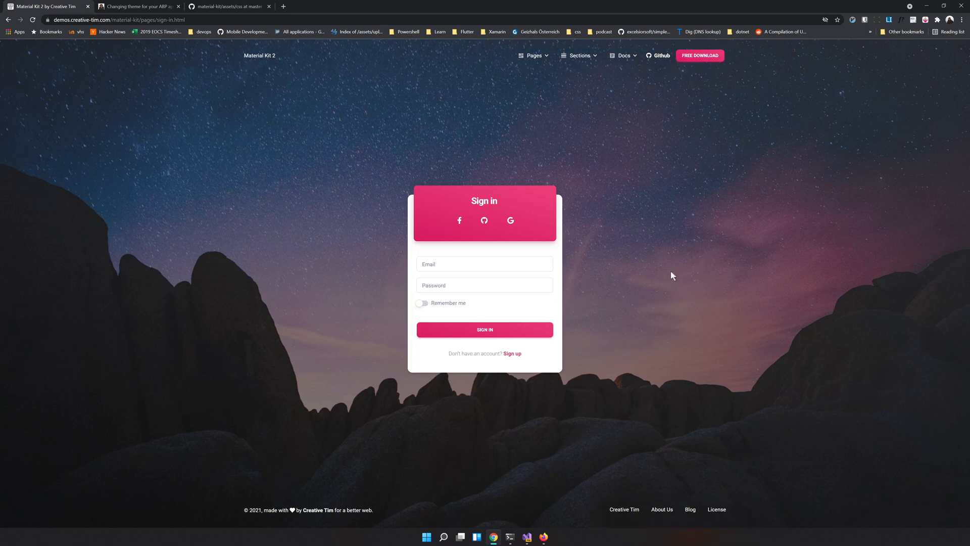
{"action": "left_click", "coordinate": [141, 7]}
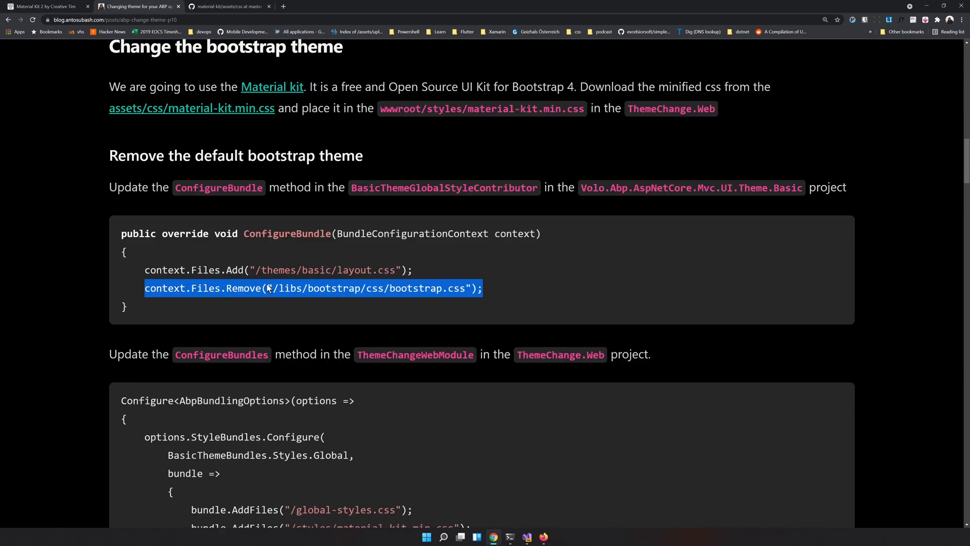
Scroll through the blog post to the Account layout code.
{"action": "scroll", "scroll_direction": "down", "scroll_amount": 3}
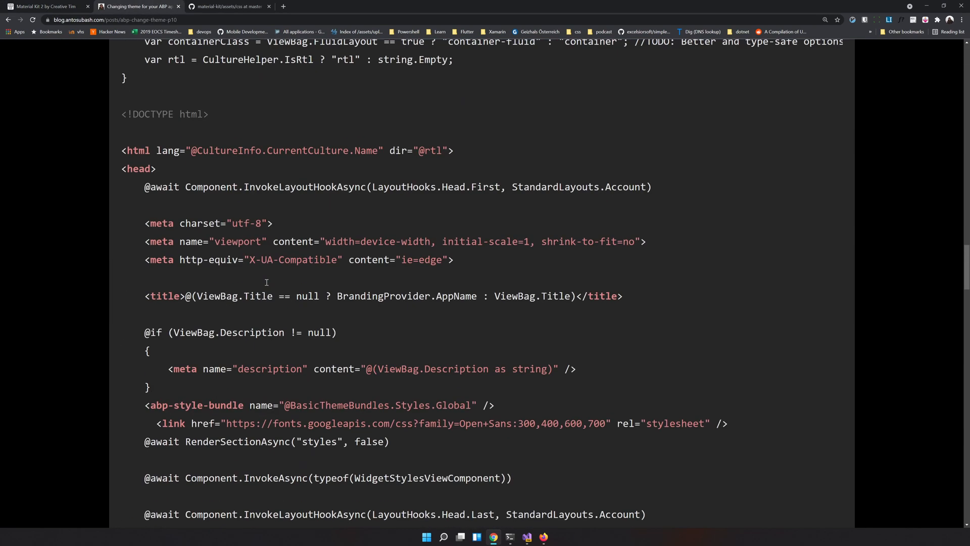
{"action": "scroll", "scroll_direction": "up", "scroll_amount": 3}
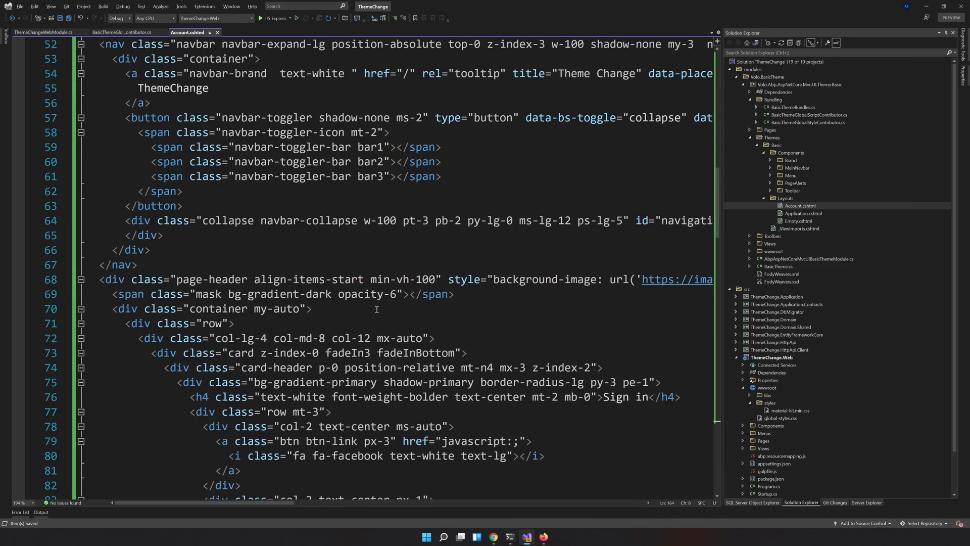
{"action": "scroll", "scroll_direction": "down", "scroll_amount": 3}
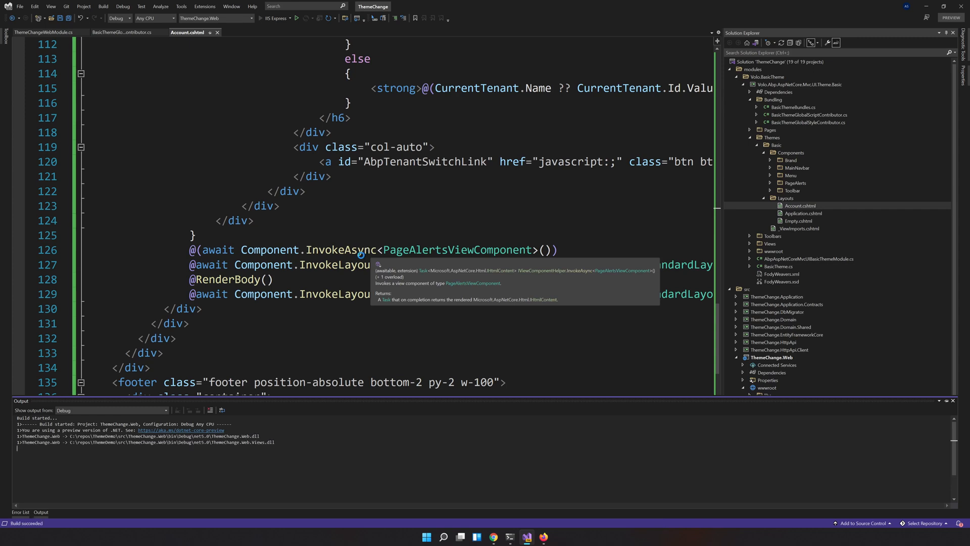
Run the rebuilt ThemeChange app, maximize Chrome, and navigate to the login page.
{"action": "left_click", "coordinate": [292, 19]}
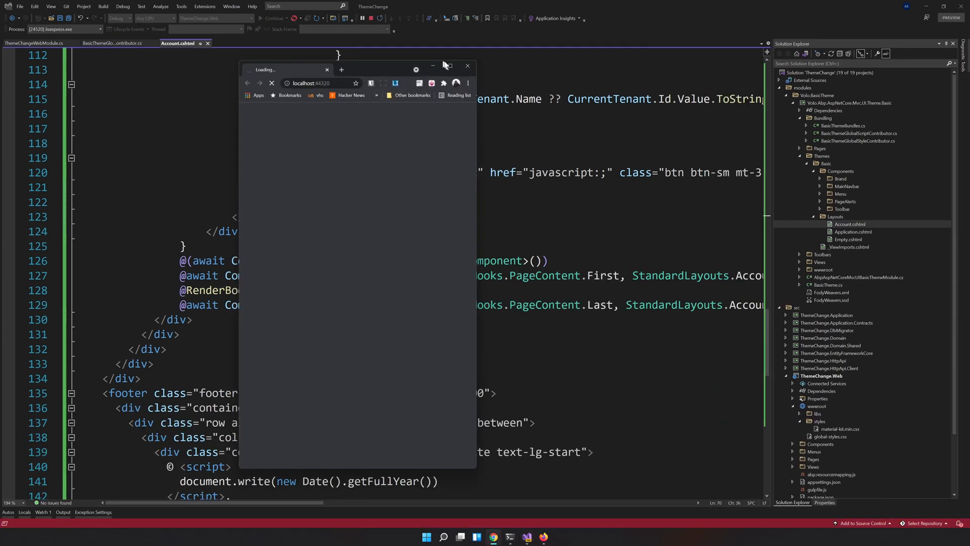
{"action": "left_click", "coordinate": [447, 66]}
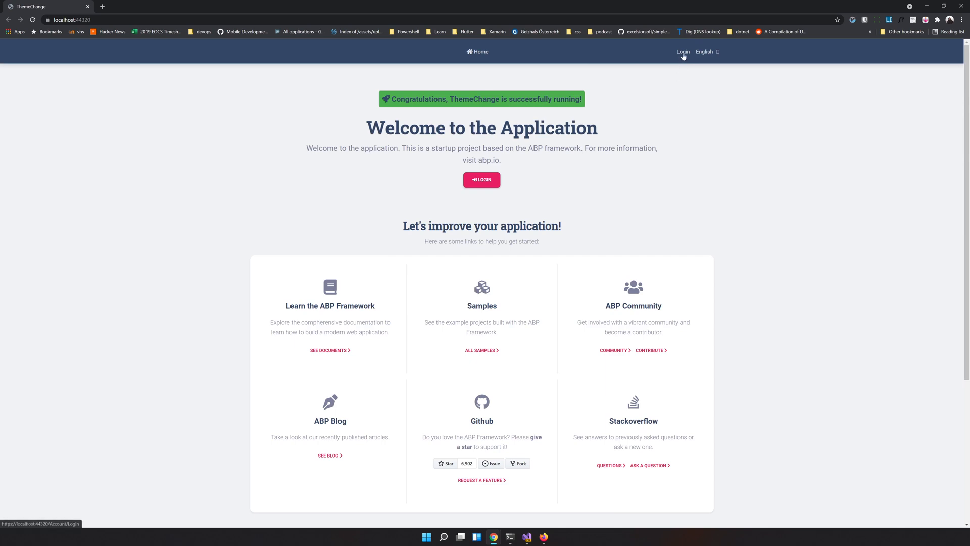
{"action": "left_click", "coordinate": [683, 51]}
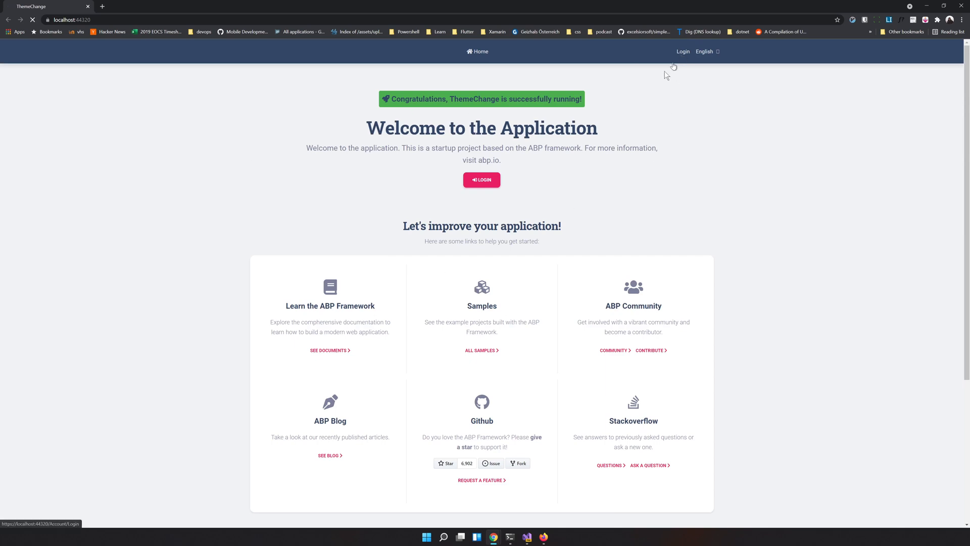
{"action": "left_click", "coordinate": [482, 180]}
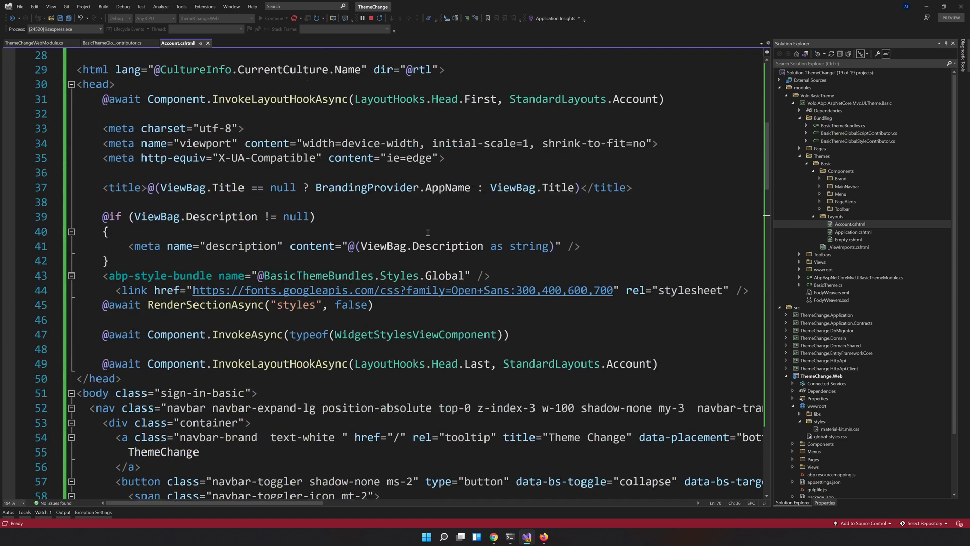
{"action": "scroll", "scroll_direction": "down", "scroll_amount": 3}
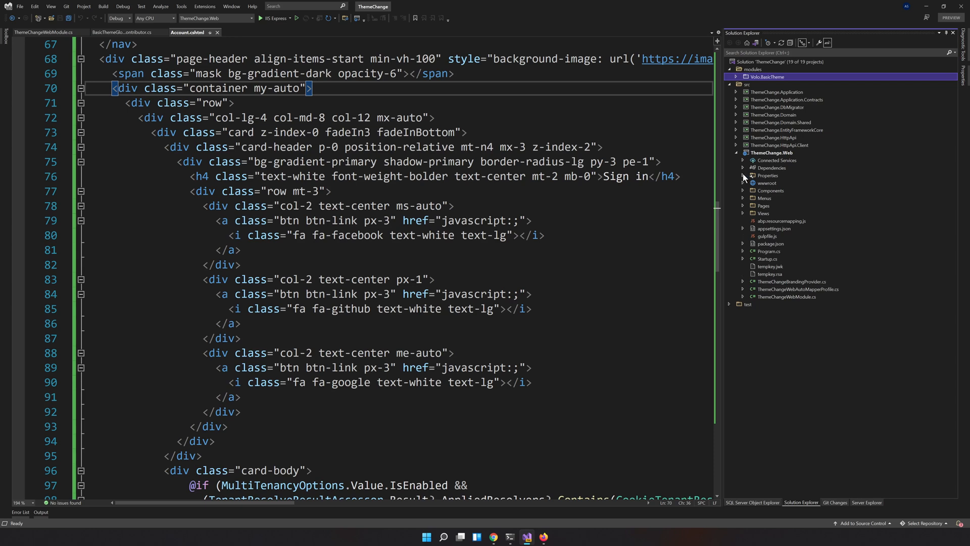
{"action": "mouse_move", "coordinate": [746, 168]}
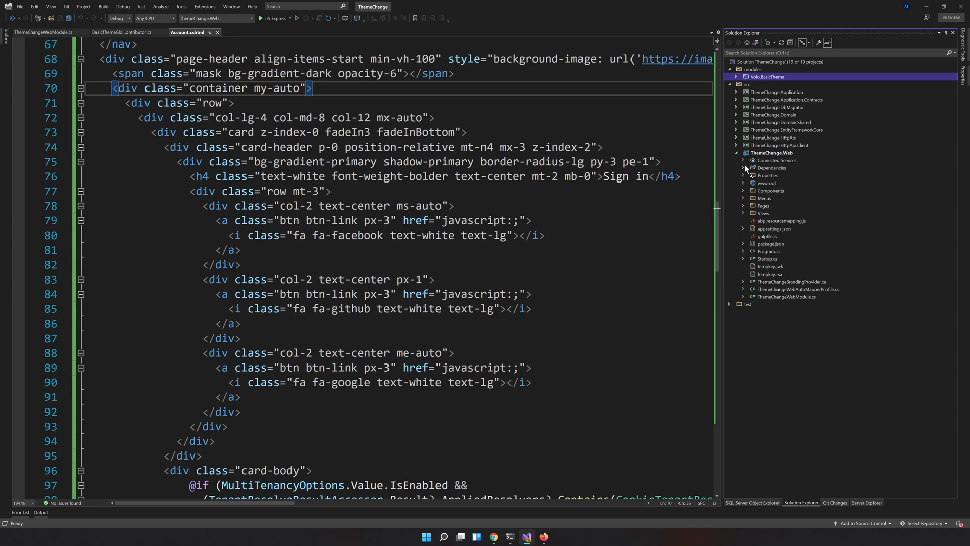
Expand ThemeChange.Web Dependencies > Packages and open the Basic theme package's context menu.
{"action": "left_click", "coordinate": [743, 168]}
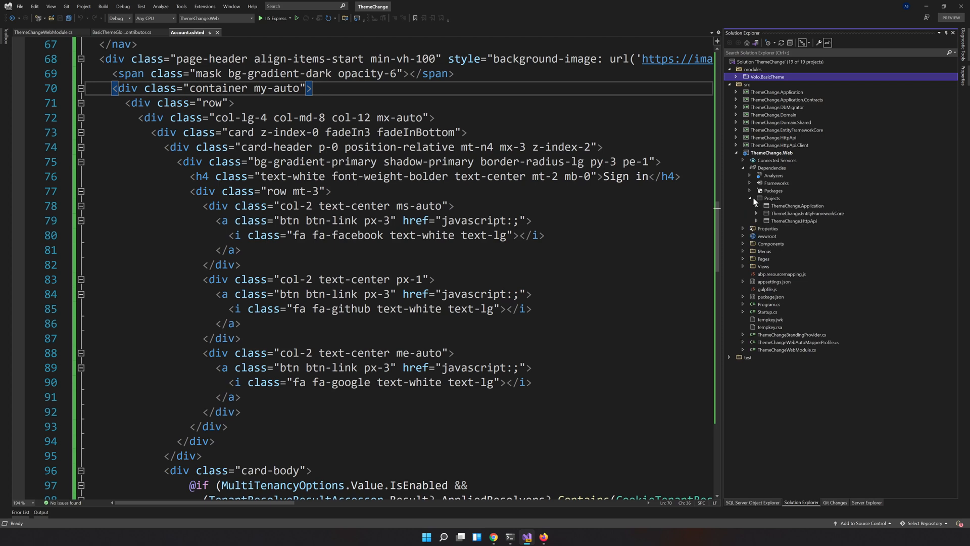
{"action": "left_click", "coordinate": [750, 191]}
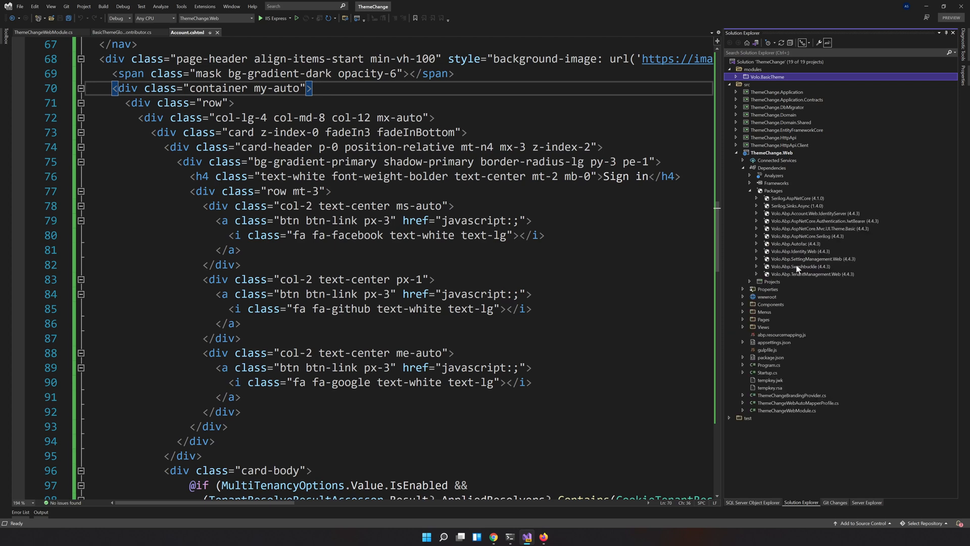
{"action": "right_click", "coordinate": [852, 228]}
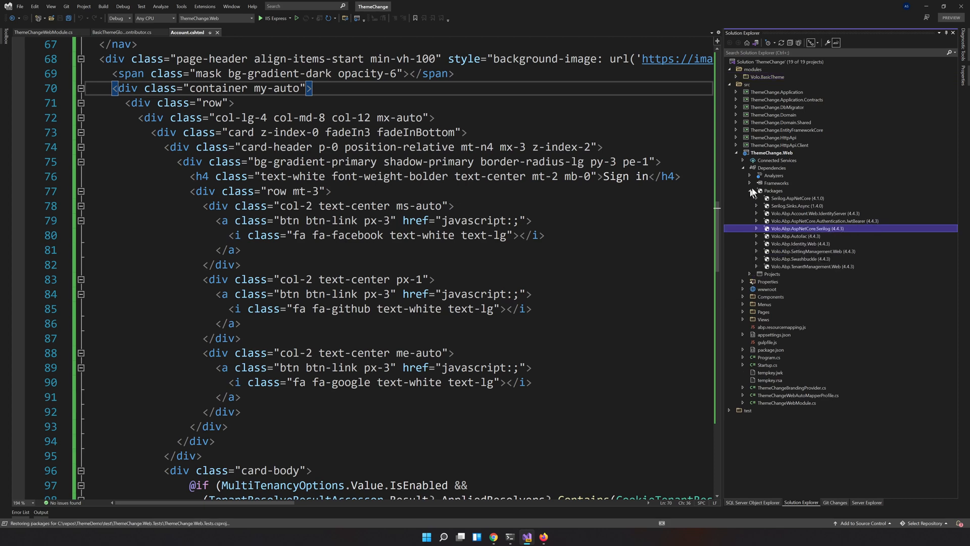
{"action": "left_click", "coordinate": [771, 168]}
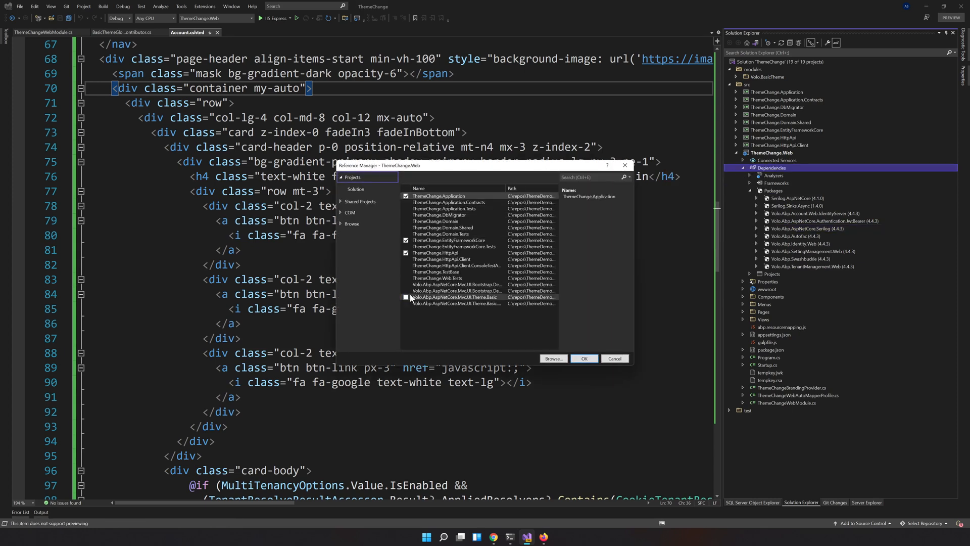
Tick the local Volo.Abp.AspNetCore.Mvc.UI.Theme.Basic project in Reference Manager and confirm.
{"action": "left_click", "coordinate": [407, 297]}
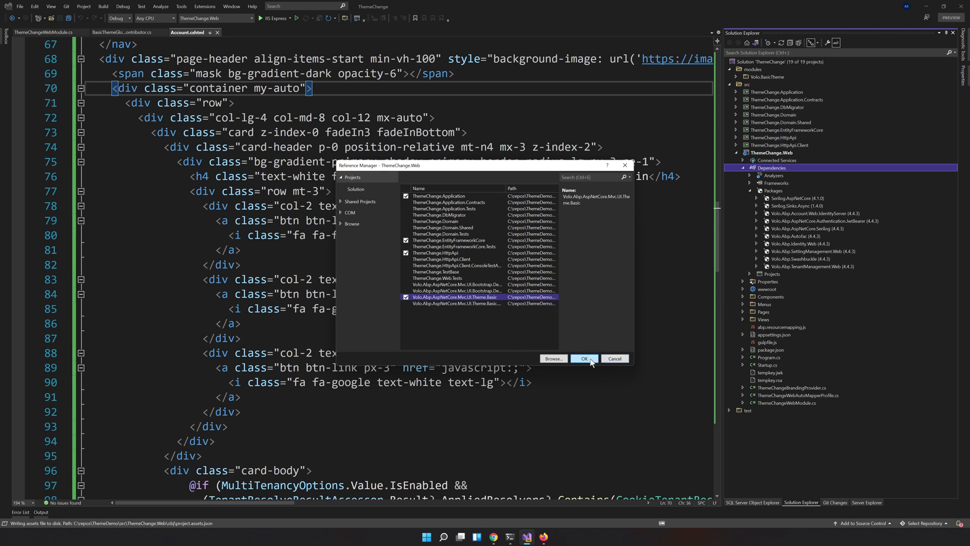
{"action": "left_click", "coordinate": [584, 358]}
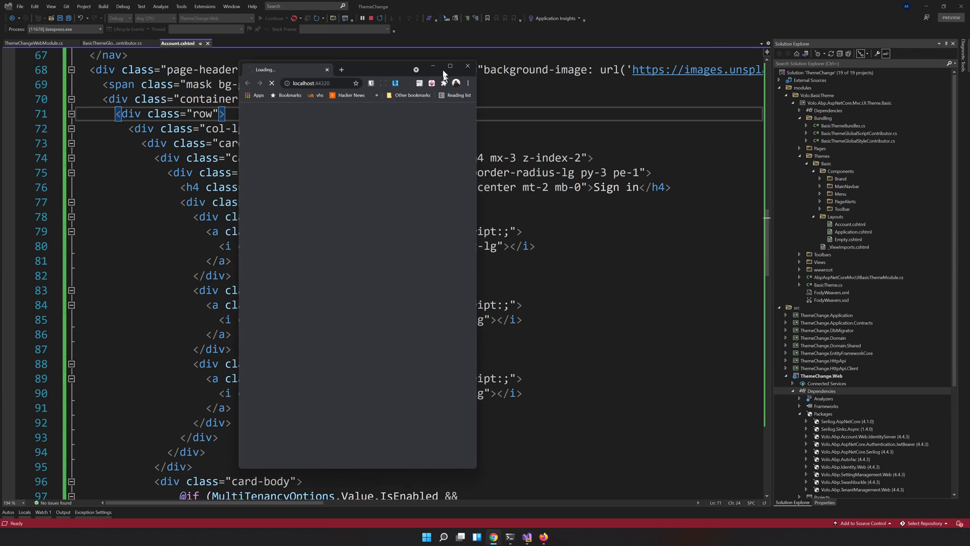
Maximize the relaunched app's browser window and go to the login page.
{"action": "left_click", "coordinate": [449, 66]}
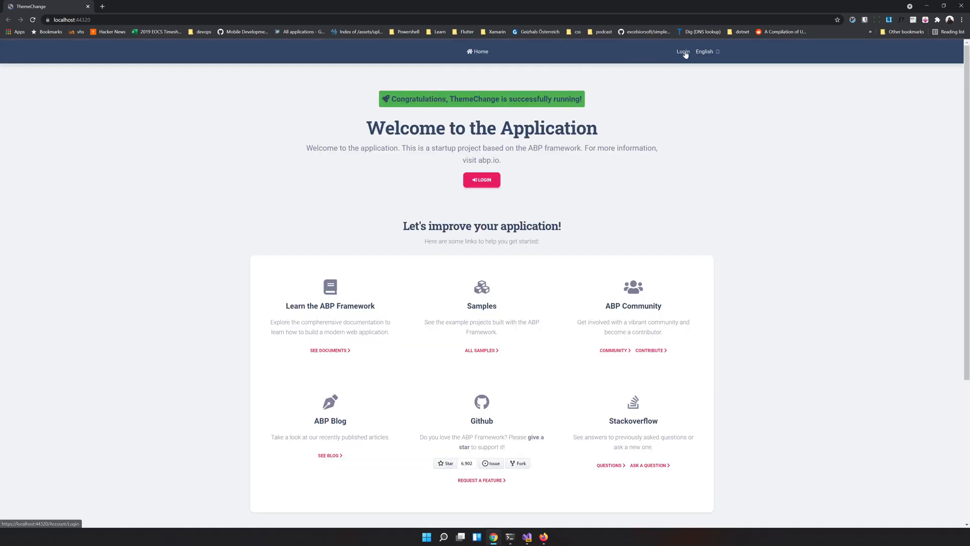
{"action": "left_click", "coordinate": [684, 51]}
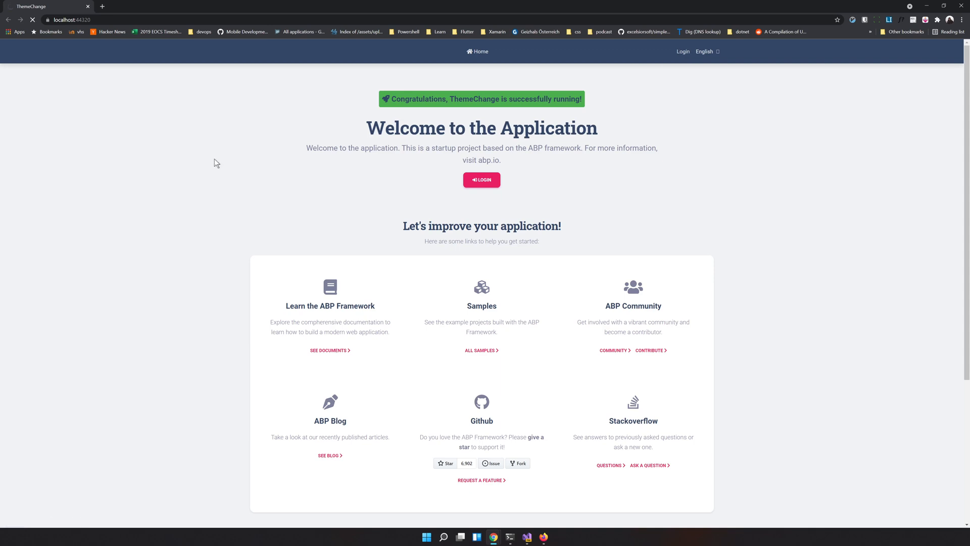
Reach the Material Kit login page, try the Register link, and come back.
{"action": "left_click", "coordinate": [482, 180]}
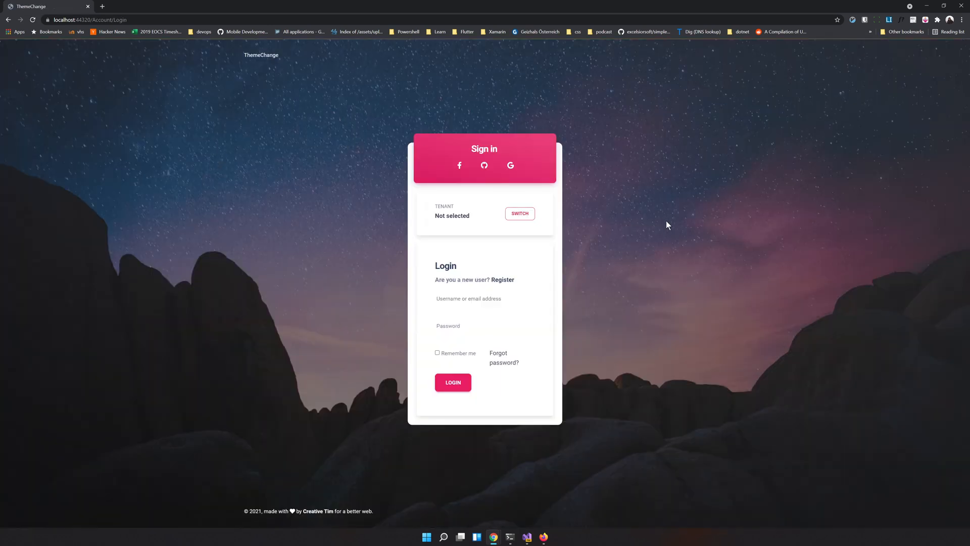
{"action": "mouse_move", "coordinate": [653, 240]}
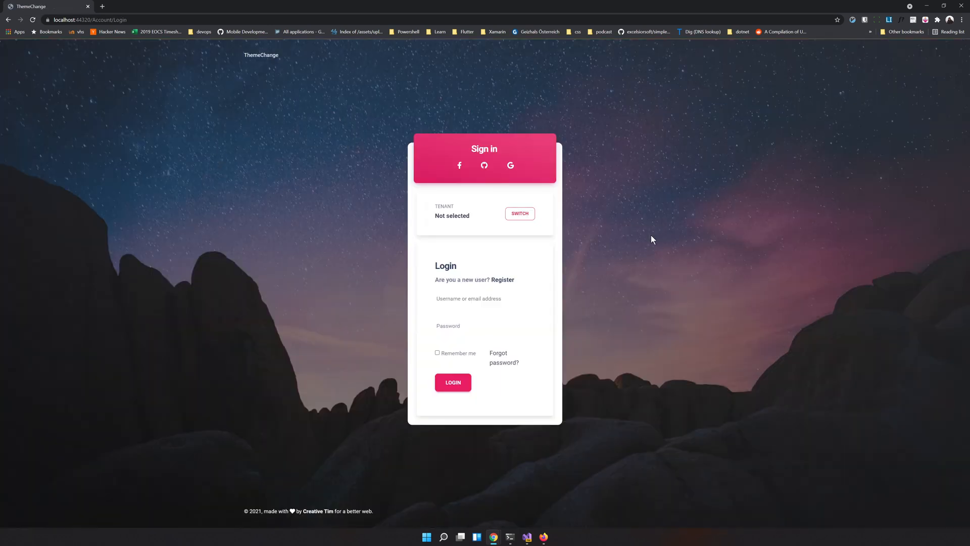
{"action": "mouse_move", "coordinate": [649, 239]}
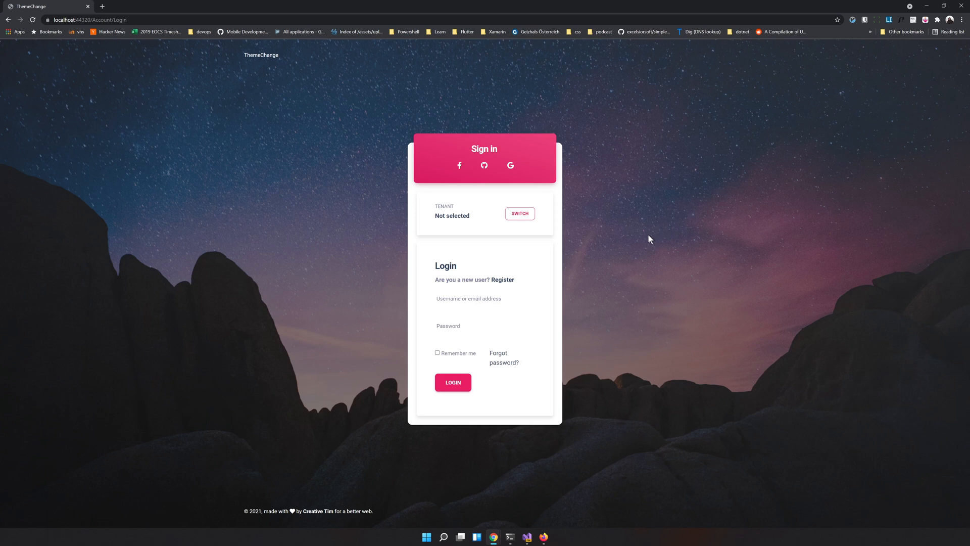
{"action": "left_click", "coordinate": [520, 214]}
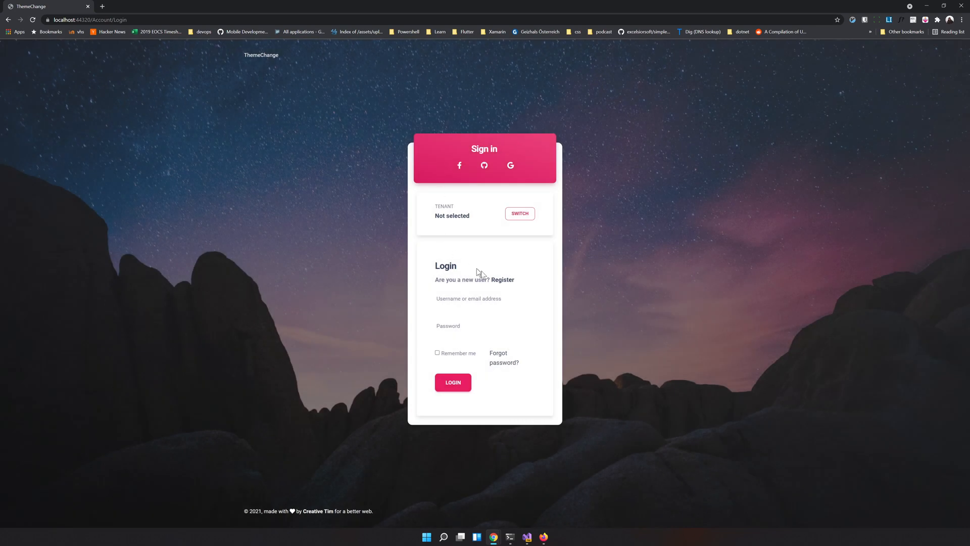
{"action": "left_click", "coordinate": [485, 299]}
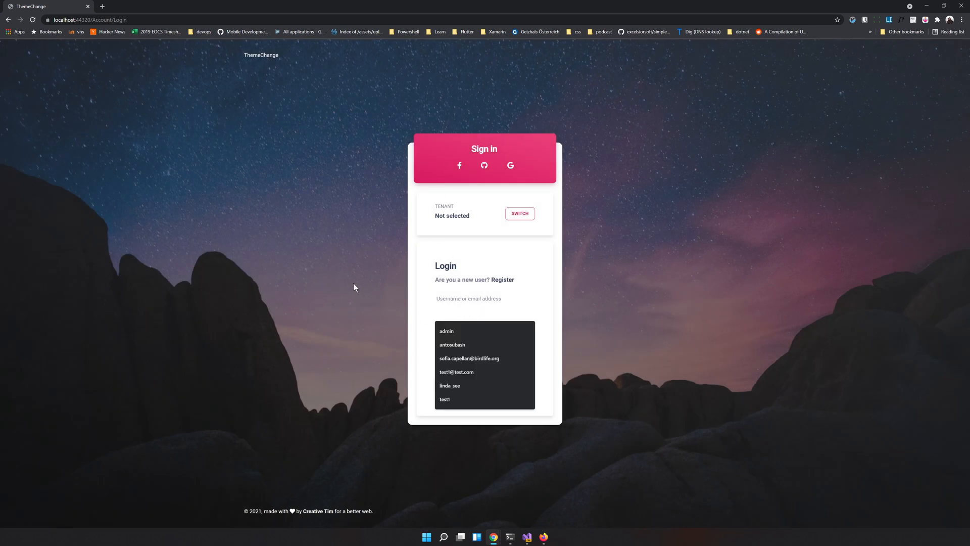
{"action": "left_click", "coordinate": [502, 279]}
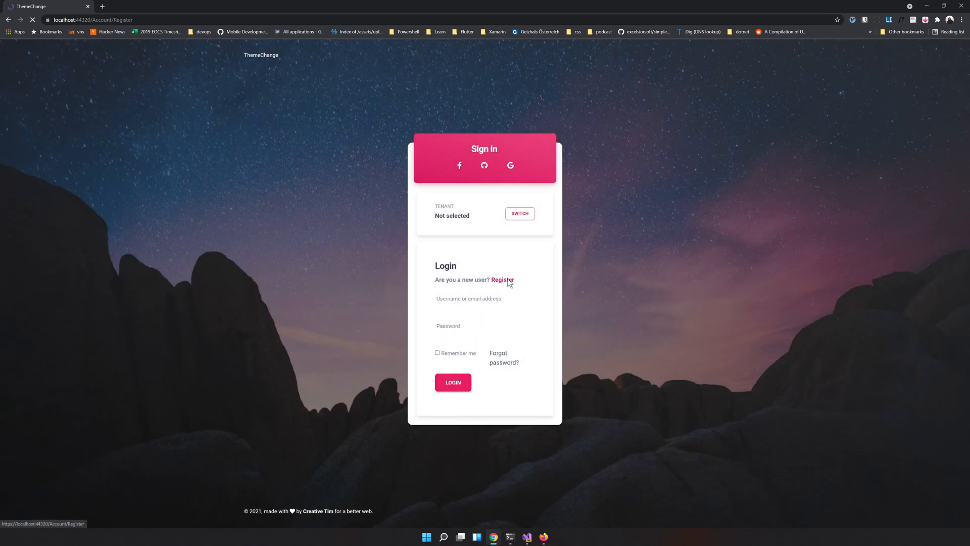
{"action": "left_click", "coordinate": [503, 280]}
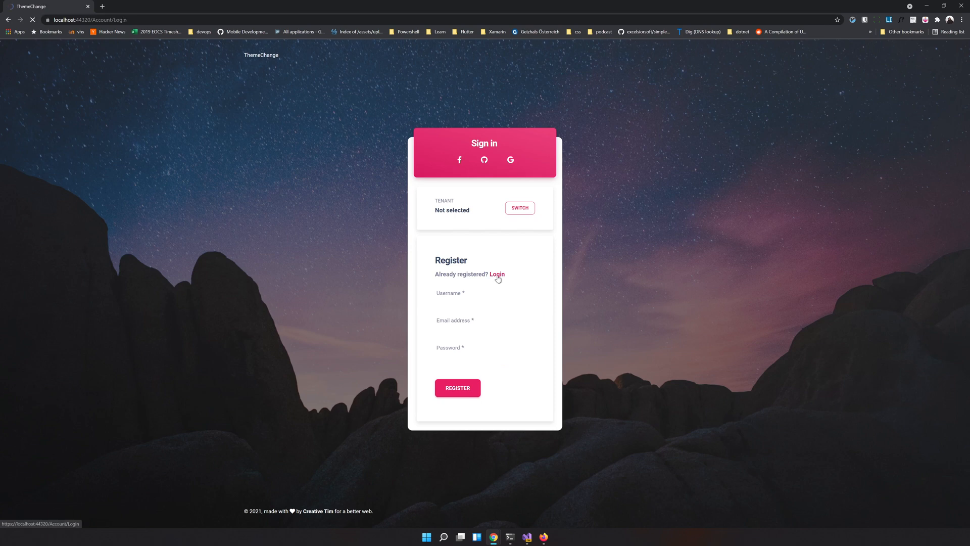
Enter the admin username and submit the login form.
{"action": "left_click", "coordinate": [497, 274]}
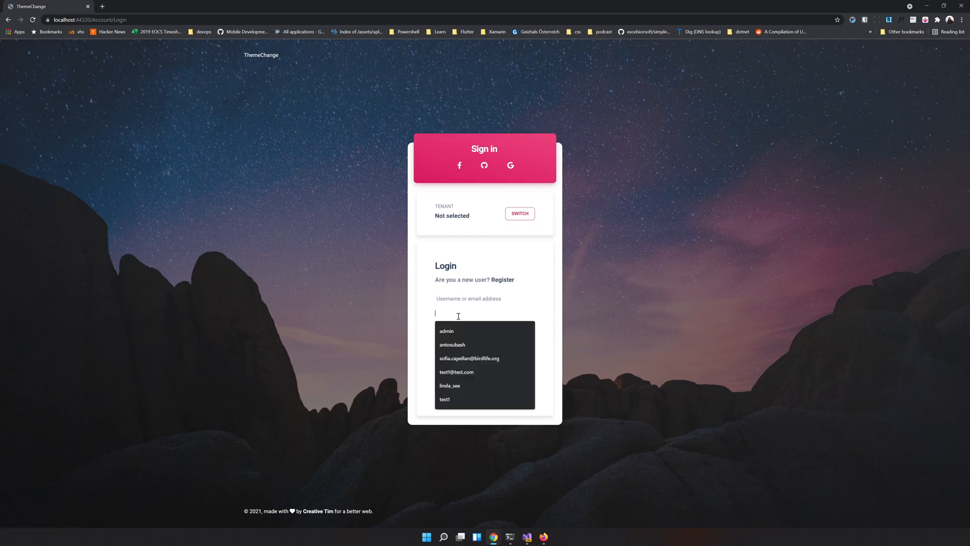
{"action": "type", "text": "admin"}
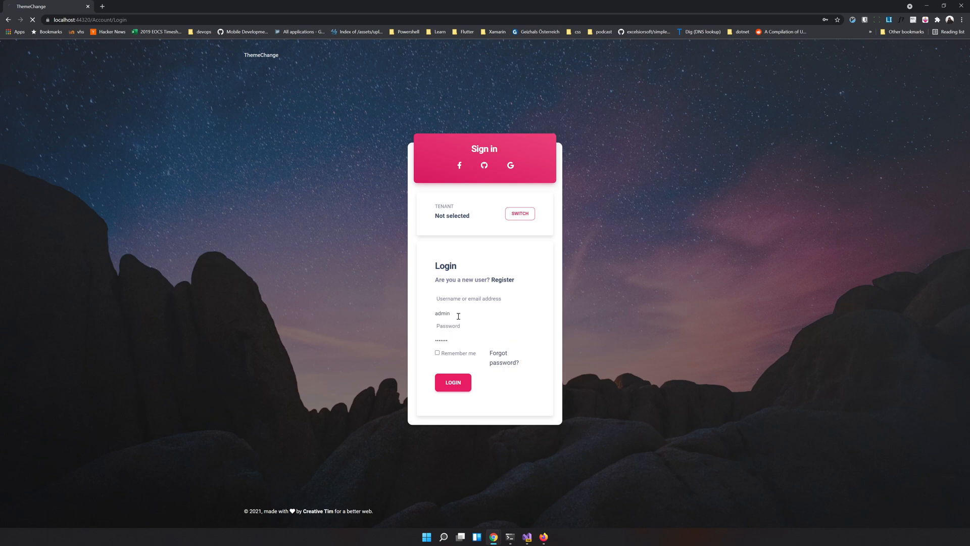
{"action": "left_click", "coordinate": [453, 382]}
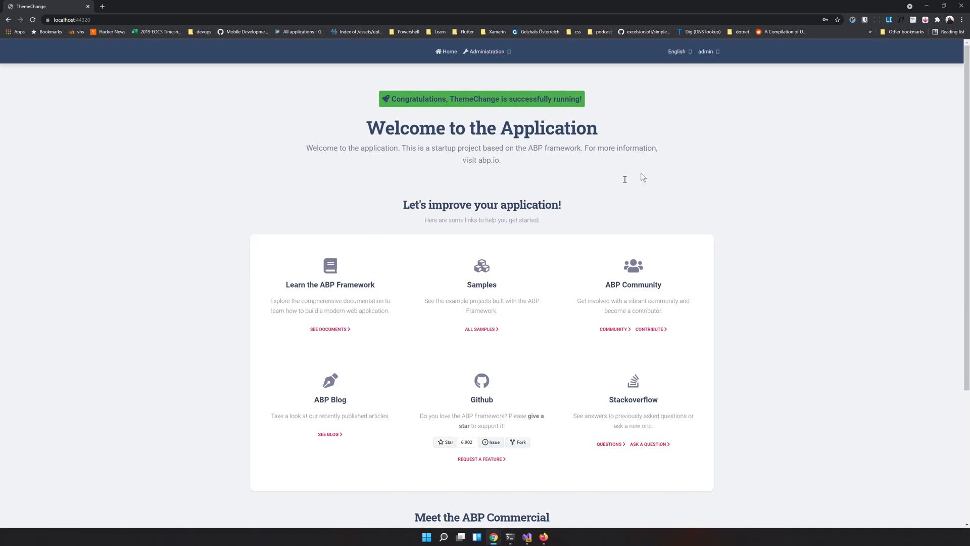
{"action": "mouse_move", "coordinate": [609, 108]}
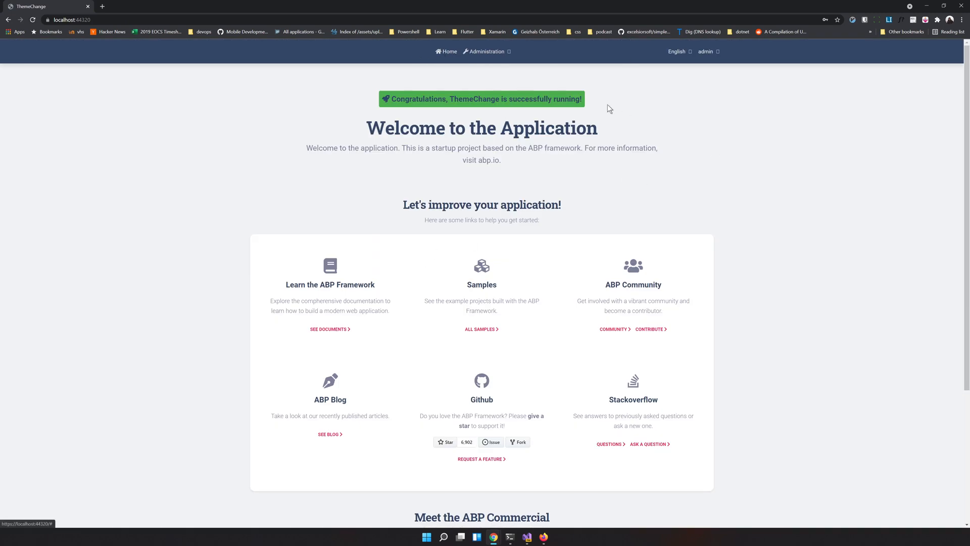
Log out from the admin dropdown and return to the Login page.
{"action": "left_click", "coordinate": [706, 51]}
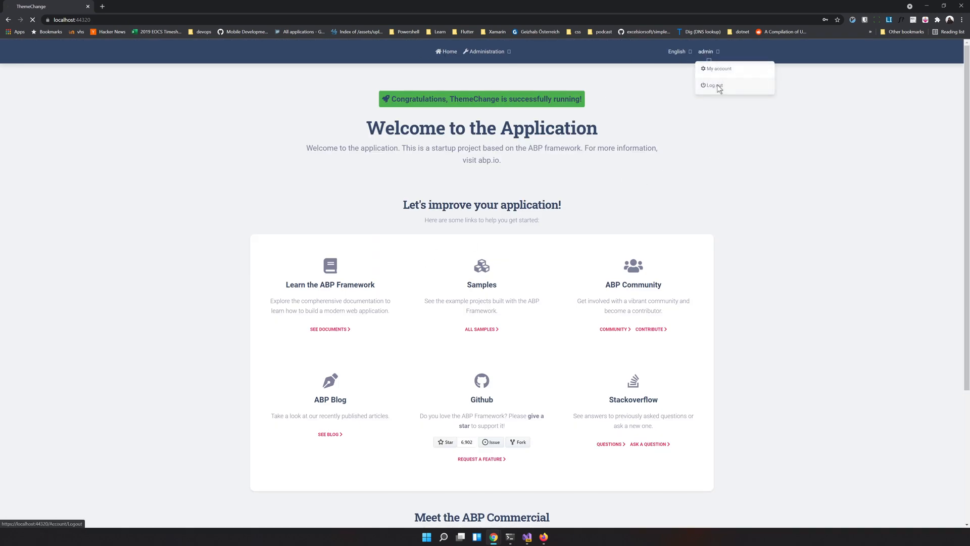
{"action": "left_click", "coordinate": [714, 85]}
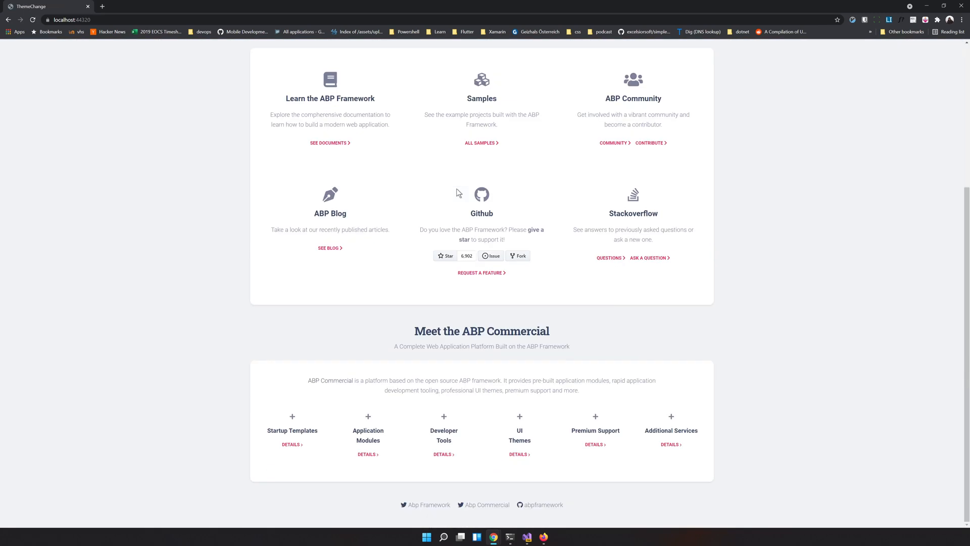
{"action": "scroll", "scroll_direction": "up", "scroll_amount": 3}
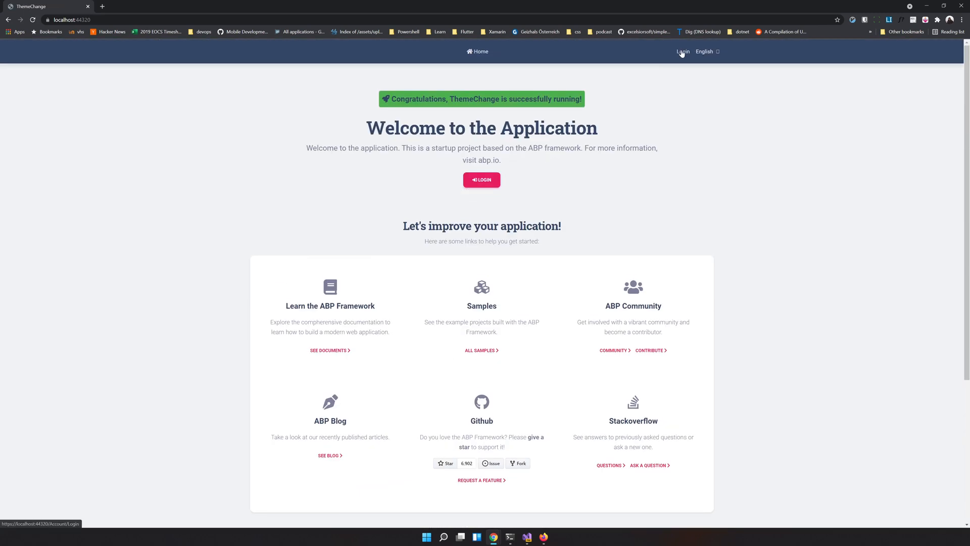
{"action": "left_click", "coordinate": [683, 51]}
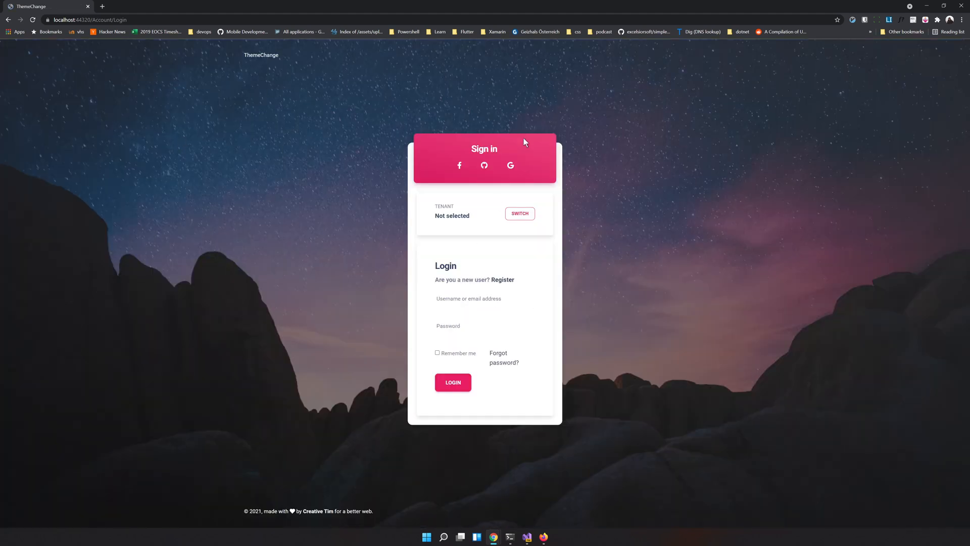
{"action": "mouse_move", "coordinate": [858, 42]}
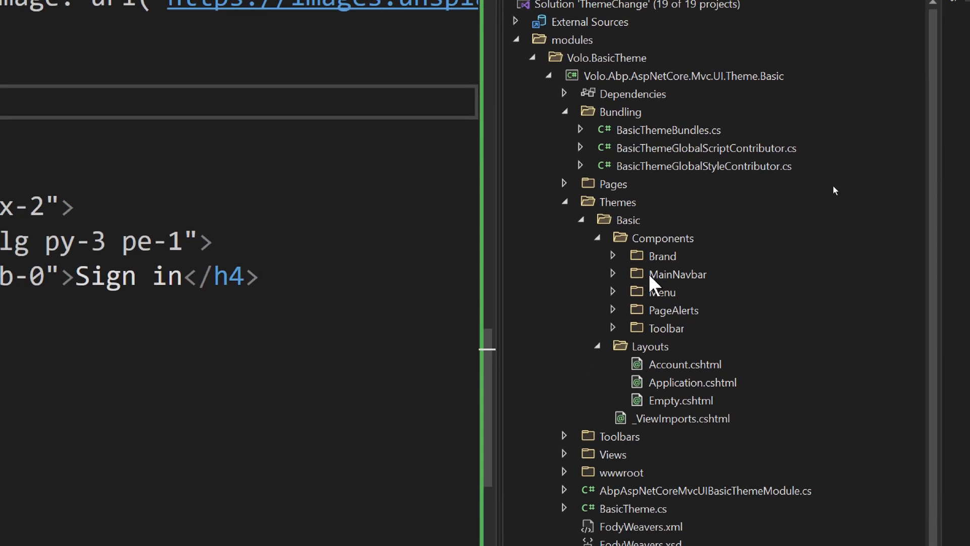
Expand the Brand component folder and open its Default.cshtml view.
{"action": "left_click", "coordinate": [613, 256]}
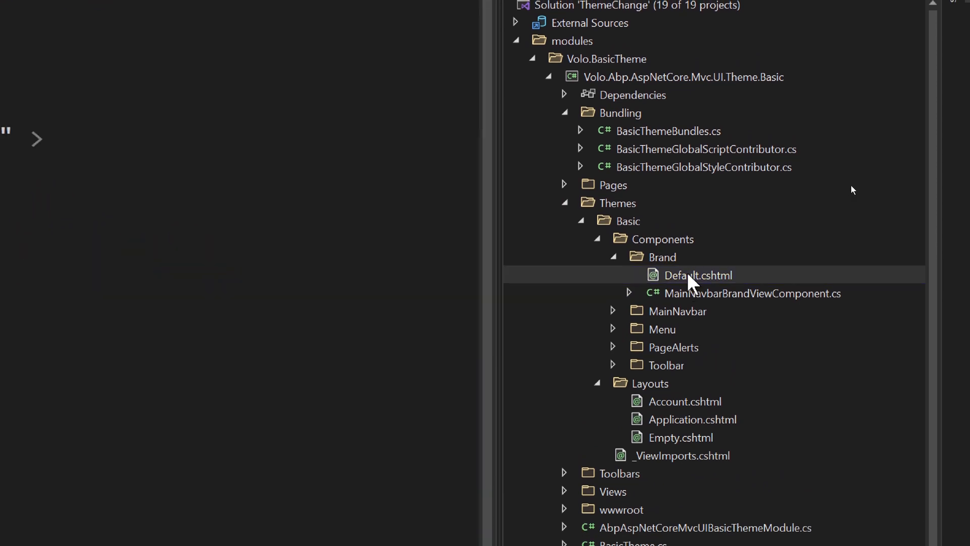
{"action": "double_click", "coordinate": [698, 275]}
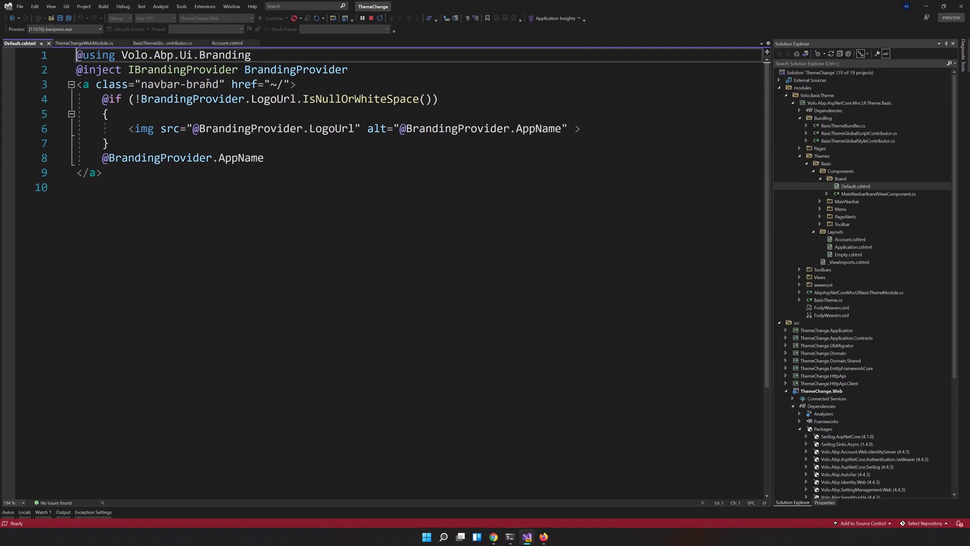
{"action": "left_click_drag", "start_coordinate": [74, 85], "coordinate": [102, 173]}
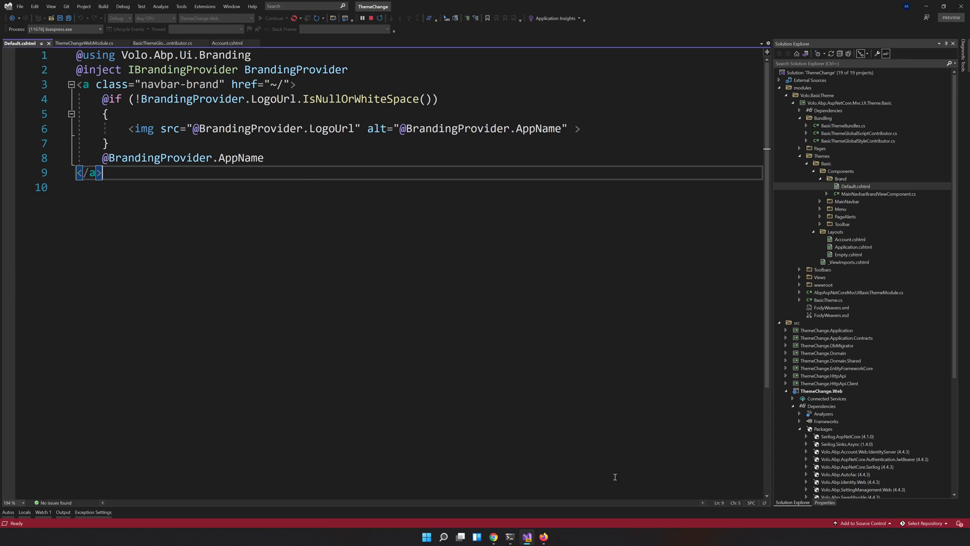
{"action": "mouse_move", "coordinate": [494, 537]}
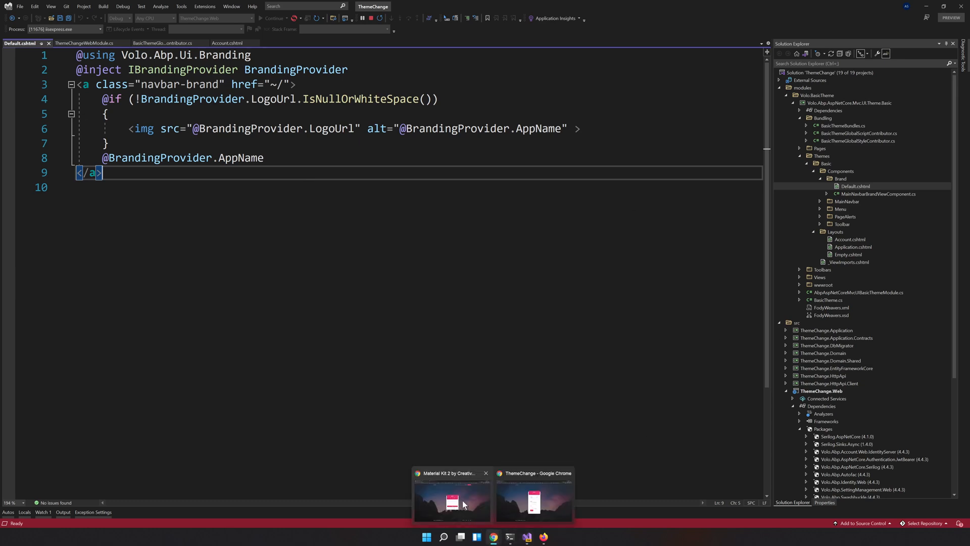
Open Material Kit 2's Sections > Page Sections > Features demo and scroll through it.
{"action": "left_click", "coordinate": [452, 503]}
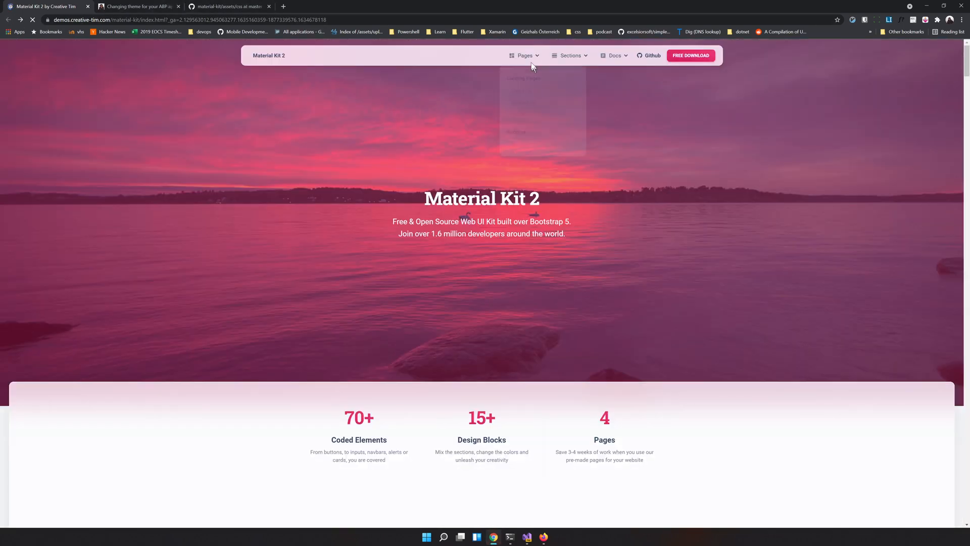
{"action": "left_click", "coordinate": [570, 55]}
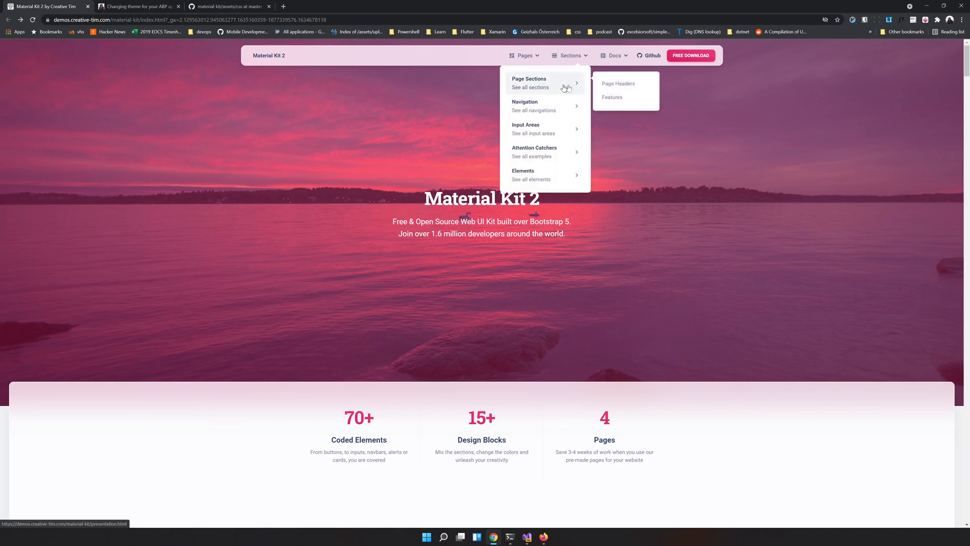
{"action": "left_click", "coordinate": [612, 97]}
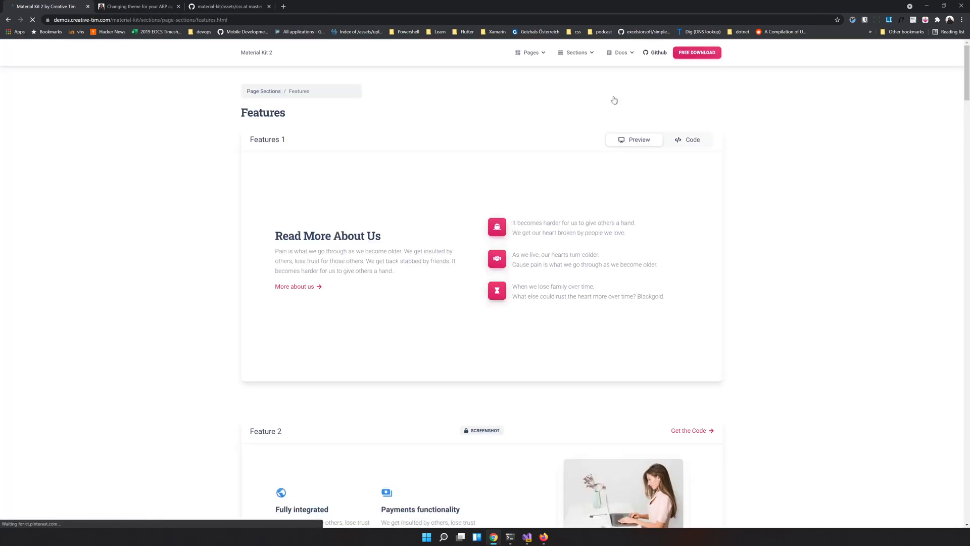
{"action": "scroll", "scroll_direction": "down", "scroll_amount": 3}
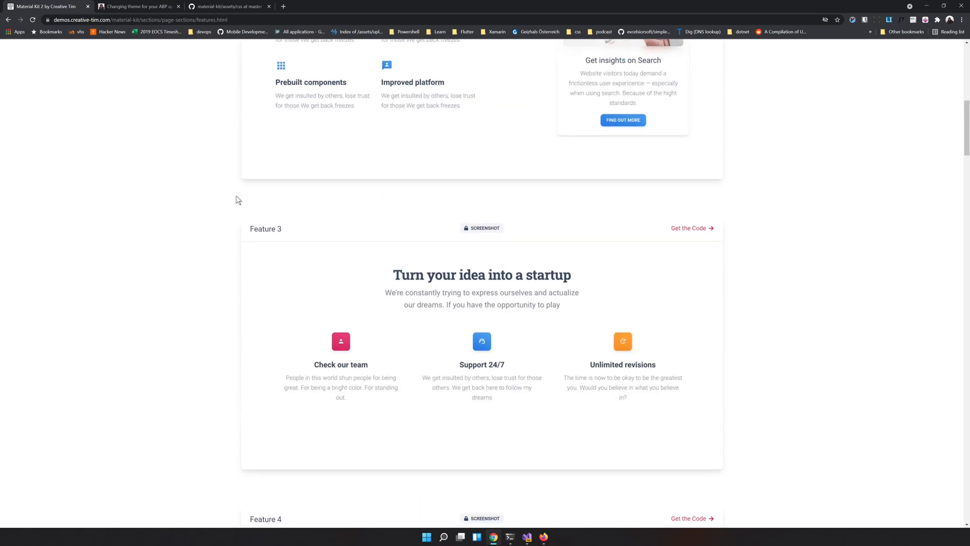
{"action": "scroll", "scroll_direction": "down", "scroll_amount": 3}
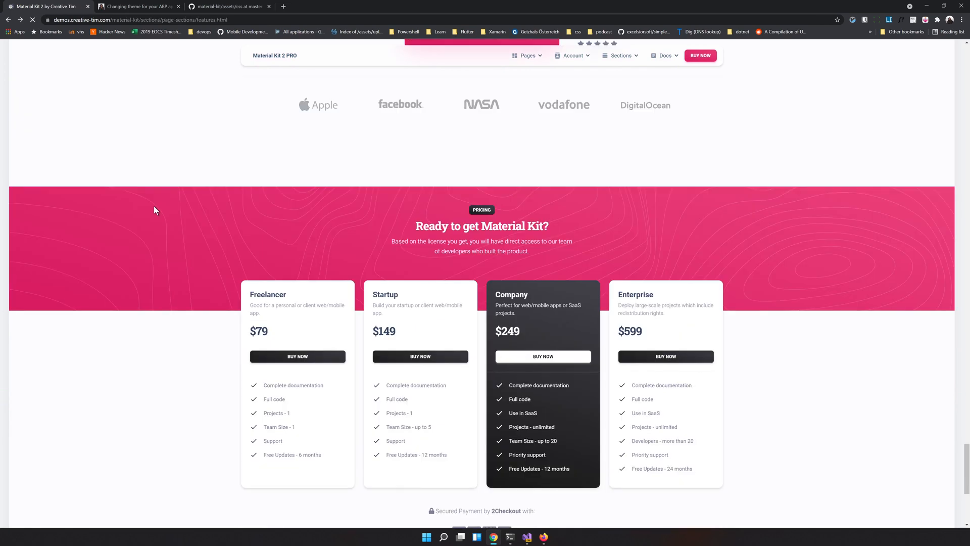
{"action": "scroll", "scroll_direction": "up", "scroll_amount": 3}
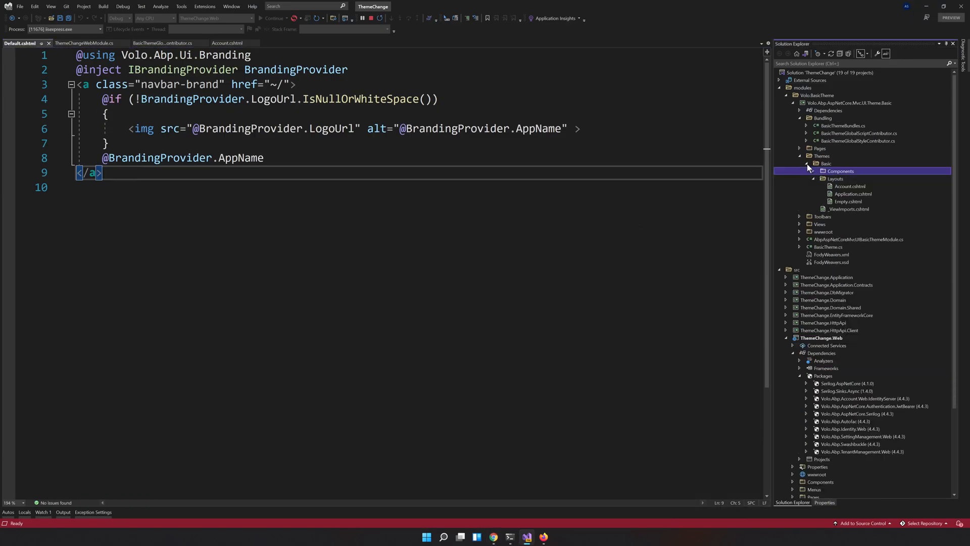
Collapse the Basic theme folder under Themes in Solution Explorer.
{"action": "left_click", "coordinate": [807, 164]}
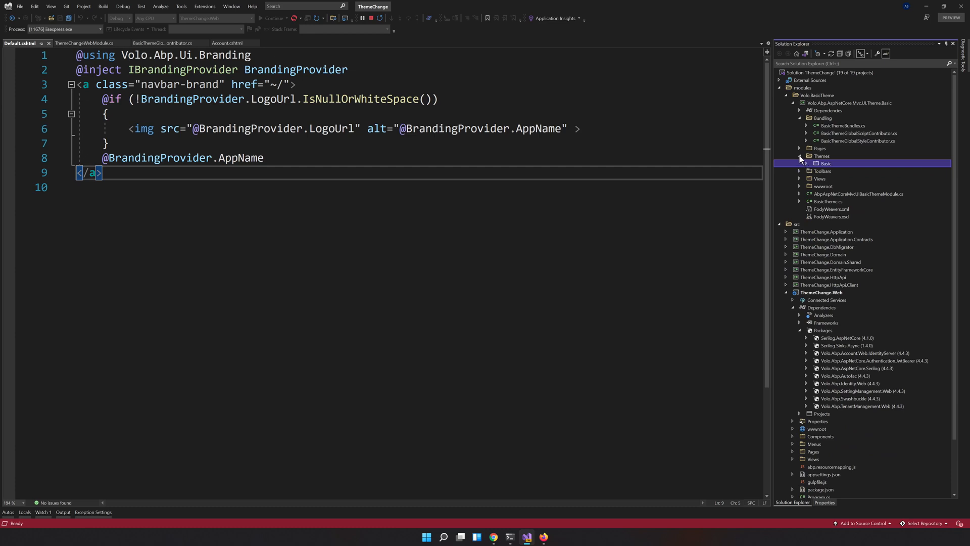